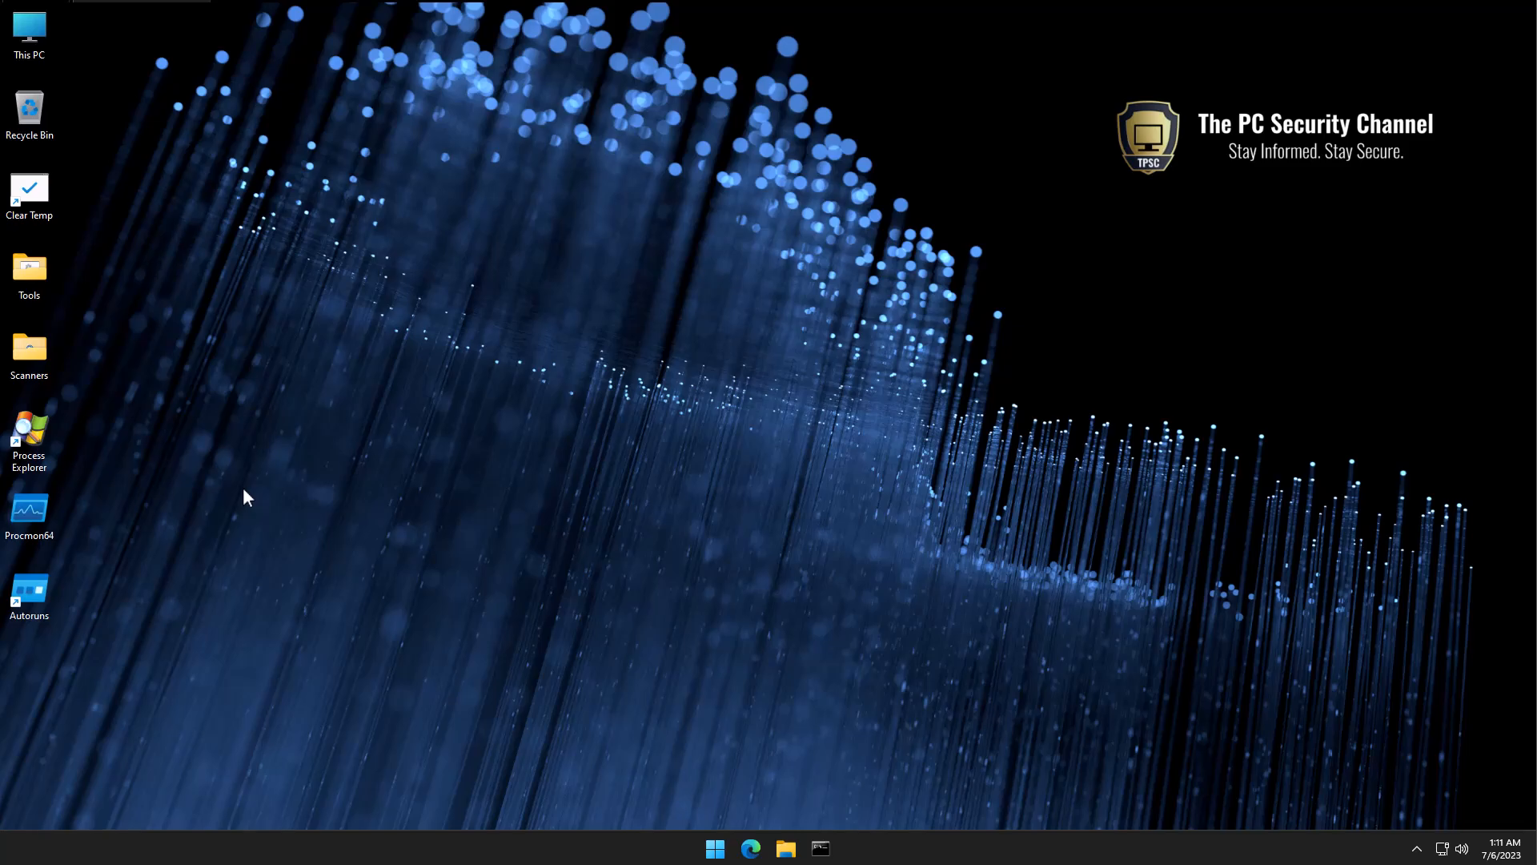
{"action": "mouse_move", "coordinate": [234, 471]}
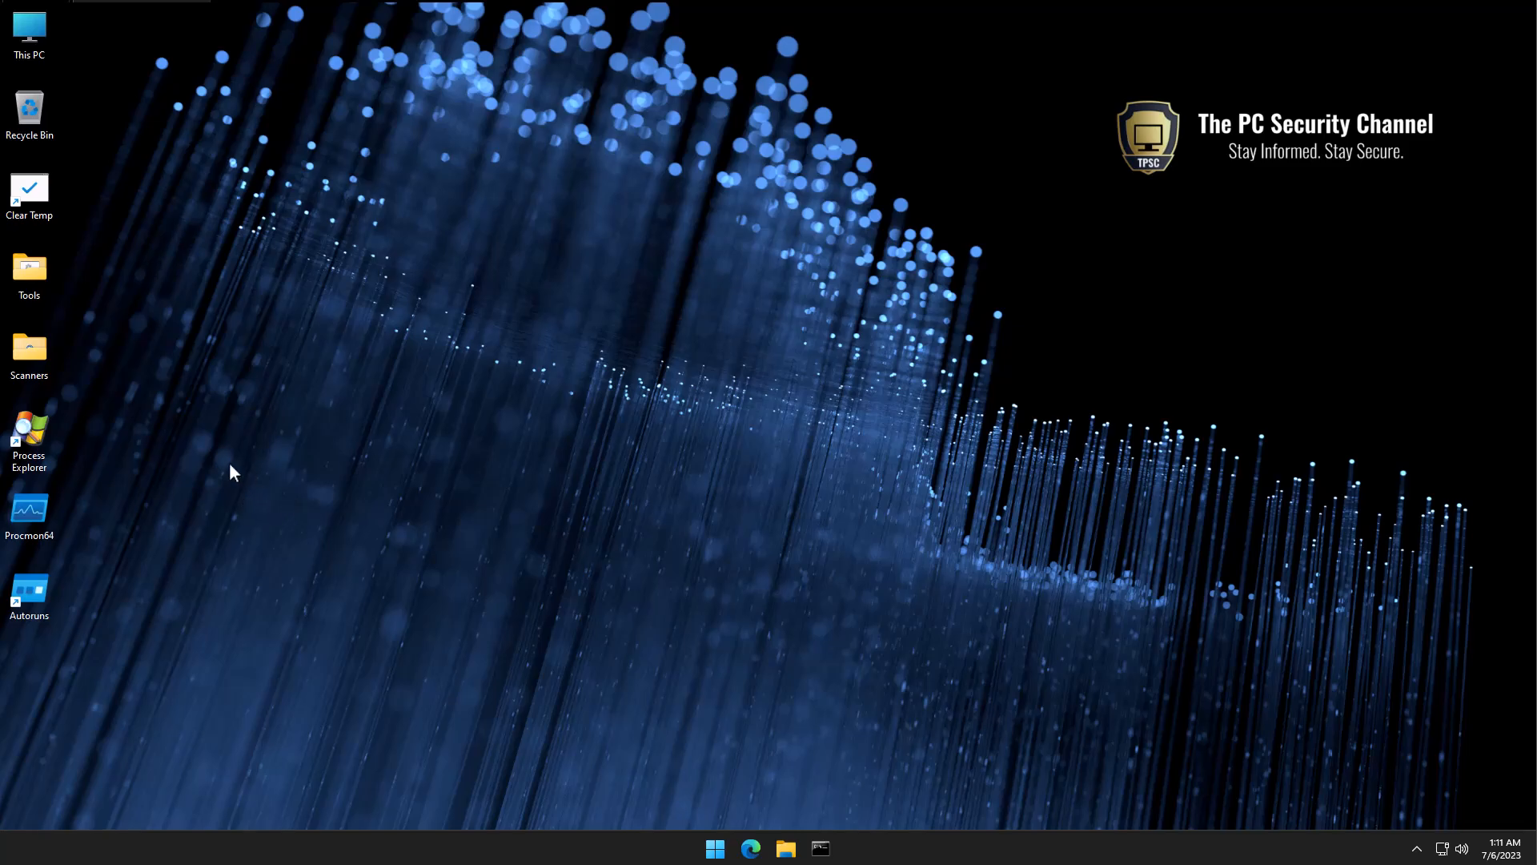
- Launch Process Monitor from the Procmon64 desktop shortcut, showing its default exclusion rules
{"action": "double_click", "coordinate": [28, 507]}
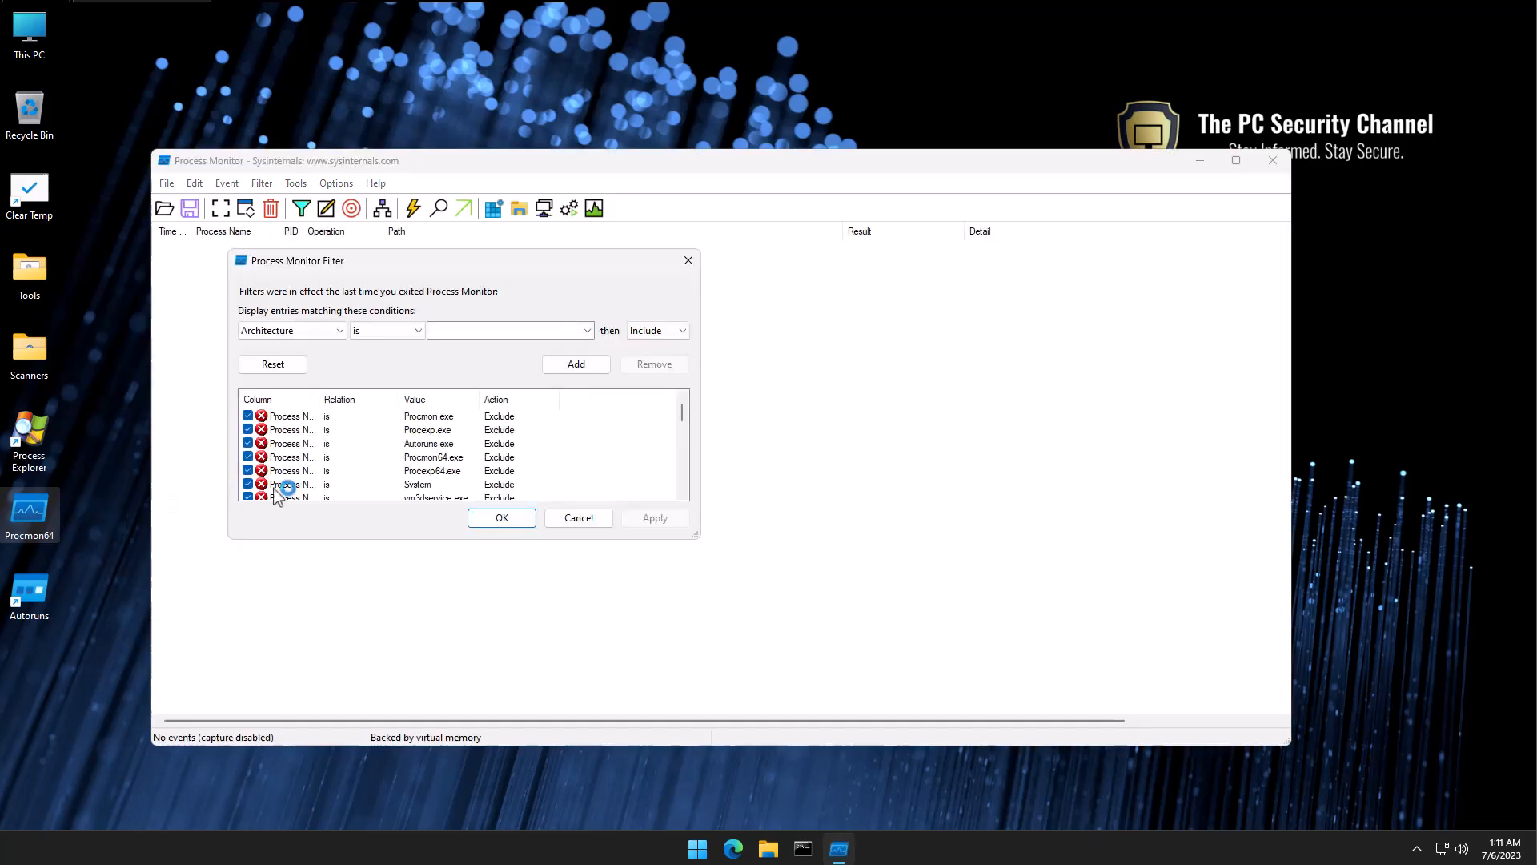
{"action": "mouse_move", "coordinate": [351, 488]}
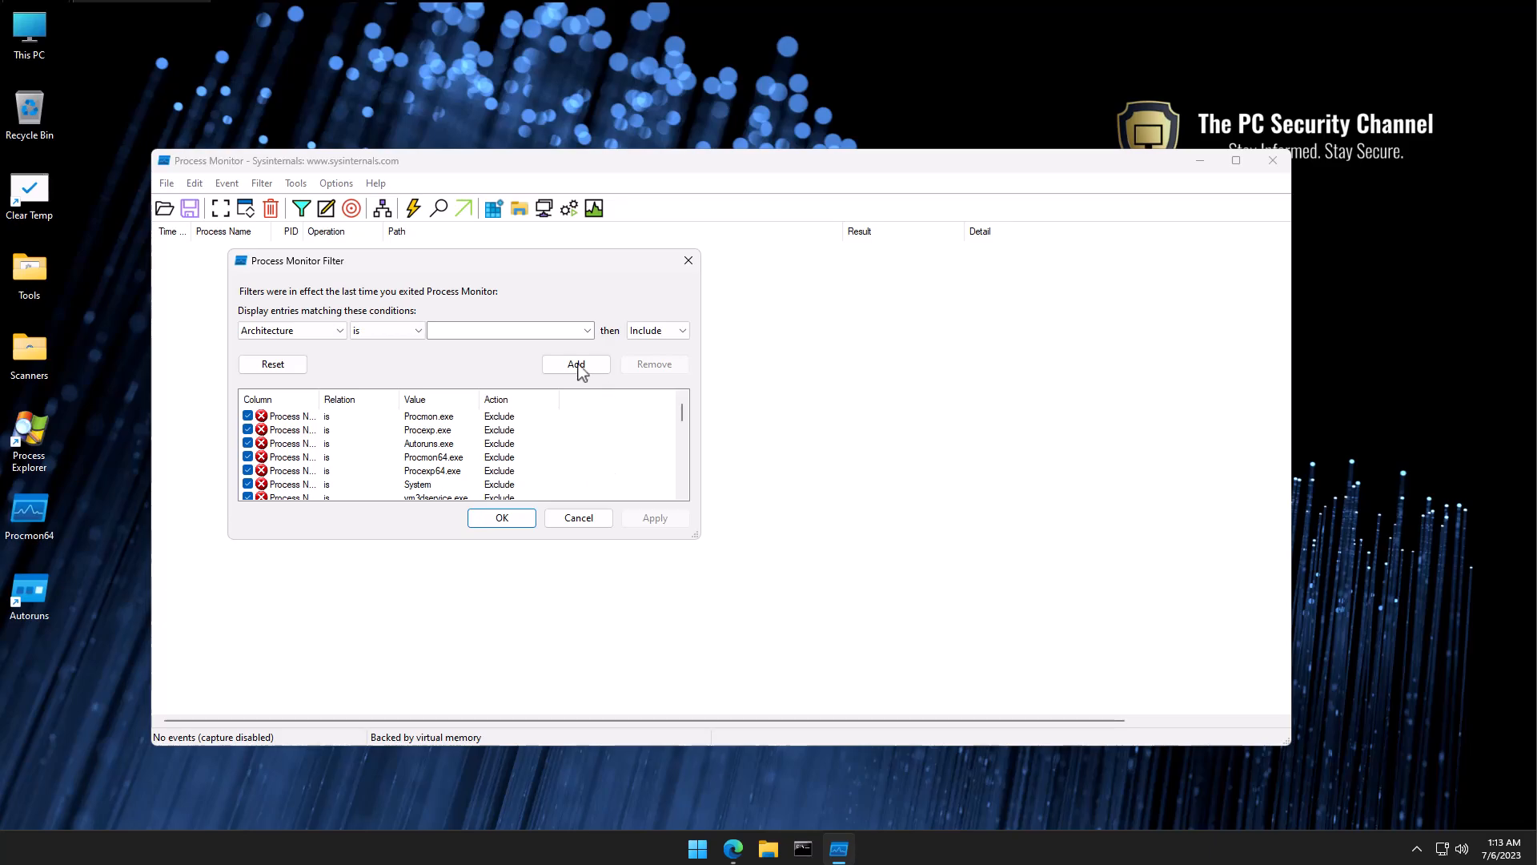
{"action": "mouse_move", "coordinate": [490, 356]}
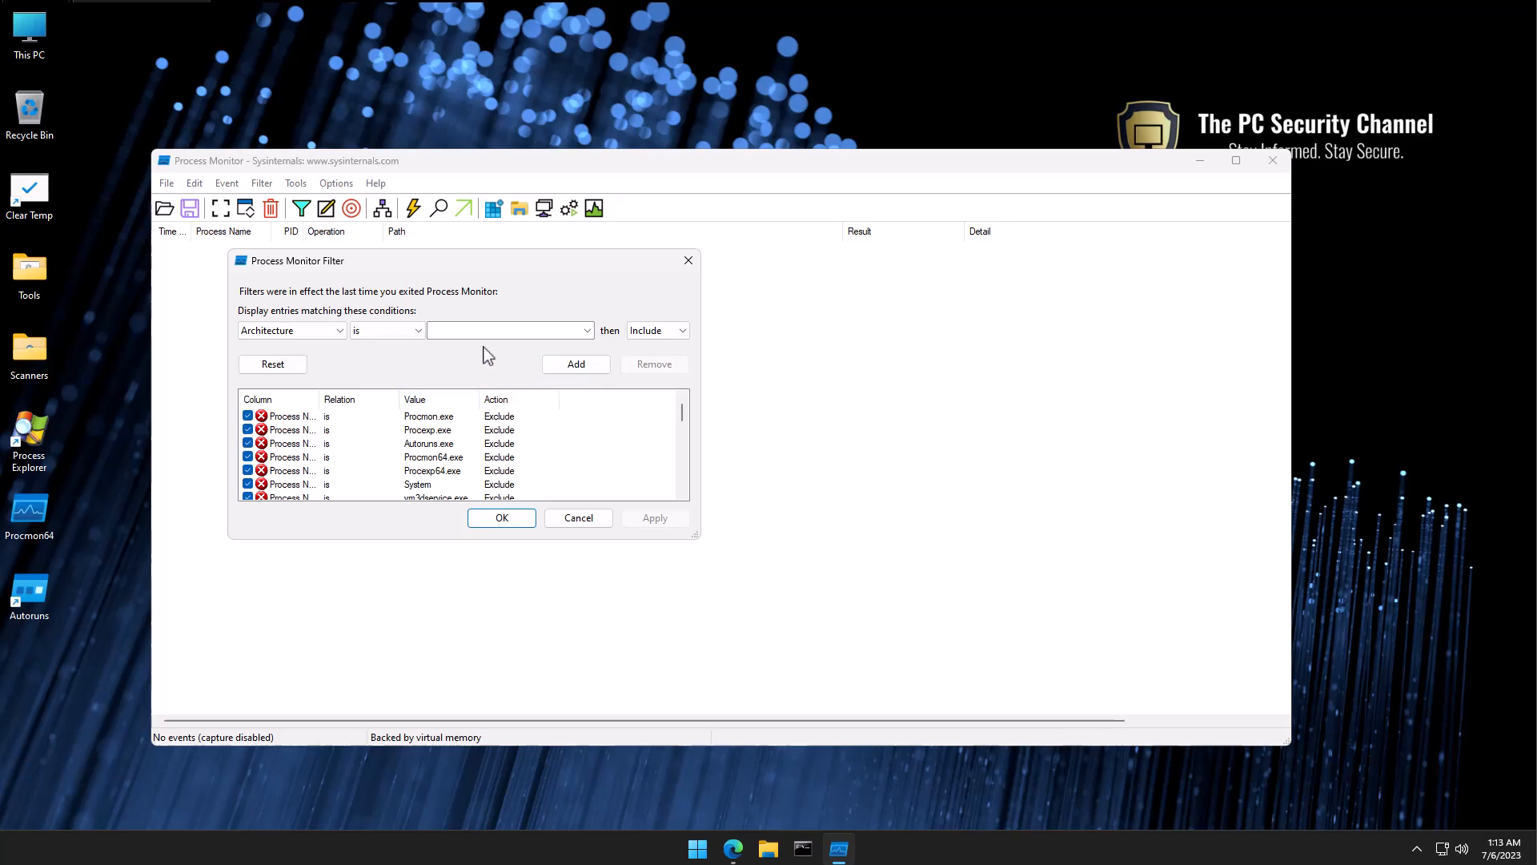
- Accept the existing exclusion rules and let capture log live registry events
{"action": "left_click", "coordinate": [501, 517]}
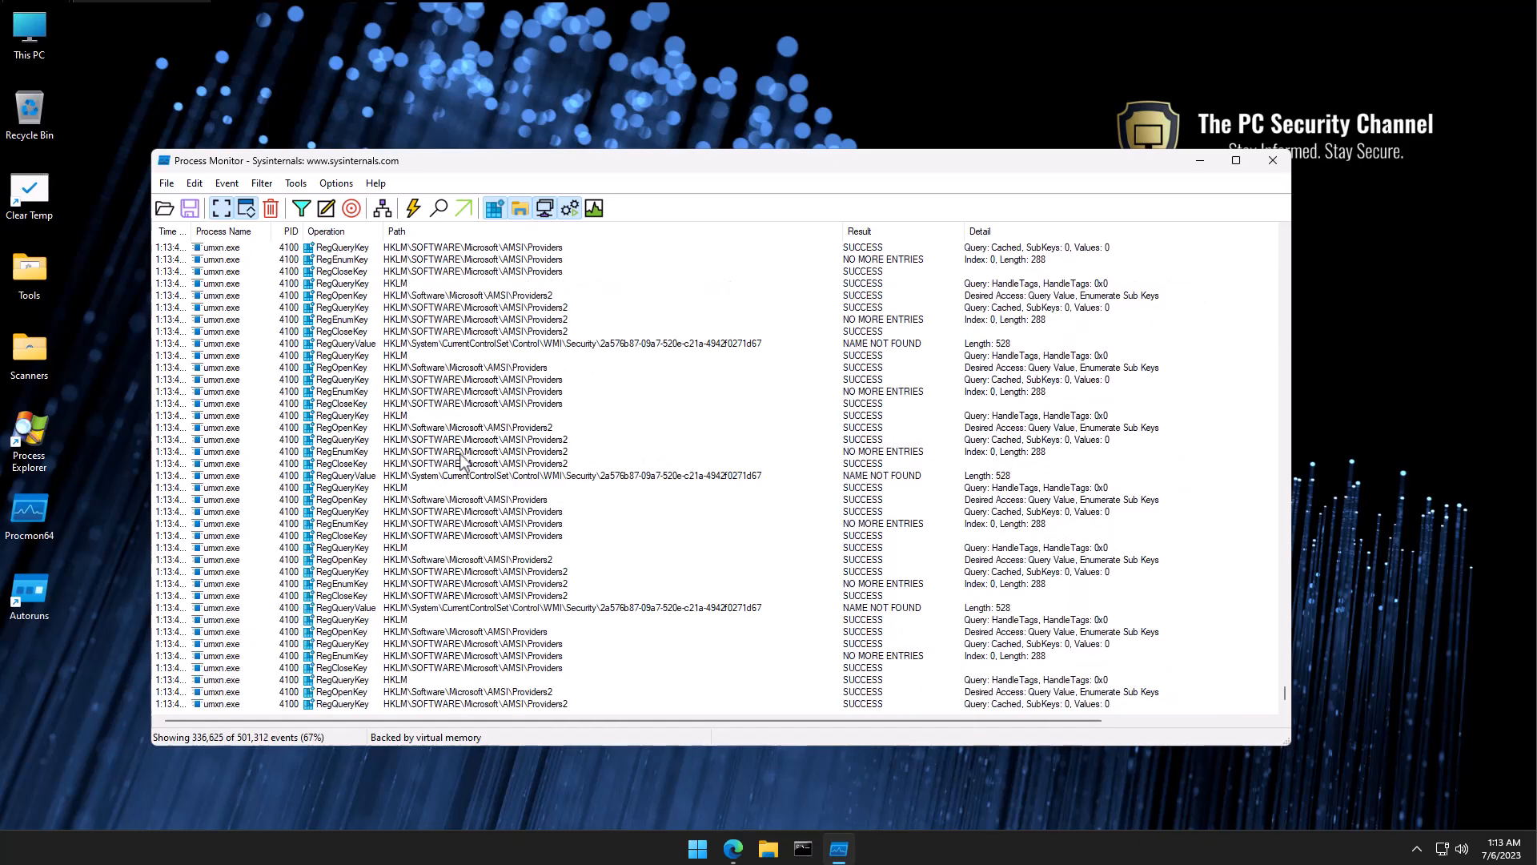
{"action": "left_click", "coordinate": [246, 207]}
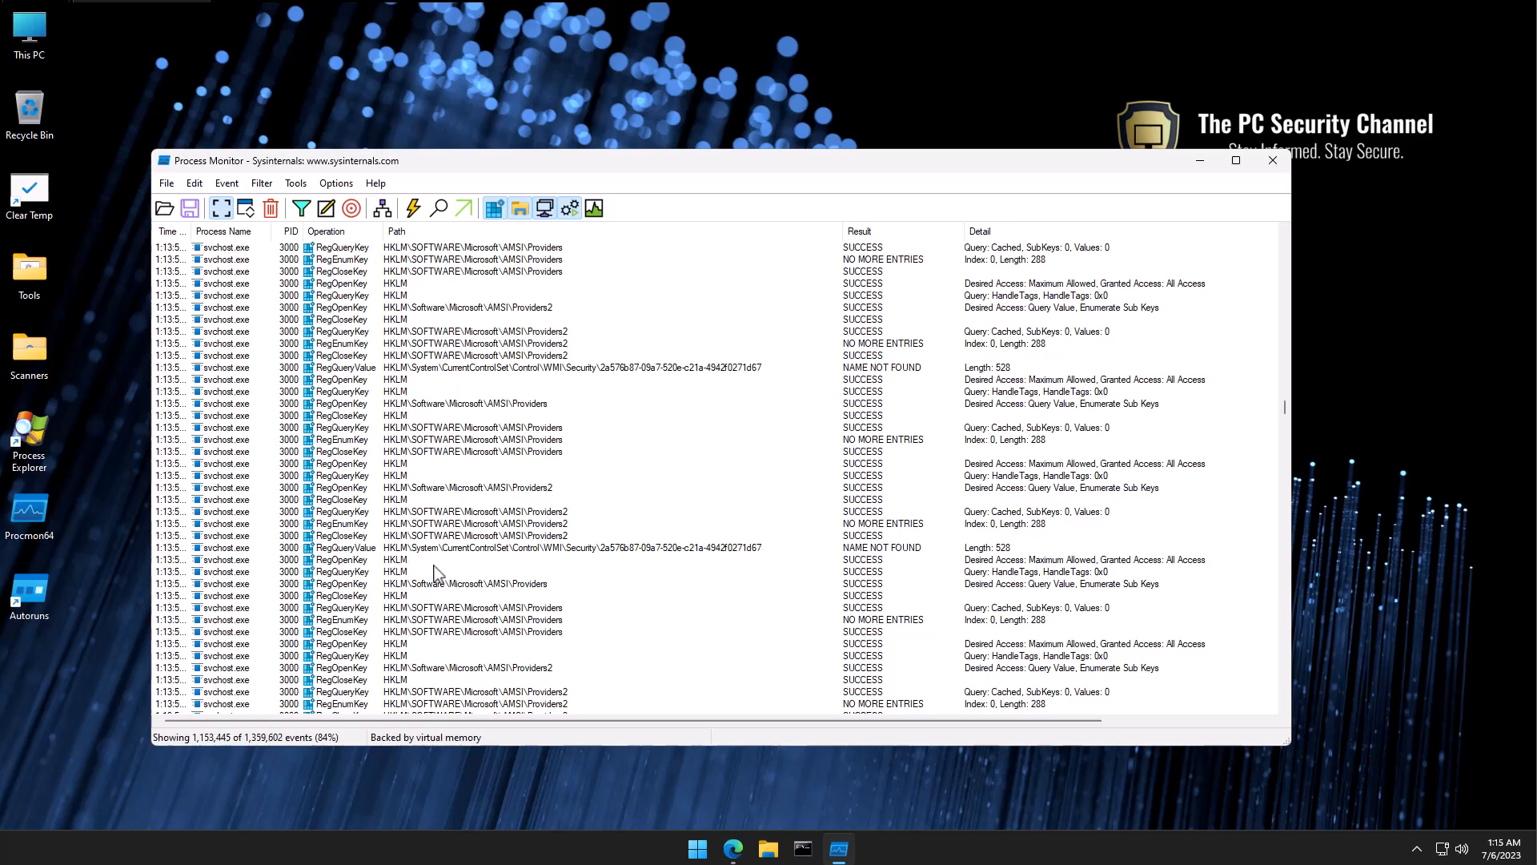
- Search 'avg download' in Edge, download the AVG free antivirus installer and run it
{"action": "left_click", "coordinate": [732, 848]}
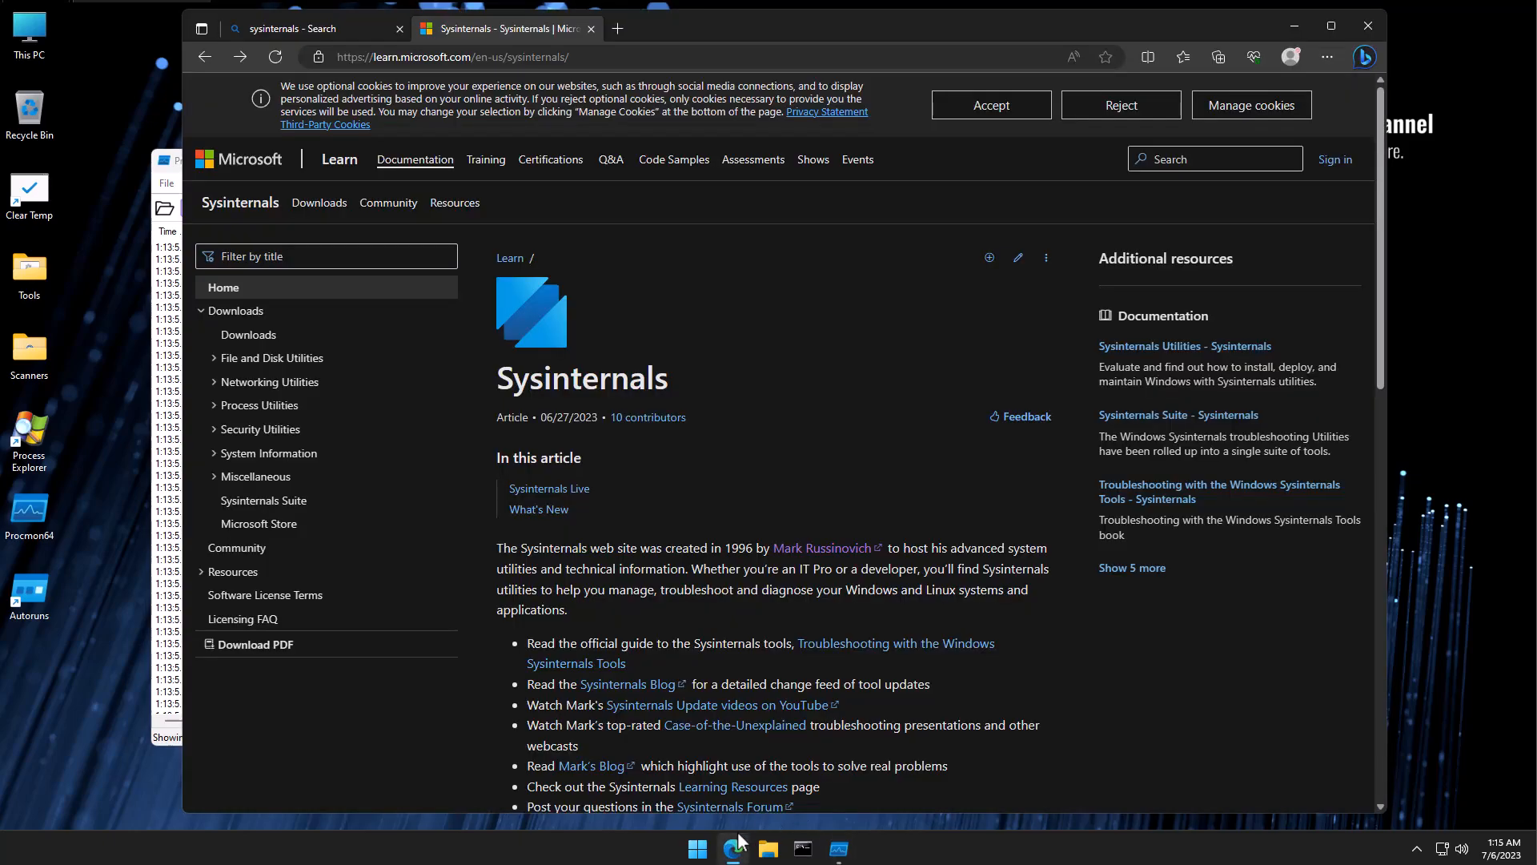
{"action": "mouse_move", "coordinate": [740, 128]}
{"action": "type", "text": "avg"}
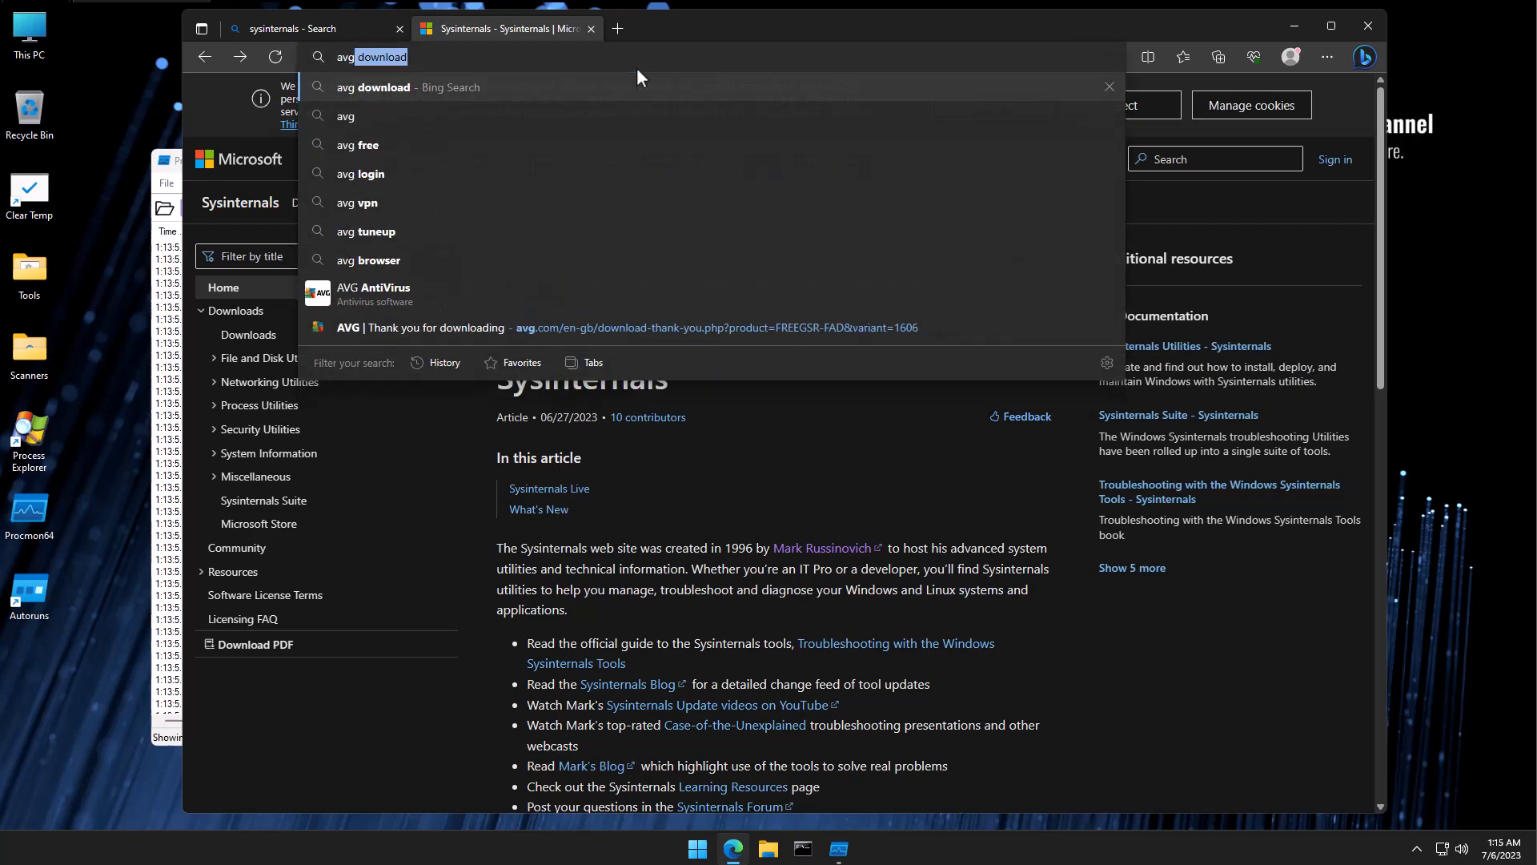
{"action": "left_click", "coordinate": [373, 87]}
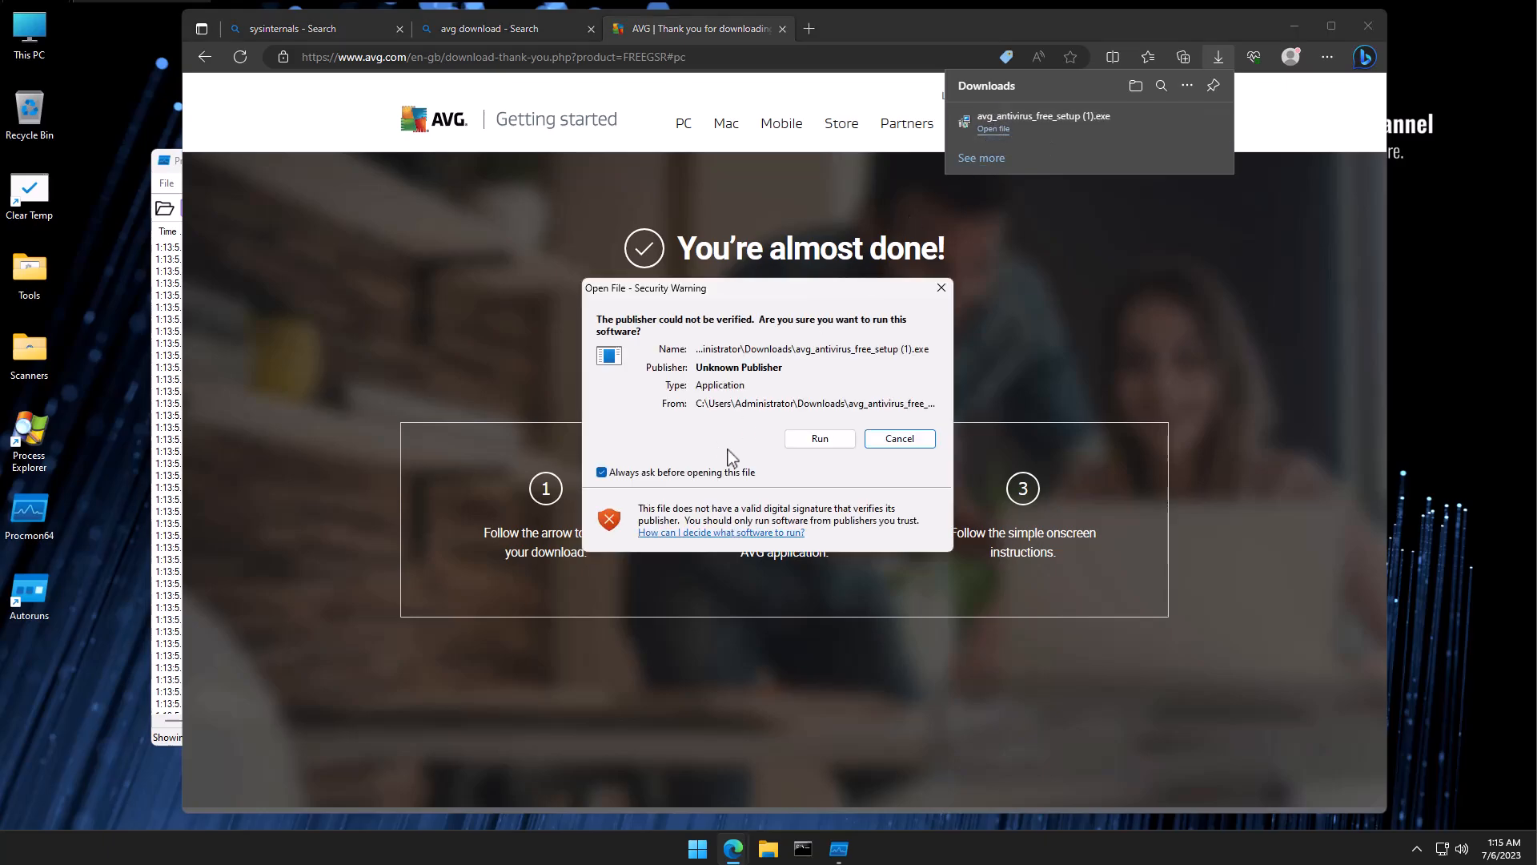
{"action": "left_click", "coordinate": [819, 439]}
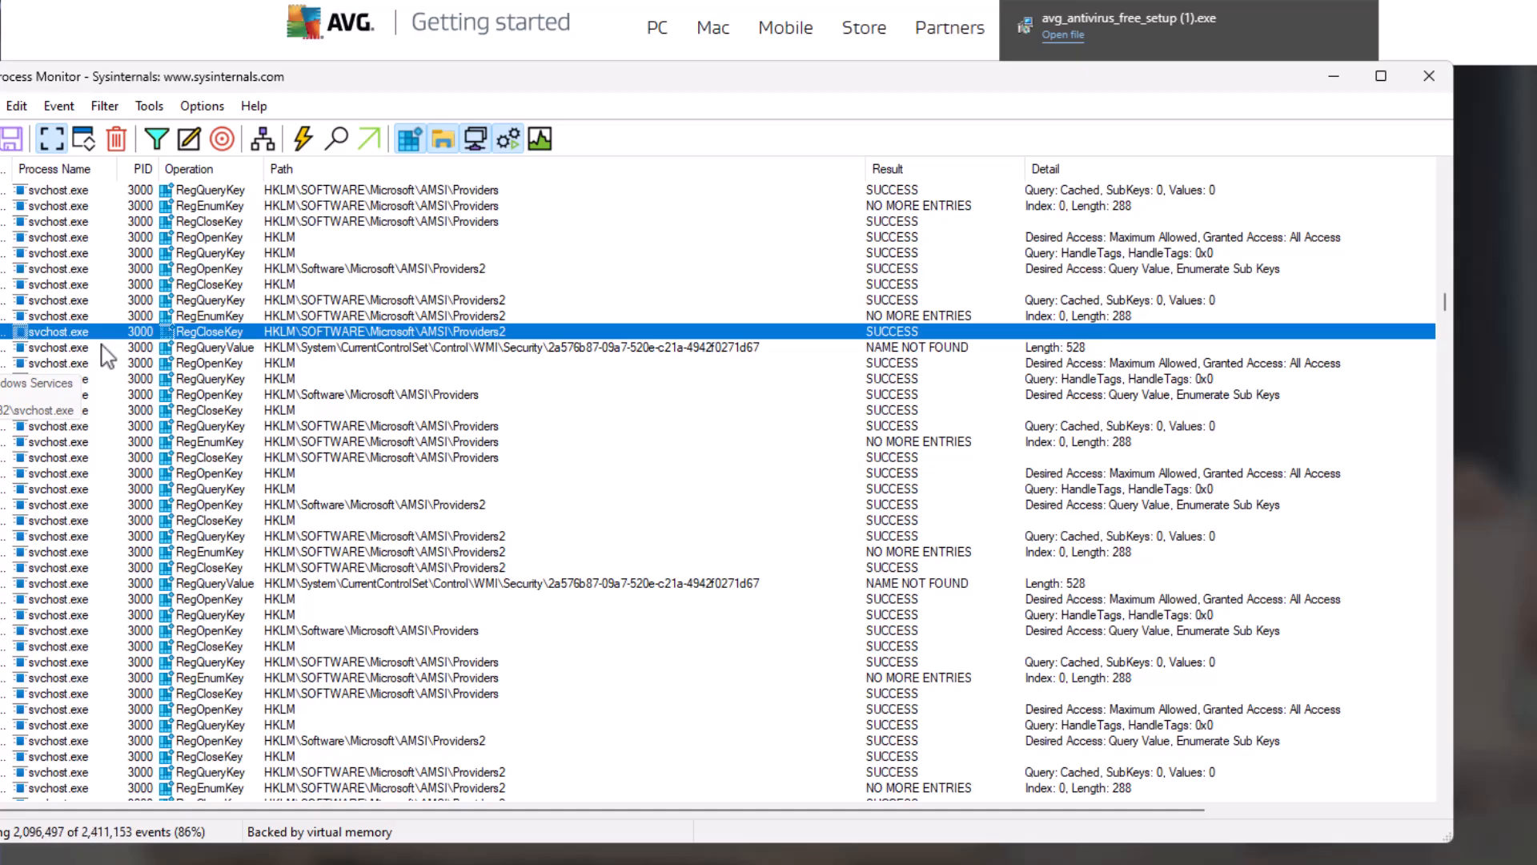
{"action": "mouse_move", "coordinate": [466, 328]}
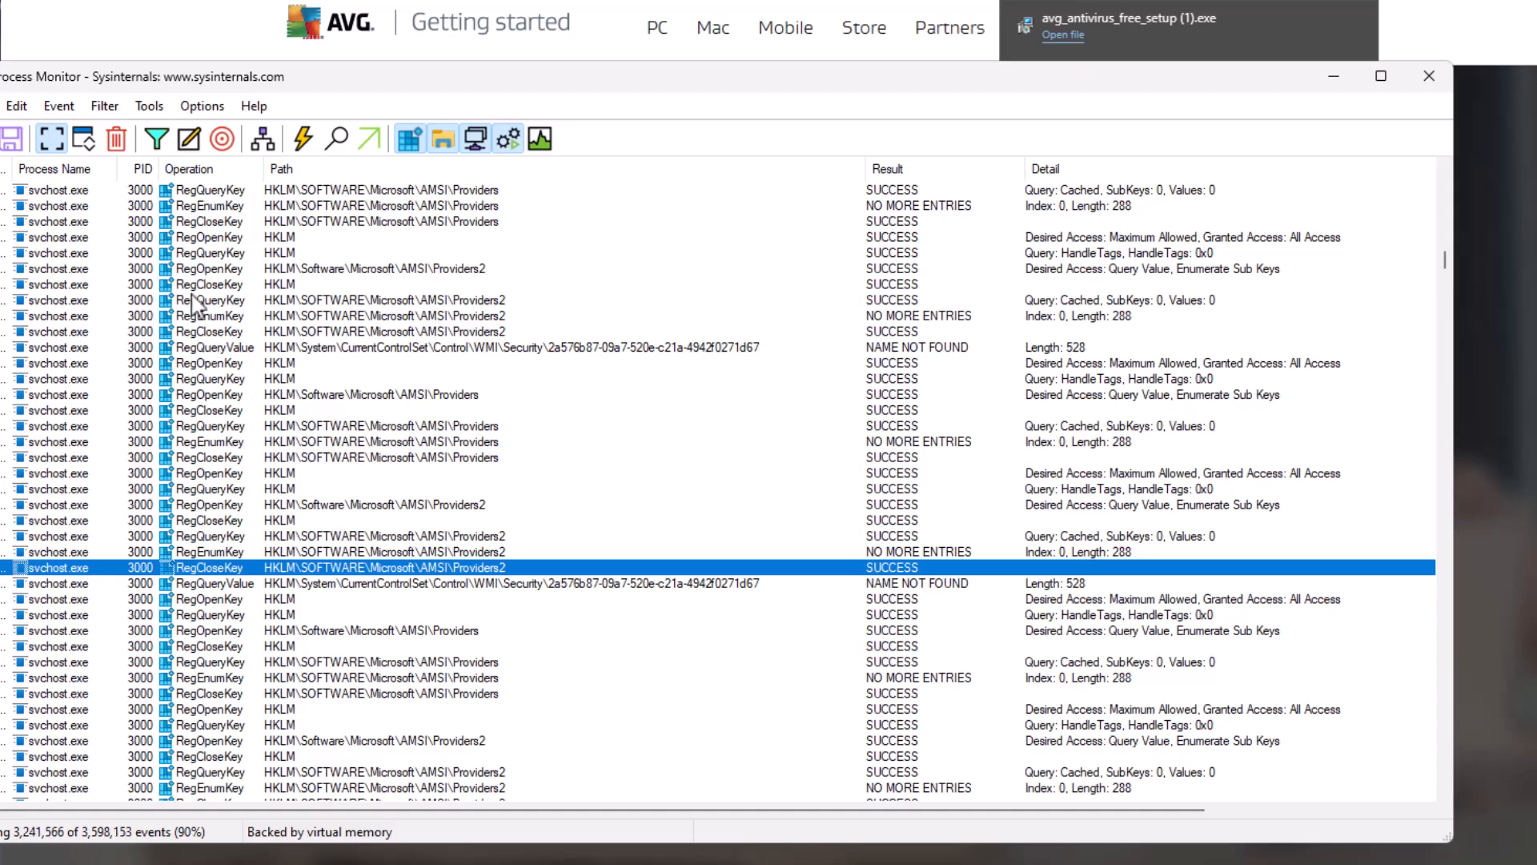
{"action": "mouse_move", "coordinate": [213, 316]}
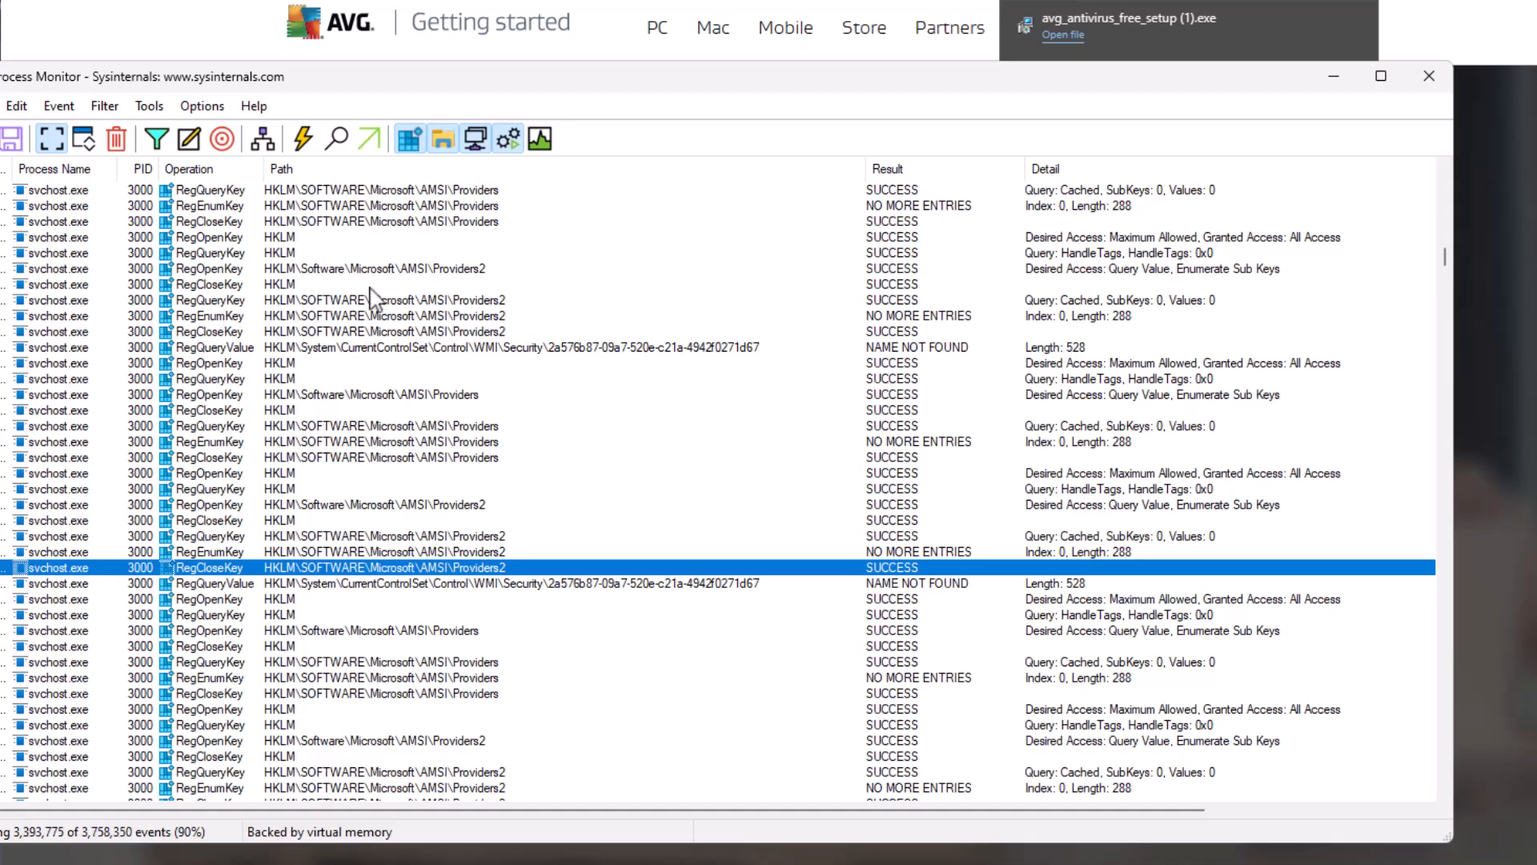
{"action": "mouse_move", "coordinate": [766, 333]}
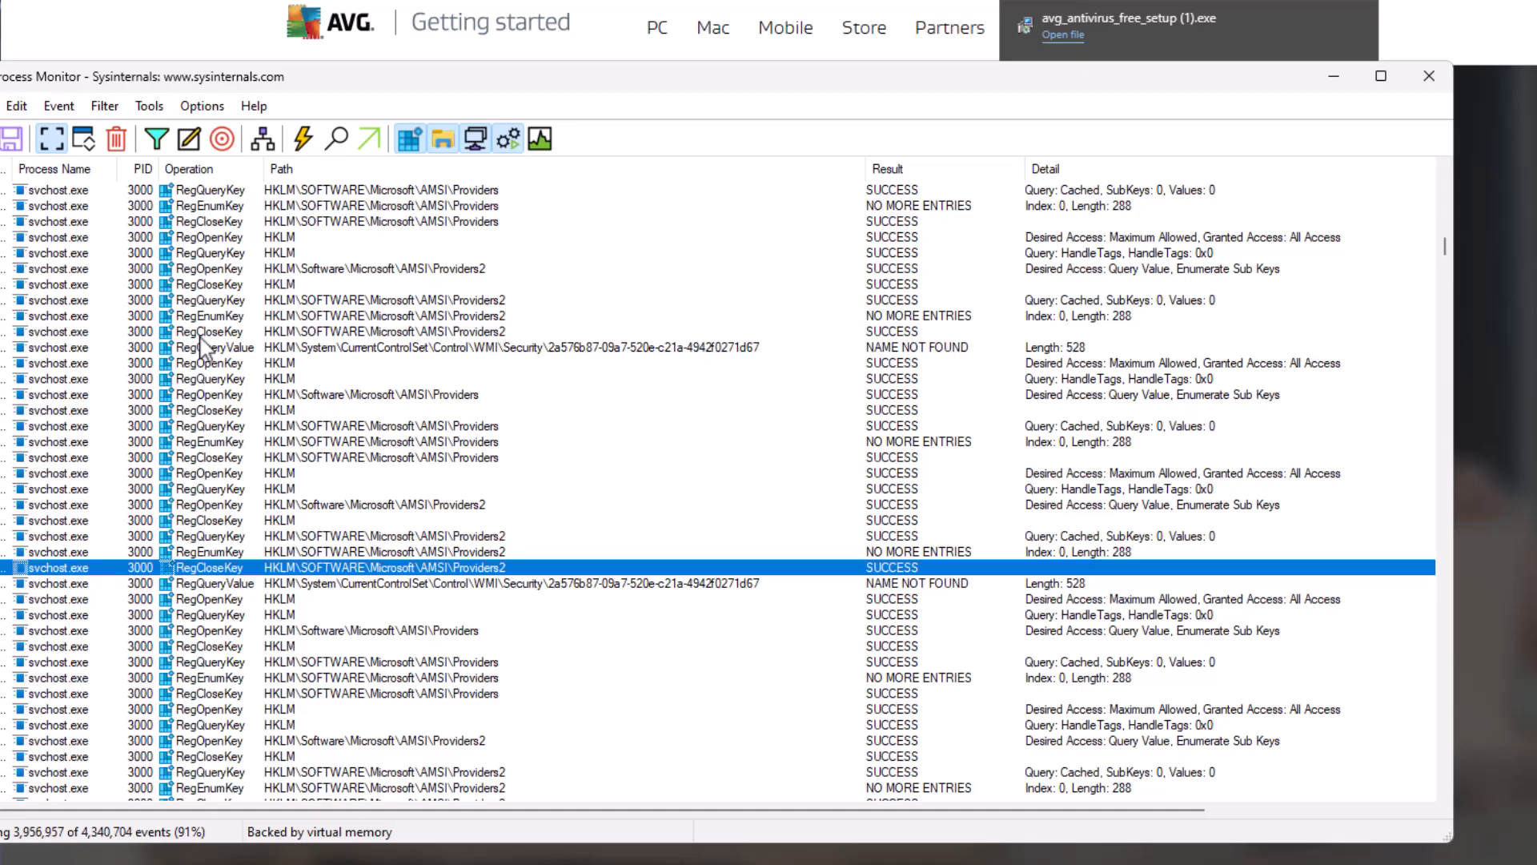
{"action": "mouse_move", "coordinate": [128, 592]}
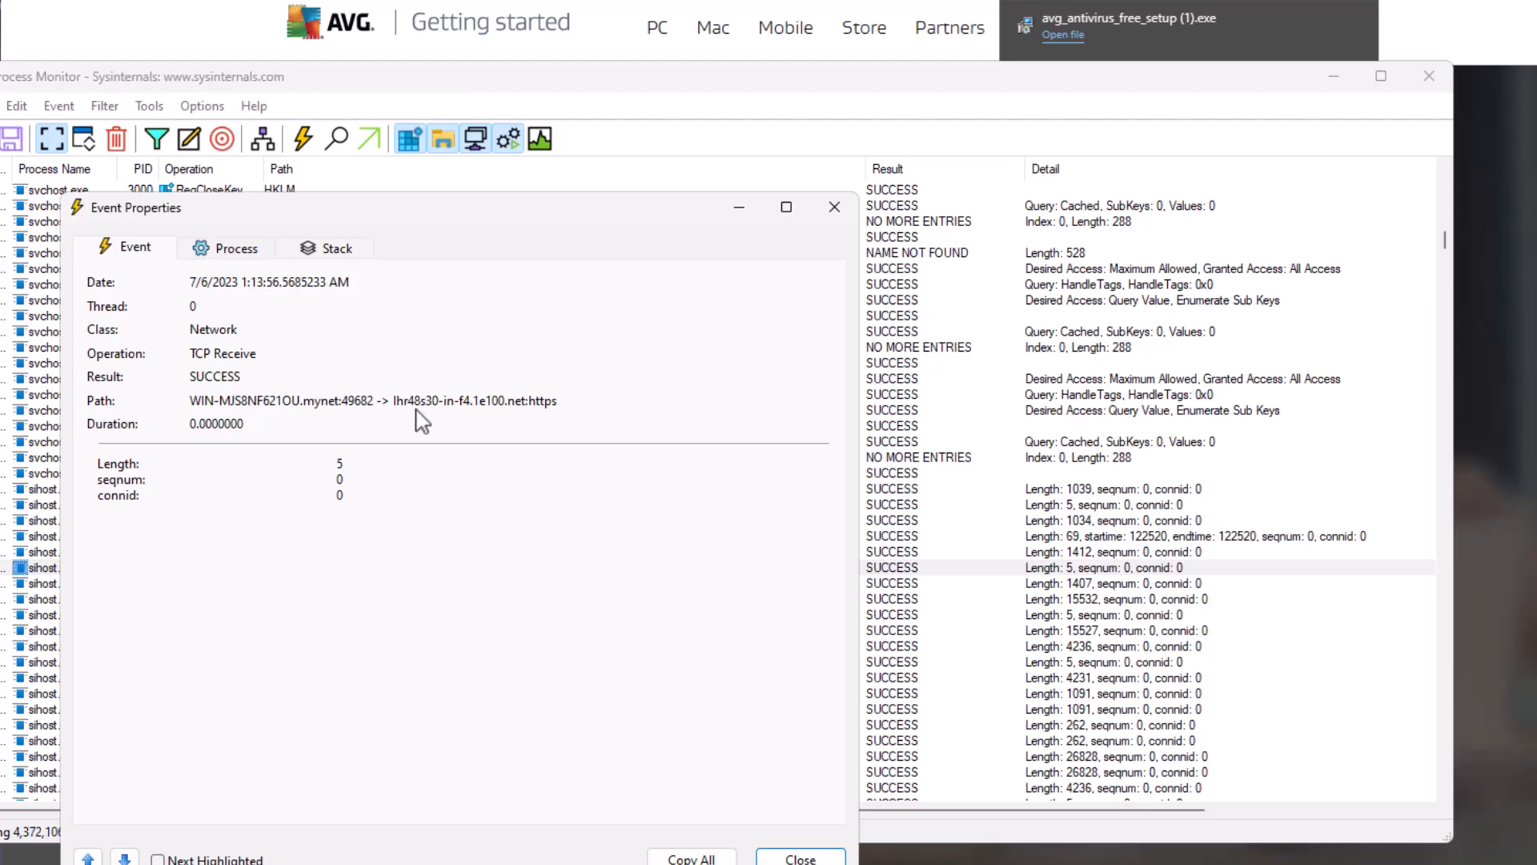
{"action": "mouse_move", "coordinate": [279, 346]}
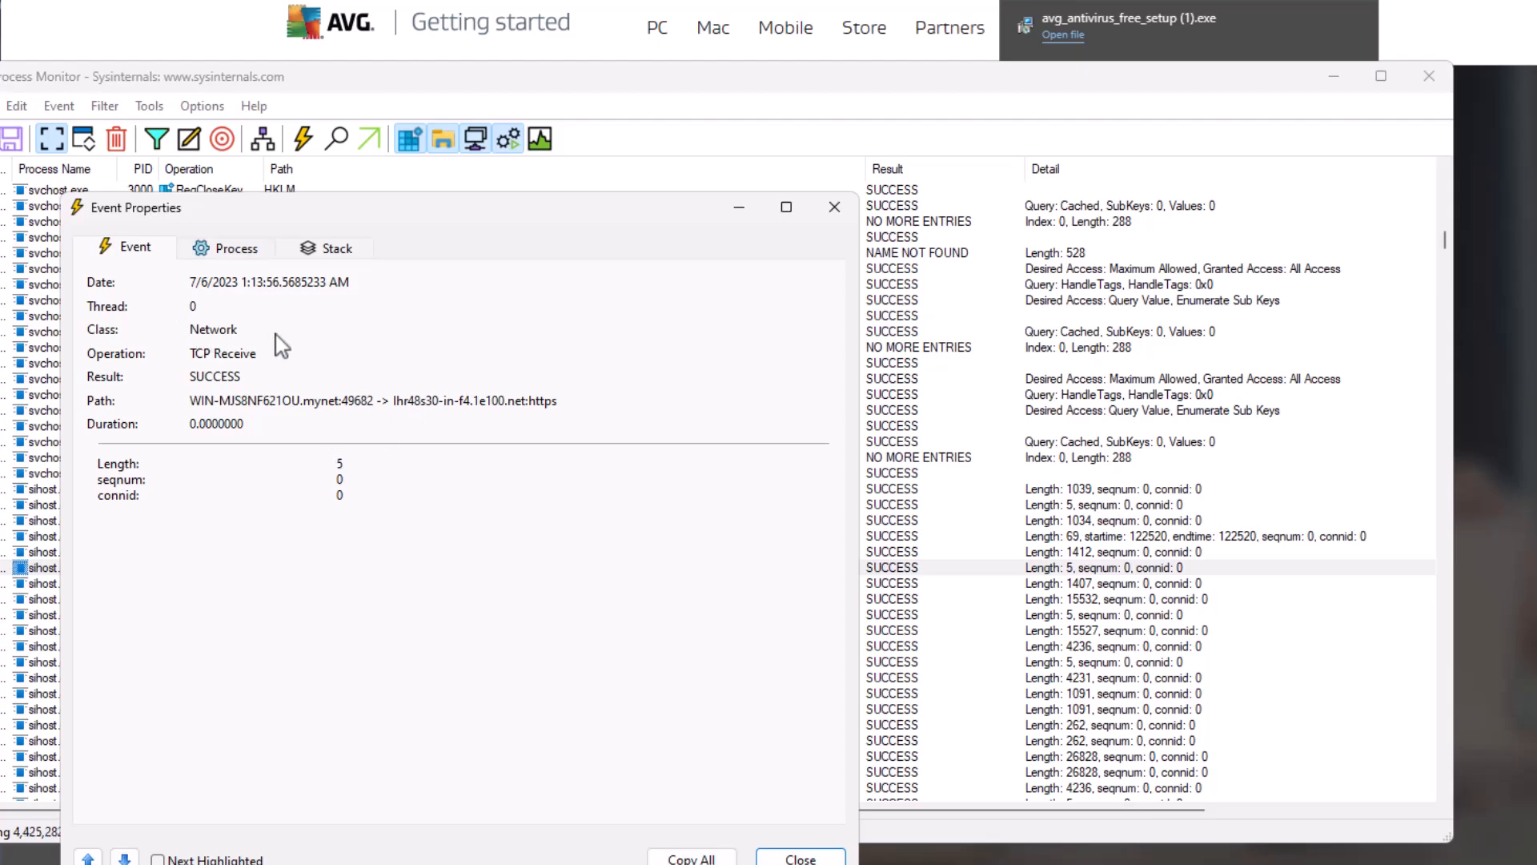
{"action": "left_click", "coordinate": [237, 247]}
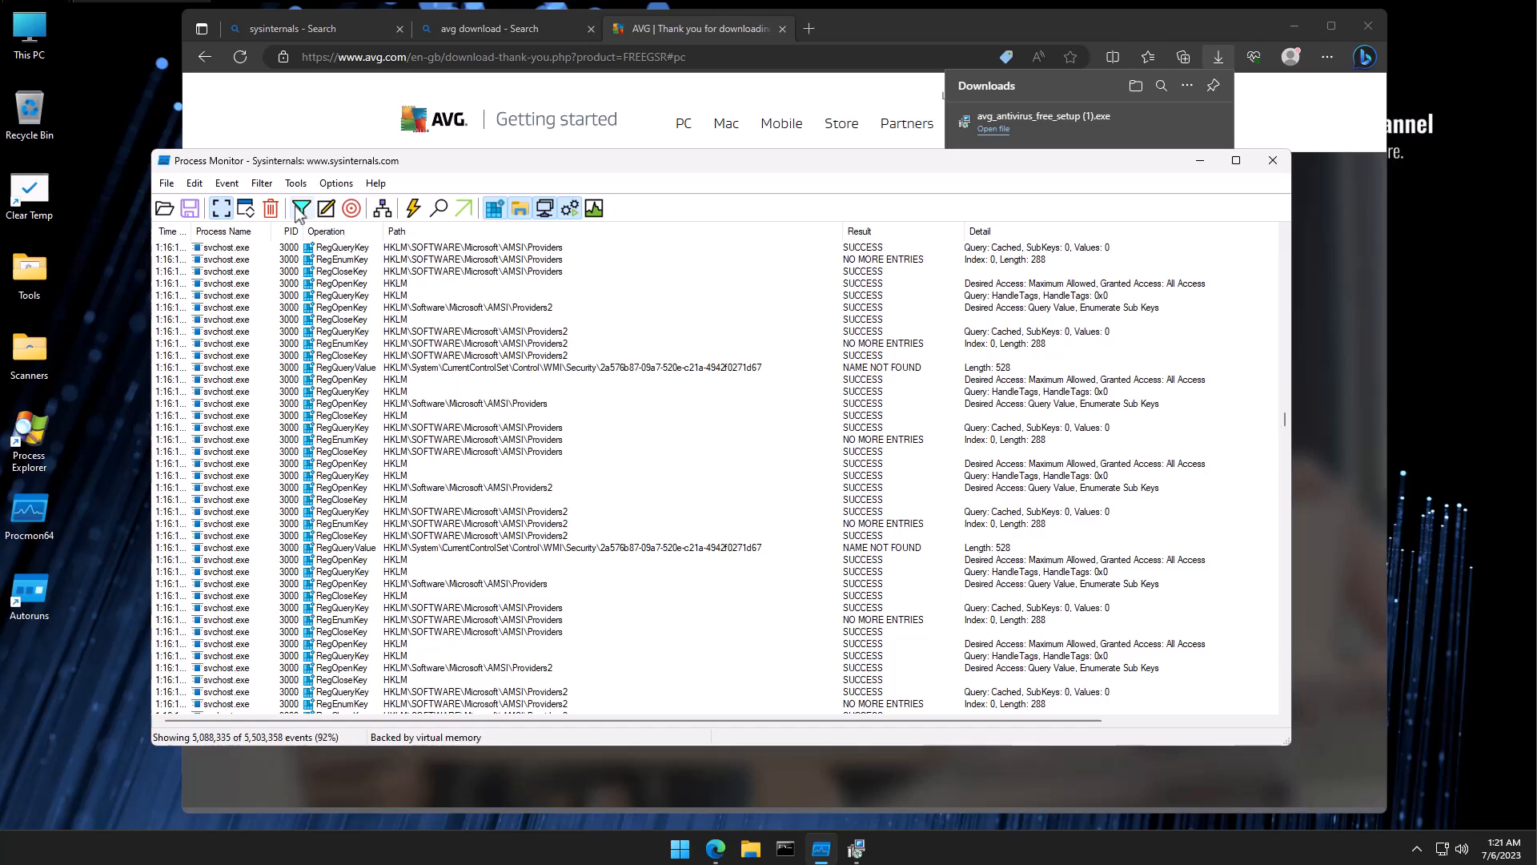
- Reopen the filter settings and set a Process Name condition matching sihost.exe
{"action": "left_click", "coordinate": [303, 208]}
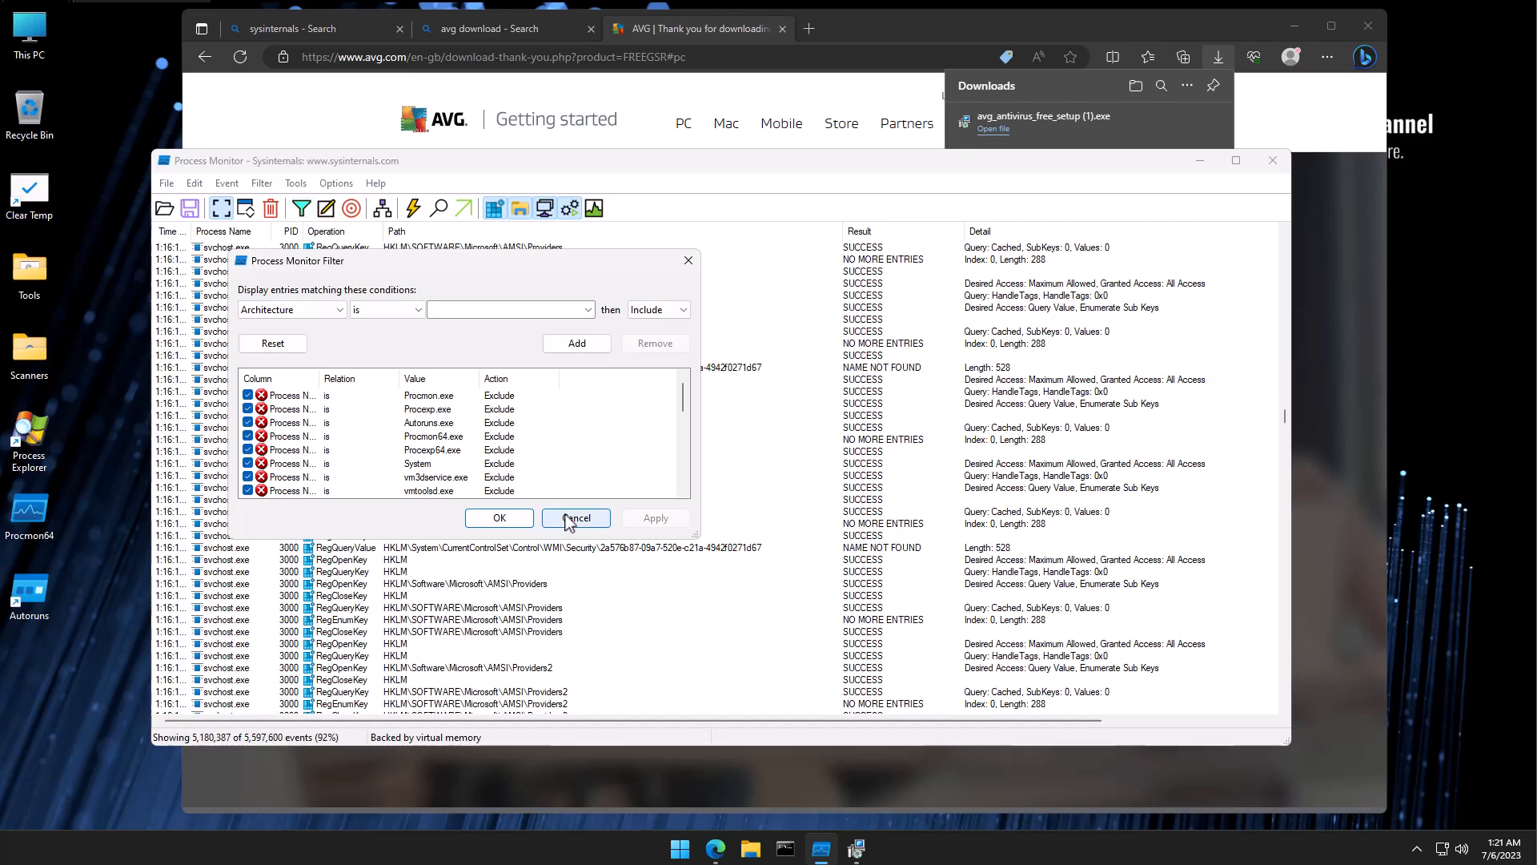
{"action": "left_click", "coordinate": [575, 518]}
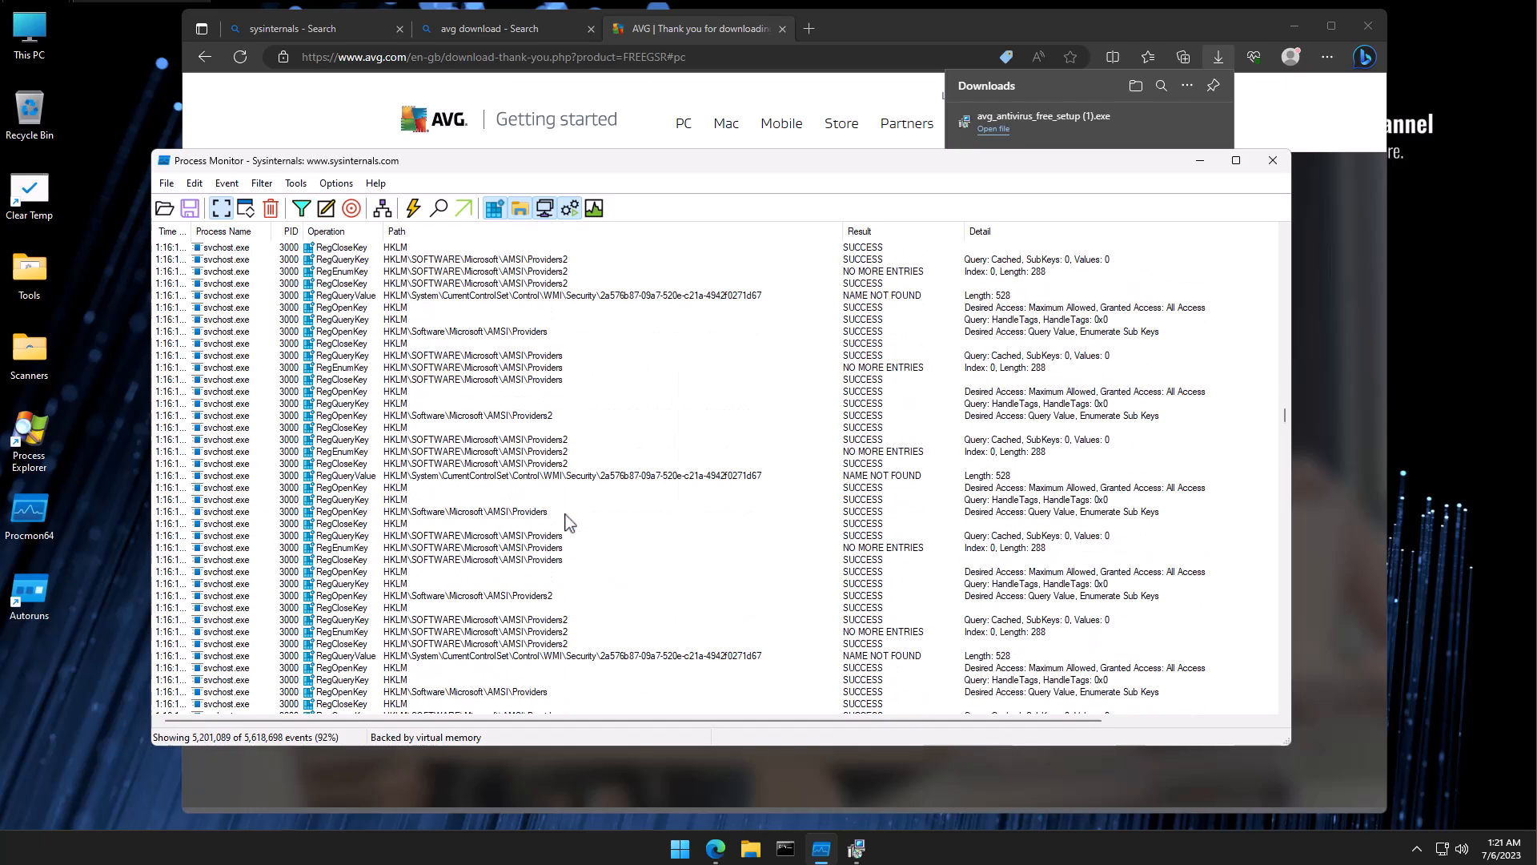
{"action": "left_click", "coordinate": [301, 208]}
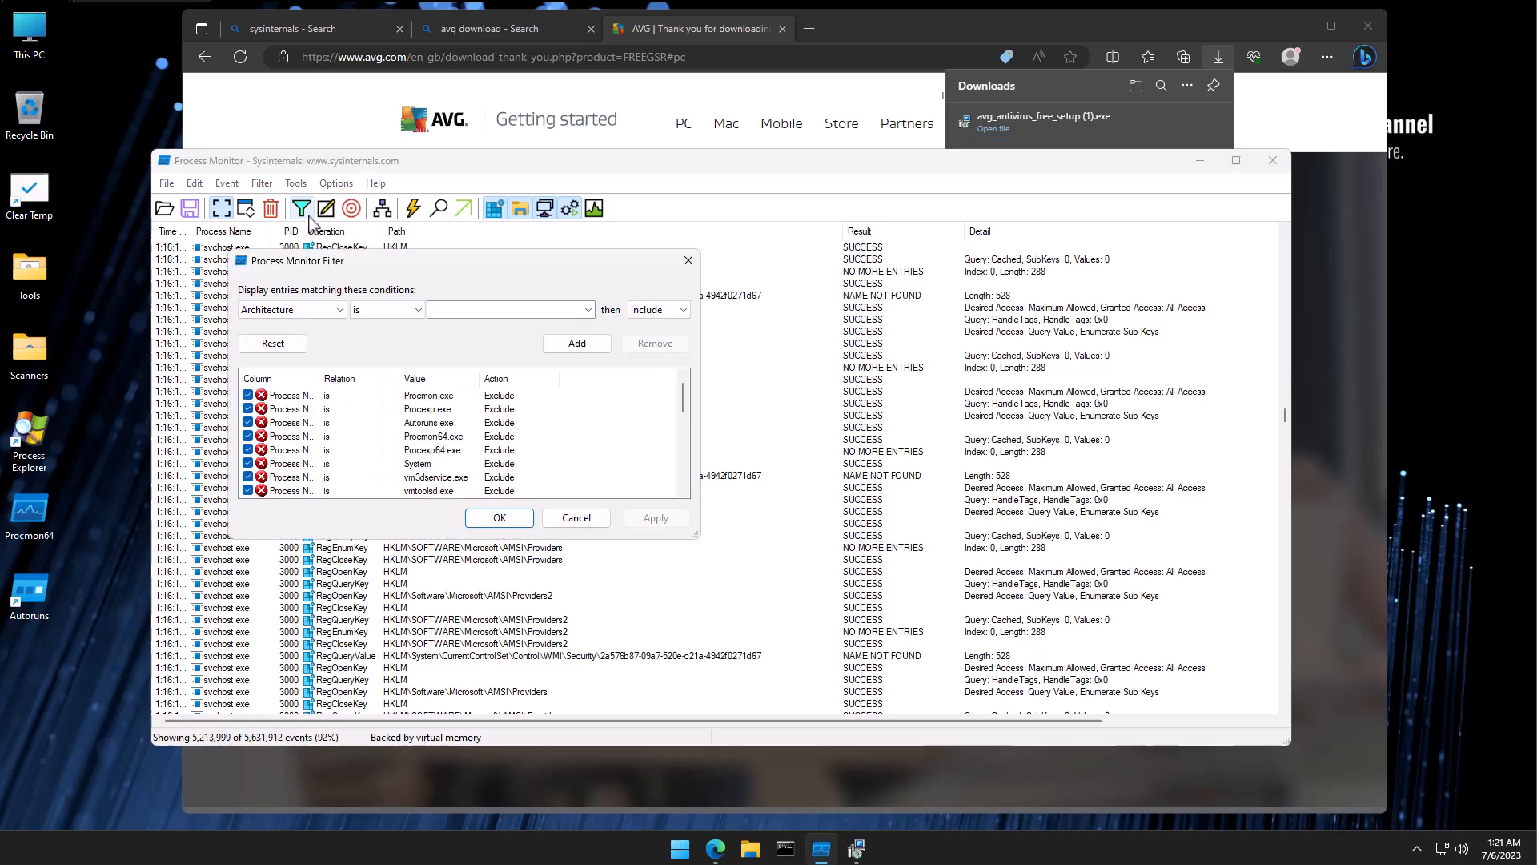
{"action": "left_click", "coordinate": [290, 309]}
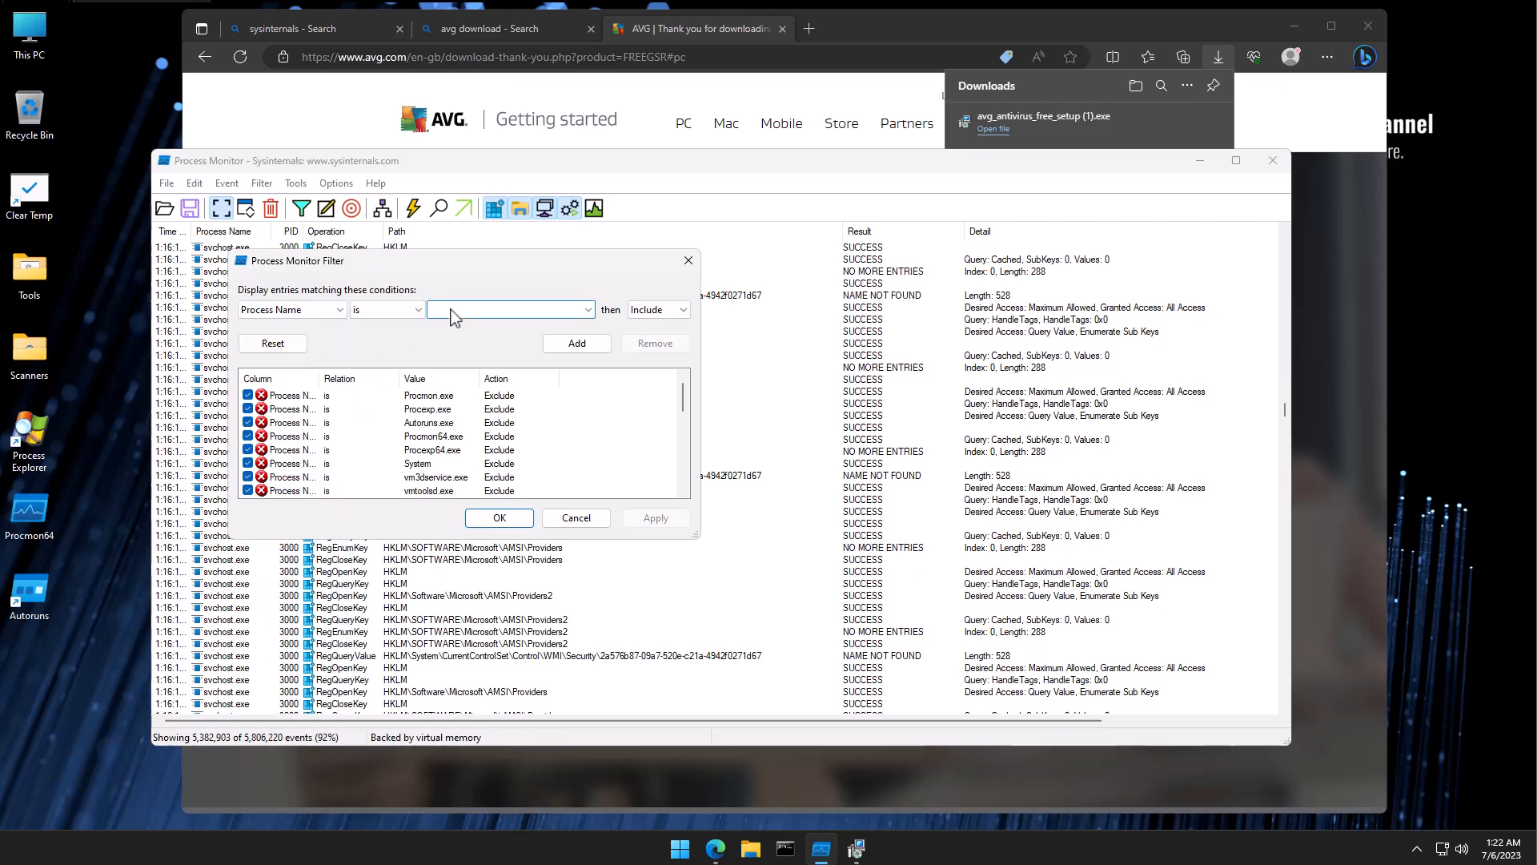
{"action": "type", "text": "si"}
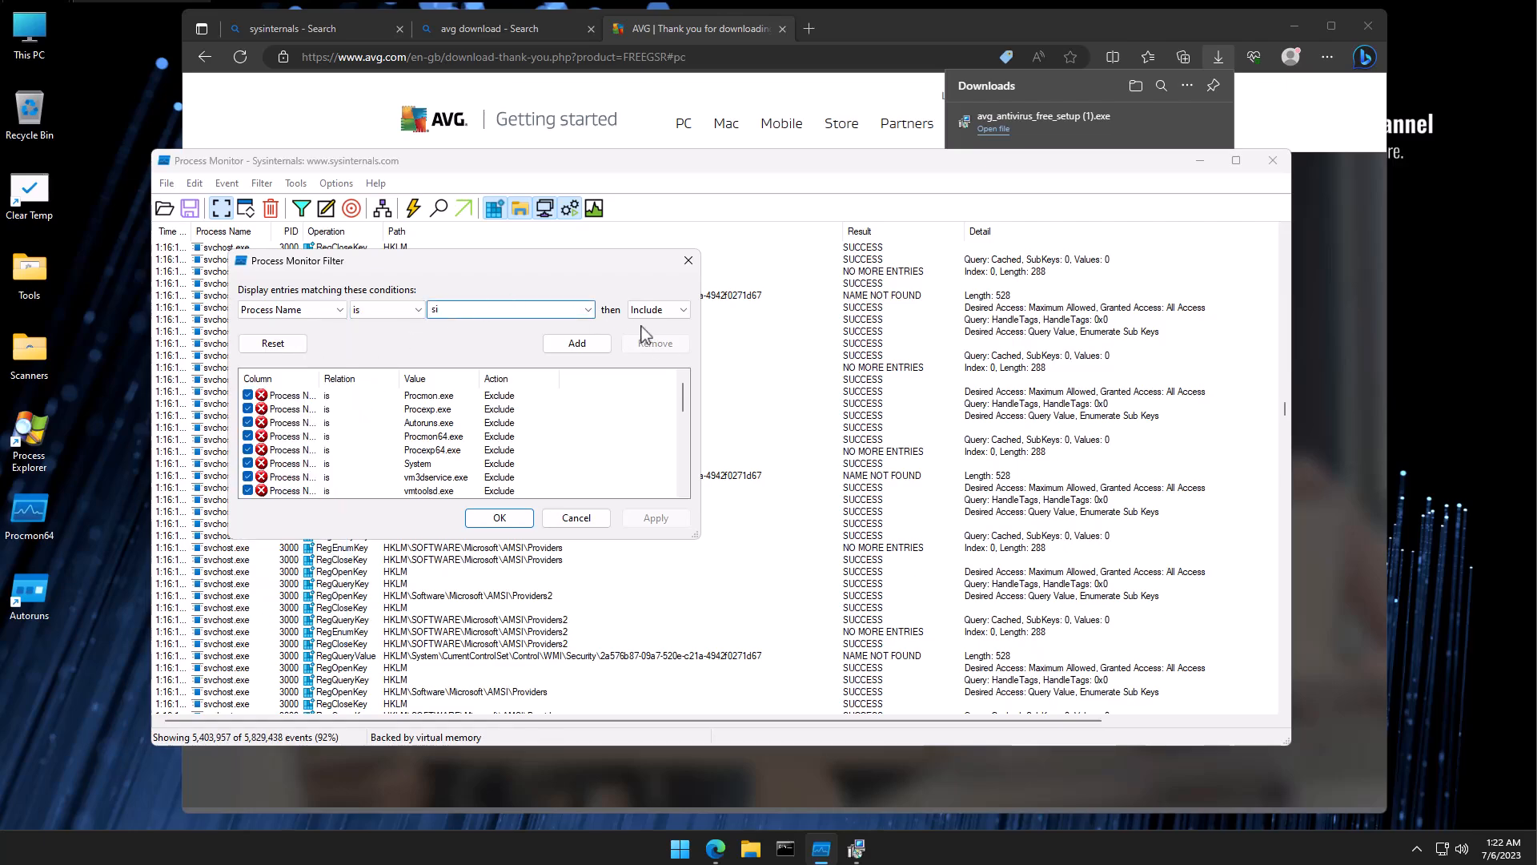
{"action": "left_click", "coordinate": [588, 309]}
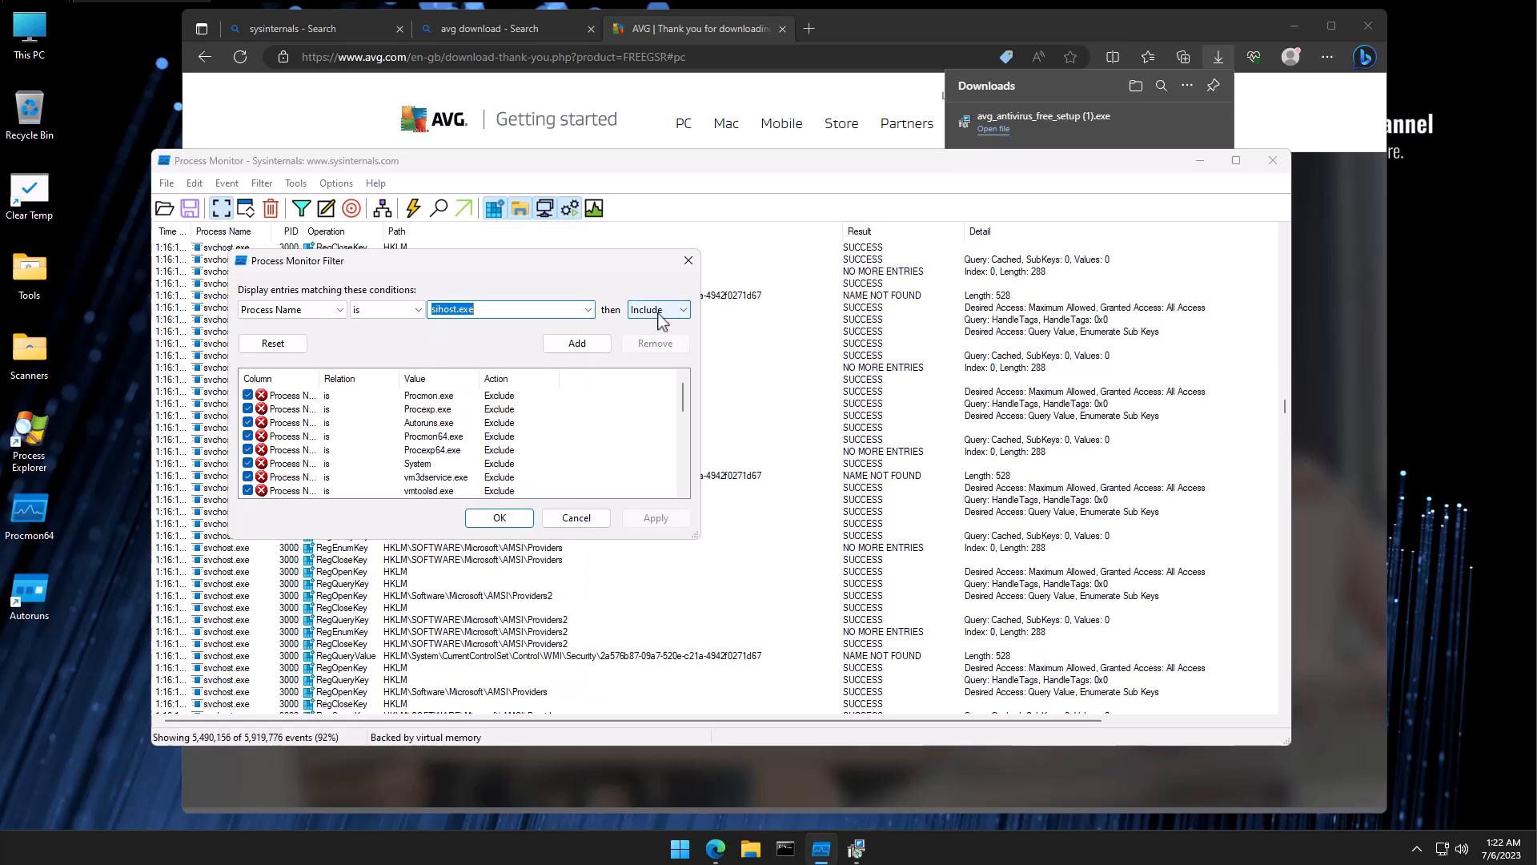
- Add the sihost.exe rule as Include and confirm the filter on the log
{"action": "left_click", "coordinate": [656, 309]}
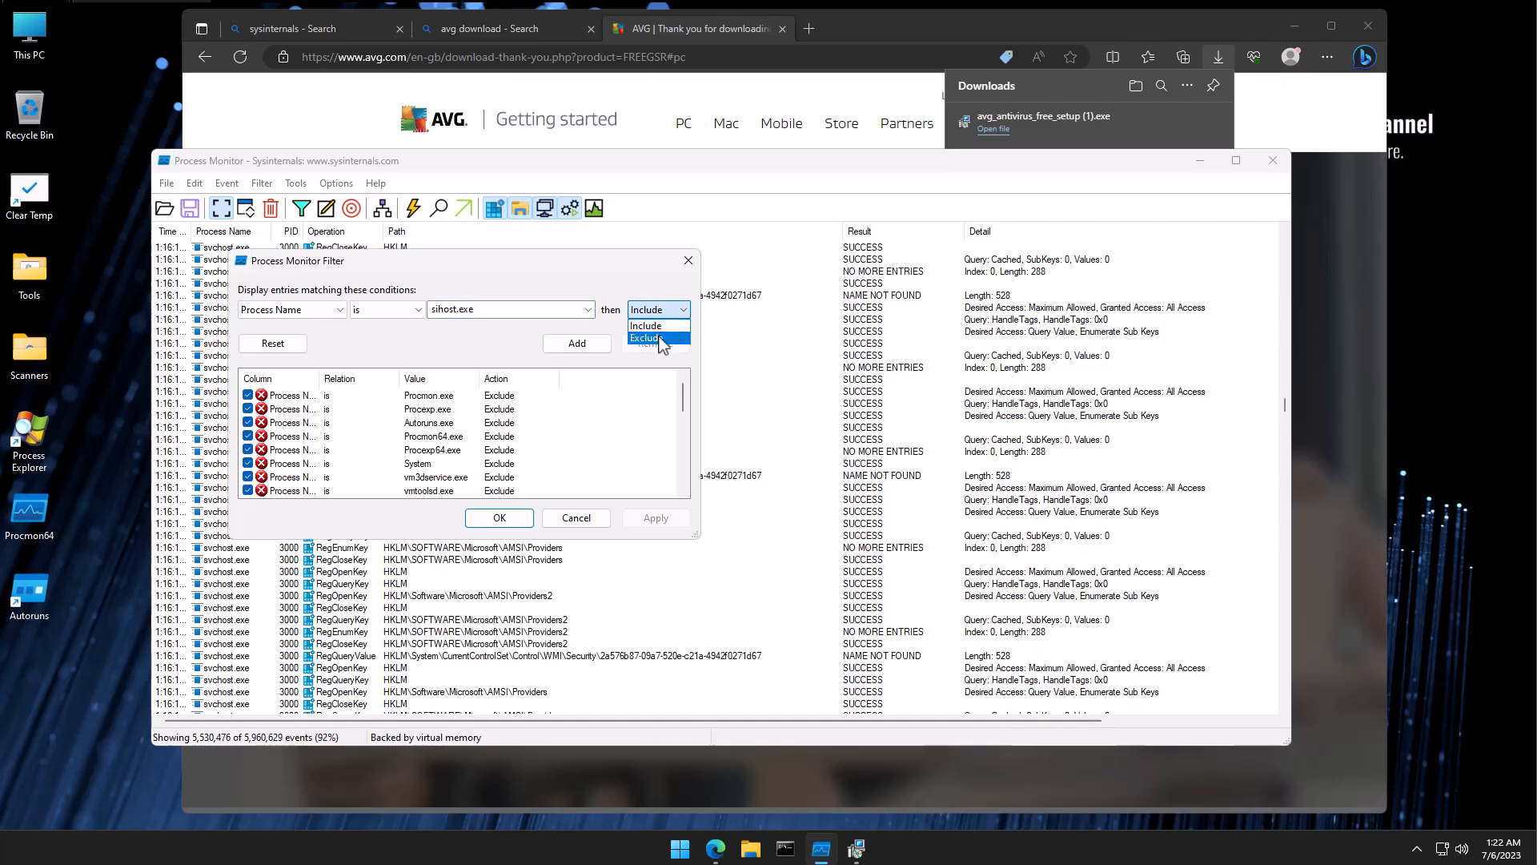
{"action": "left_click", "coordinate": [645, 325]}
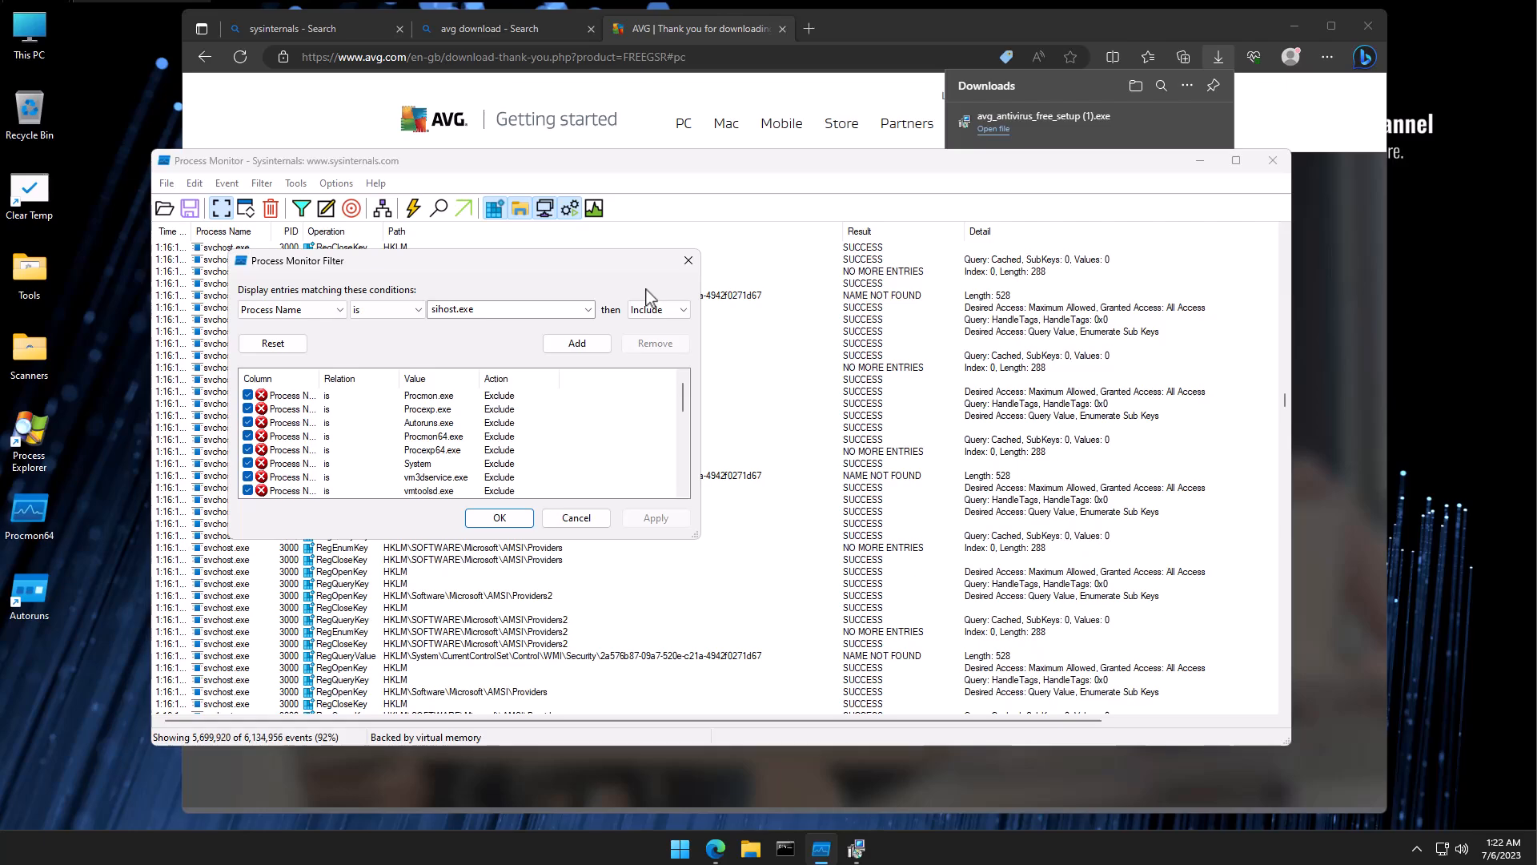
{"action": "left_click", "coordinate": [575, 343]}
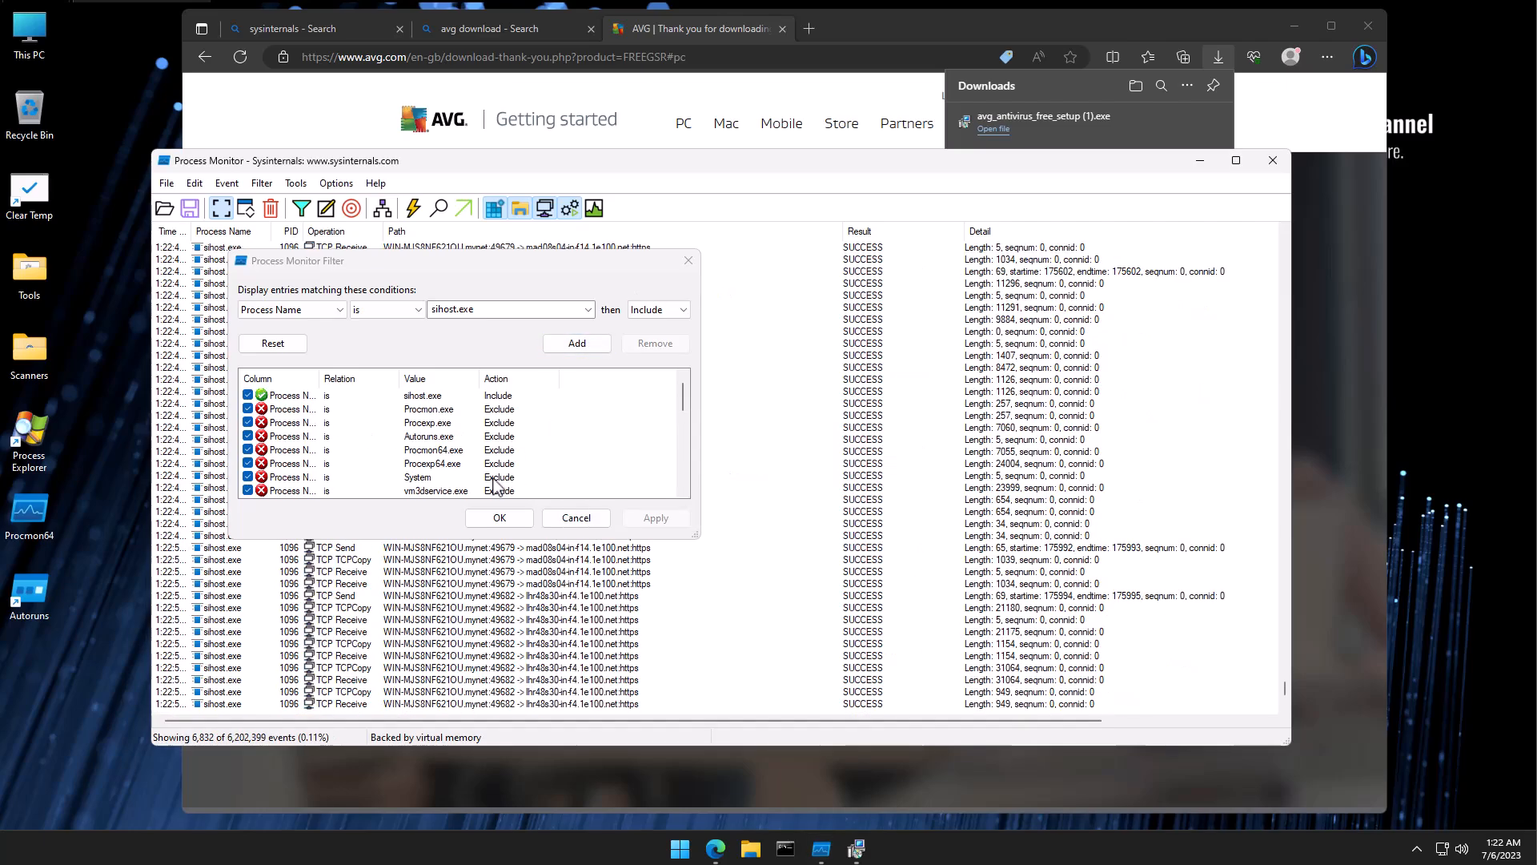
{"action": "left_click", "coordinate": [498, 517]}
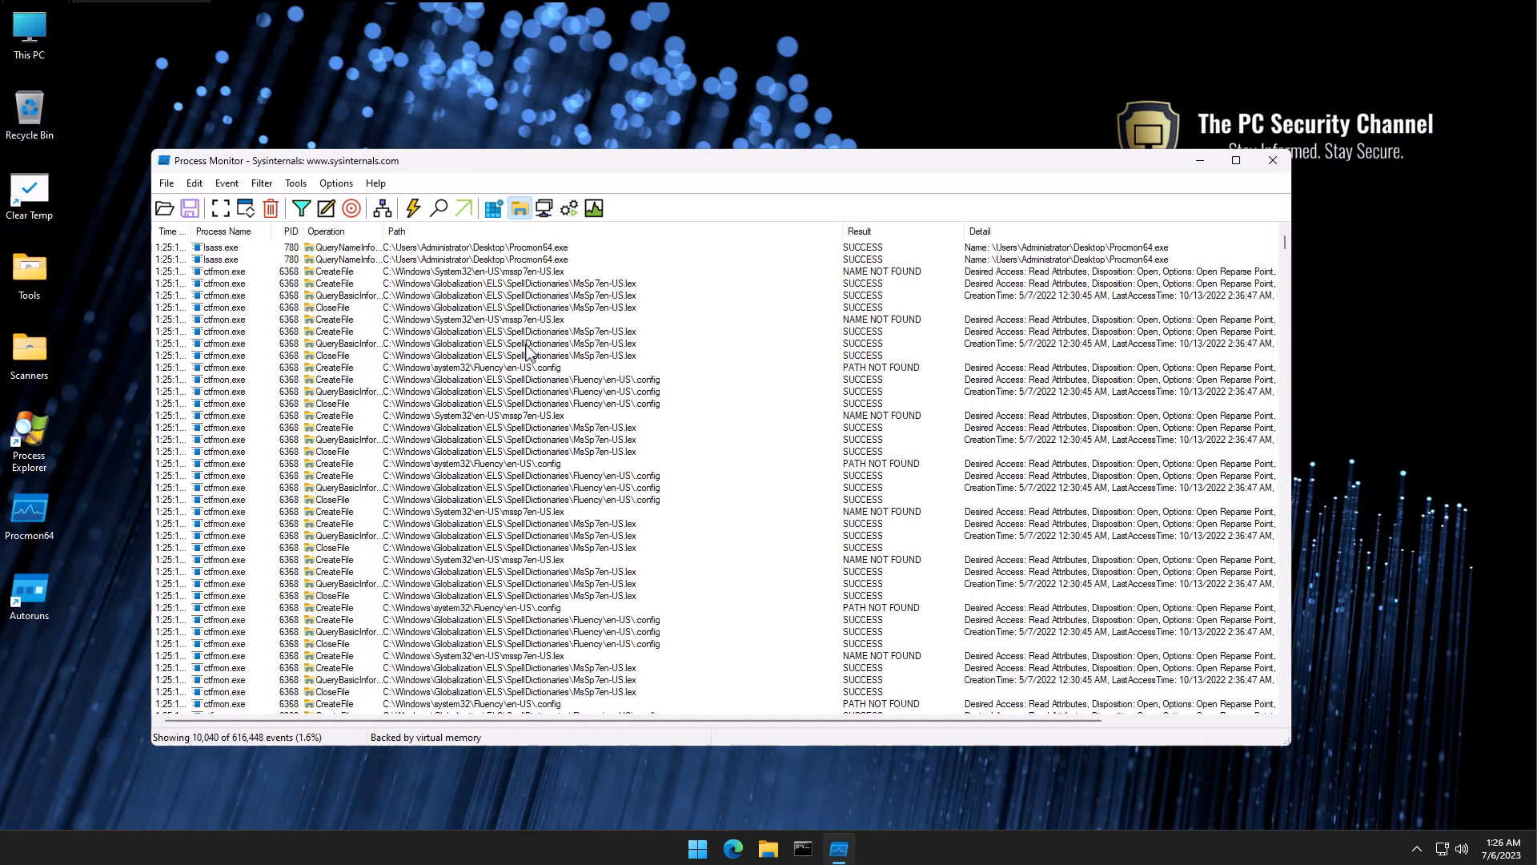
{"action": "mouse_move", "coordinate": [520, 207]}
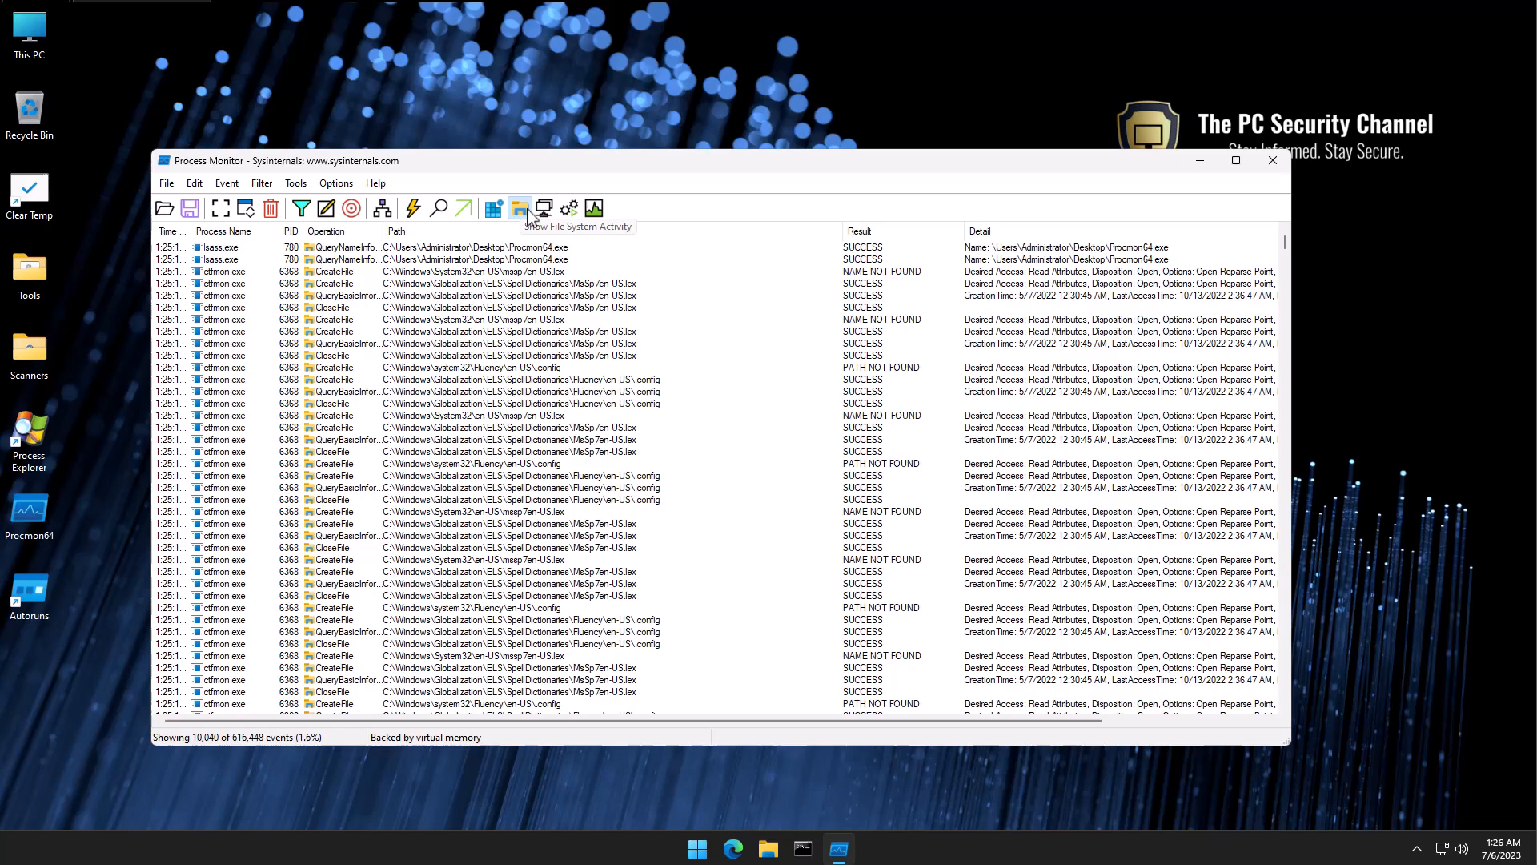
{"action": "mouse_move", "coordinate": [596, 213]}
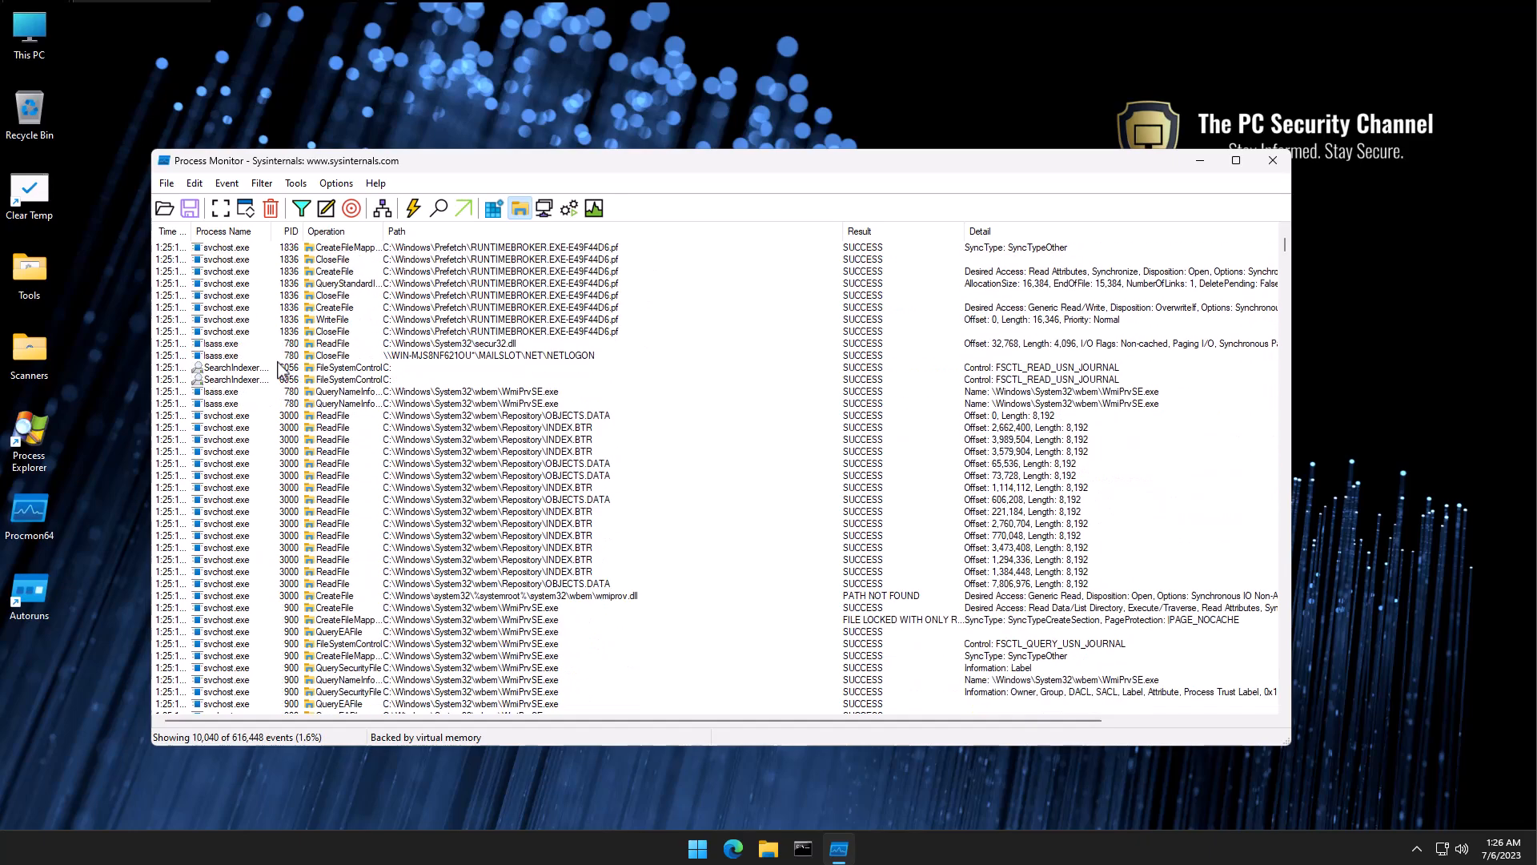
{"action": "scroll", "scroll_direction": "down", "scroll_amount": 3}
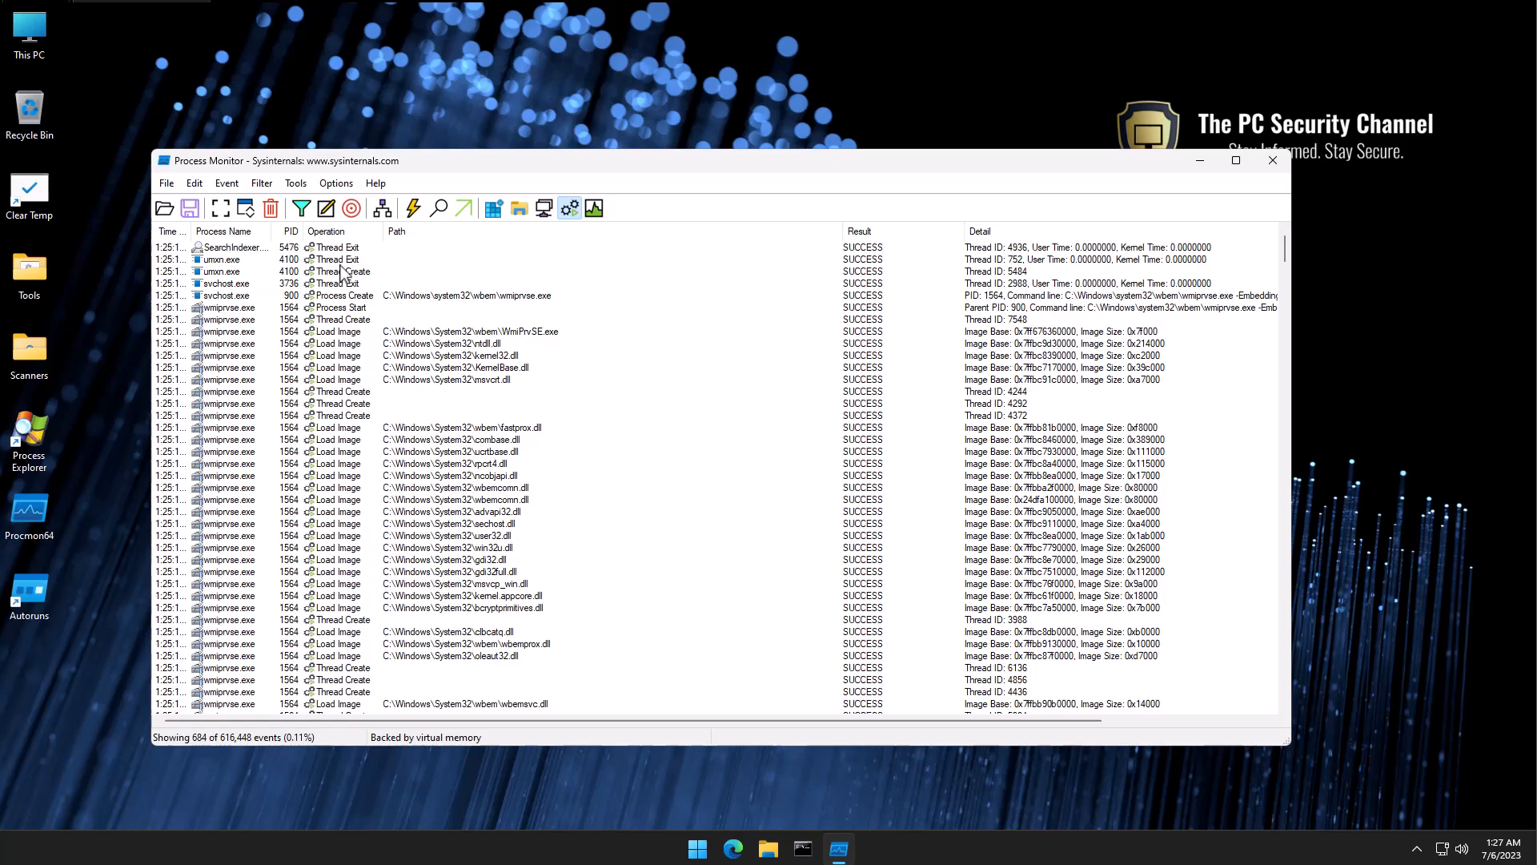
{"action": "left_click", "coordinate": [442, 476]}
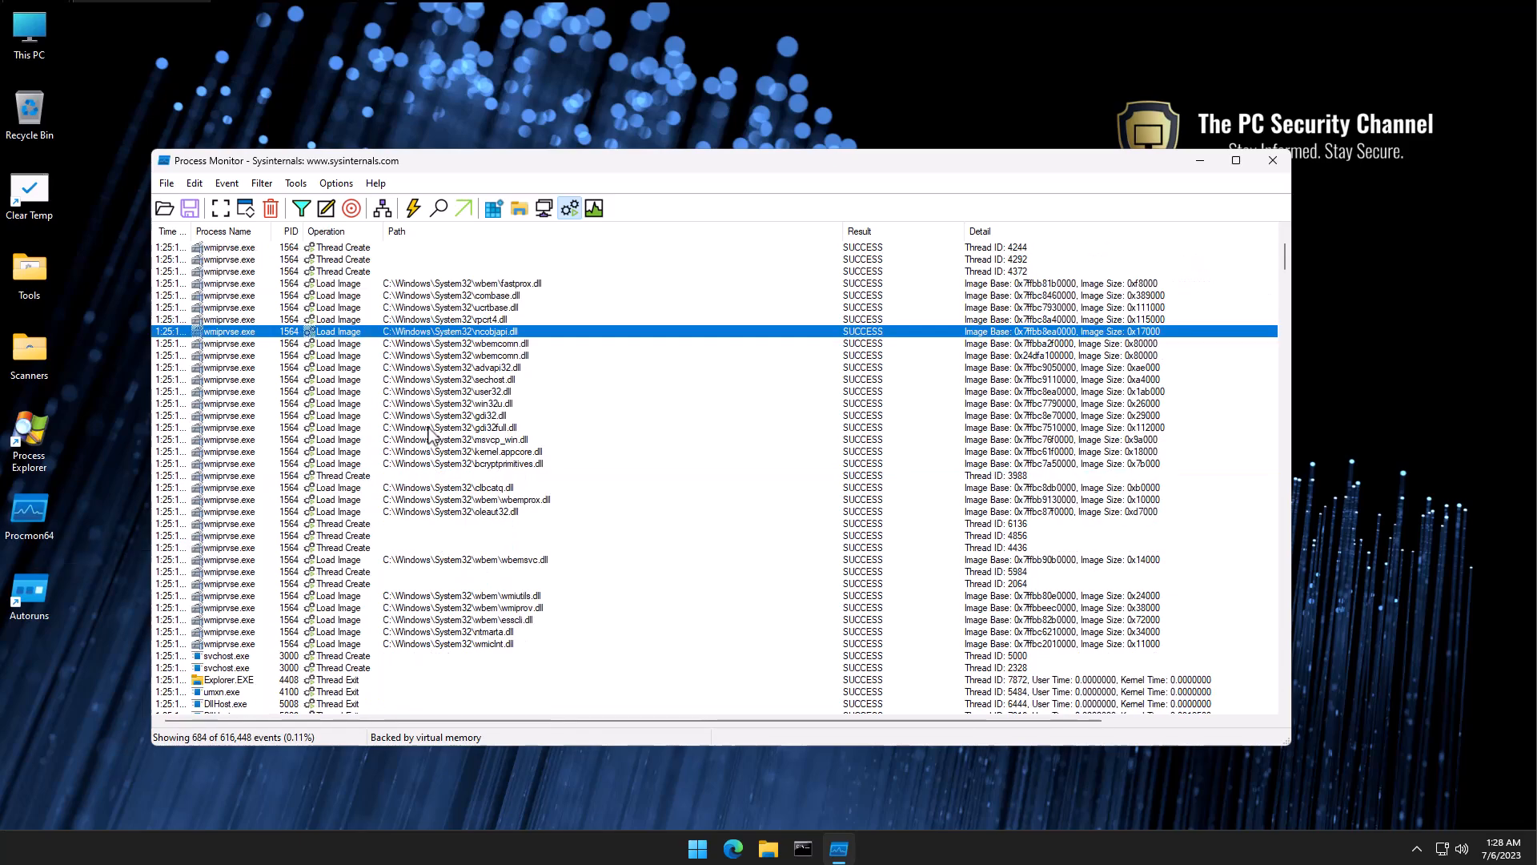
{"action": "mouse_move", "coordinate": [269, 463]}
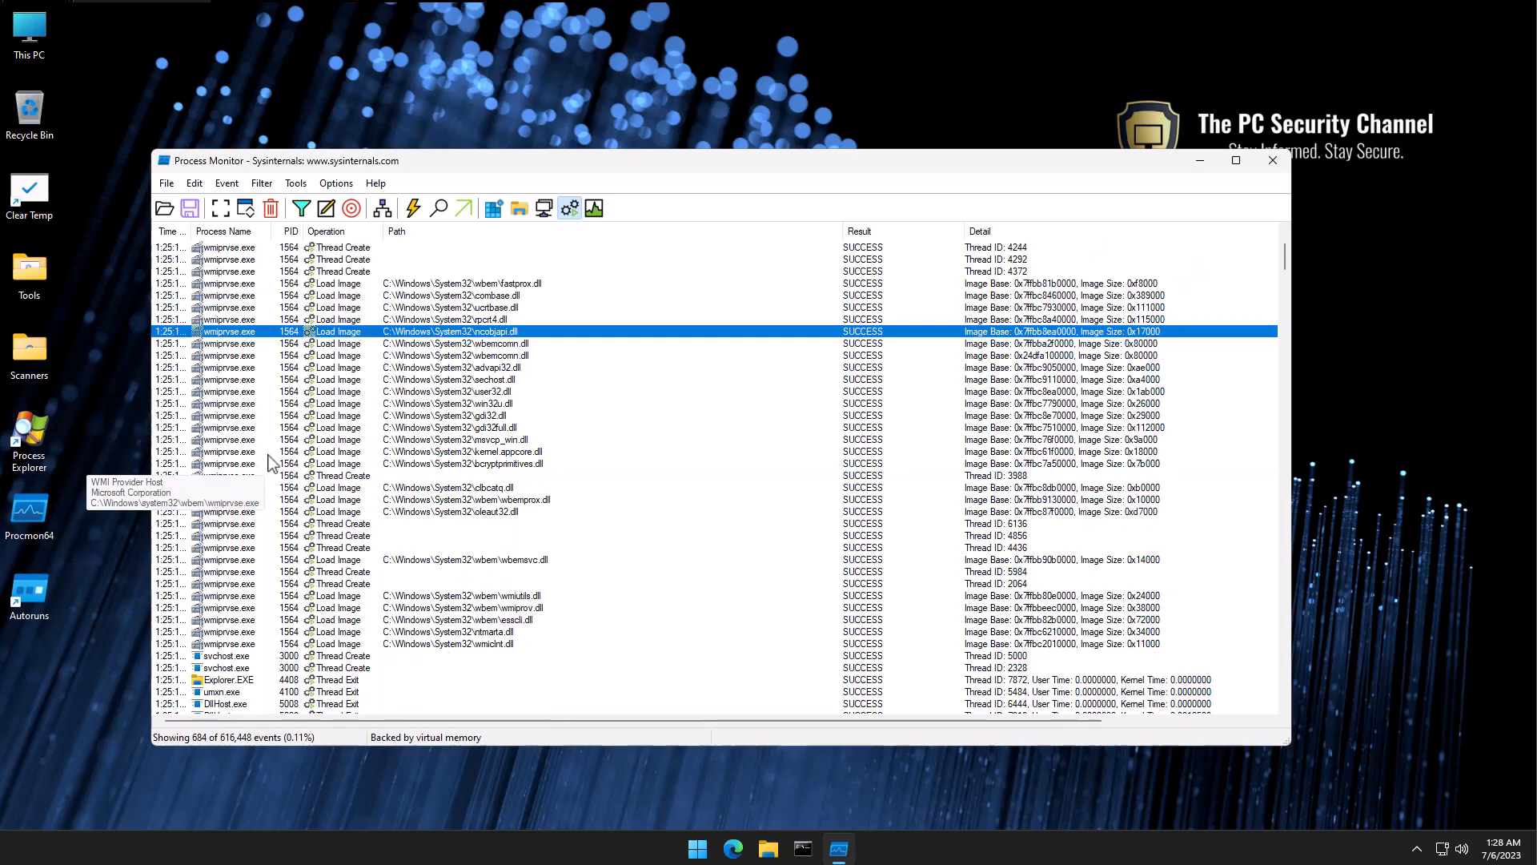
{"action": "mouse_move", "coordinate": [503, 504]}
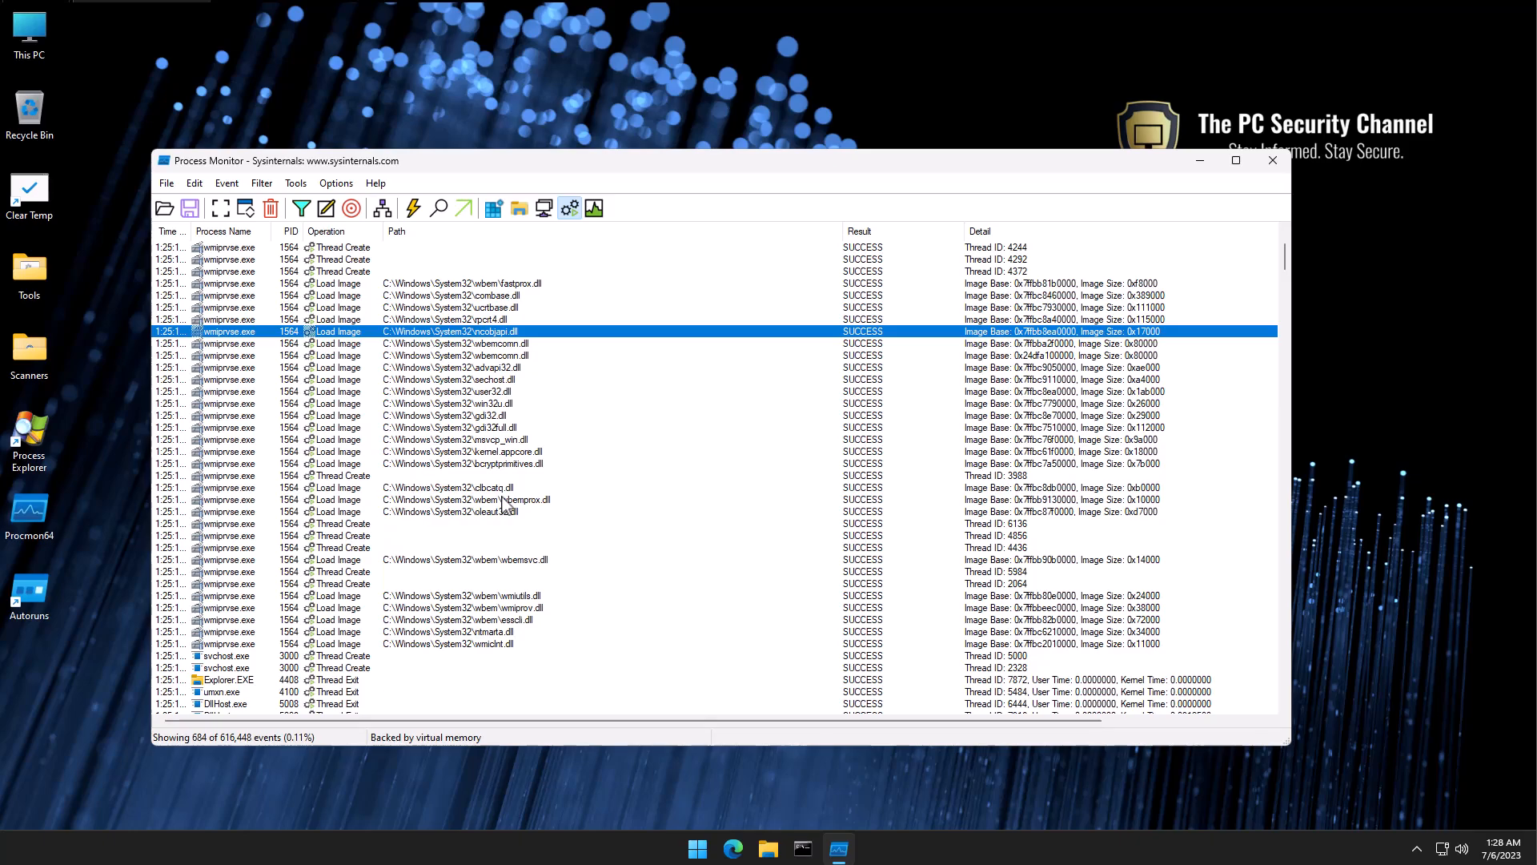
{"action": "mouse_move", "coordinate": [221, 208]}
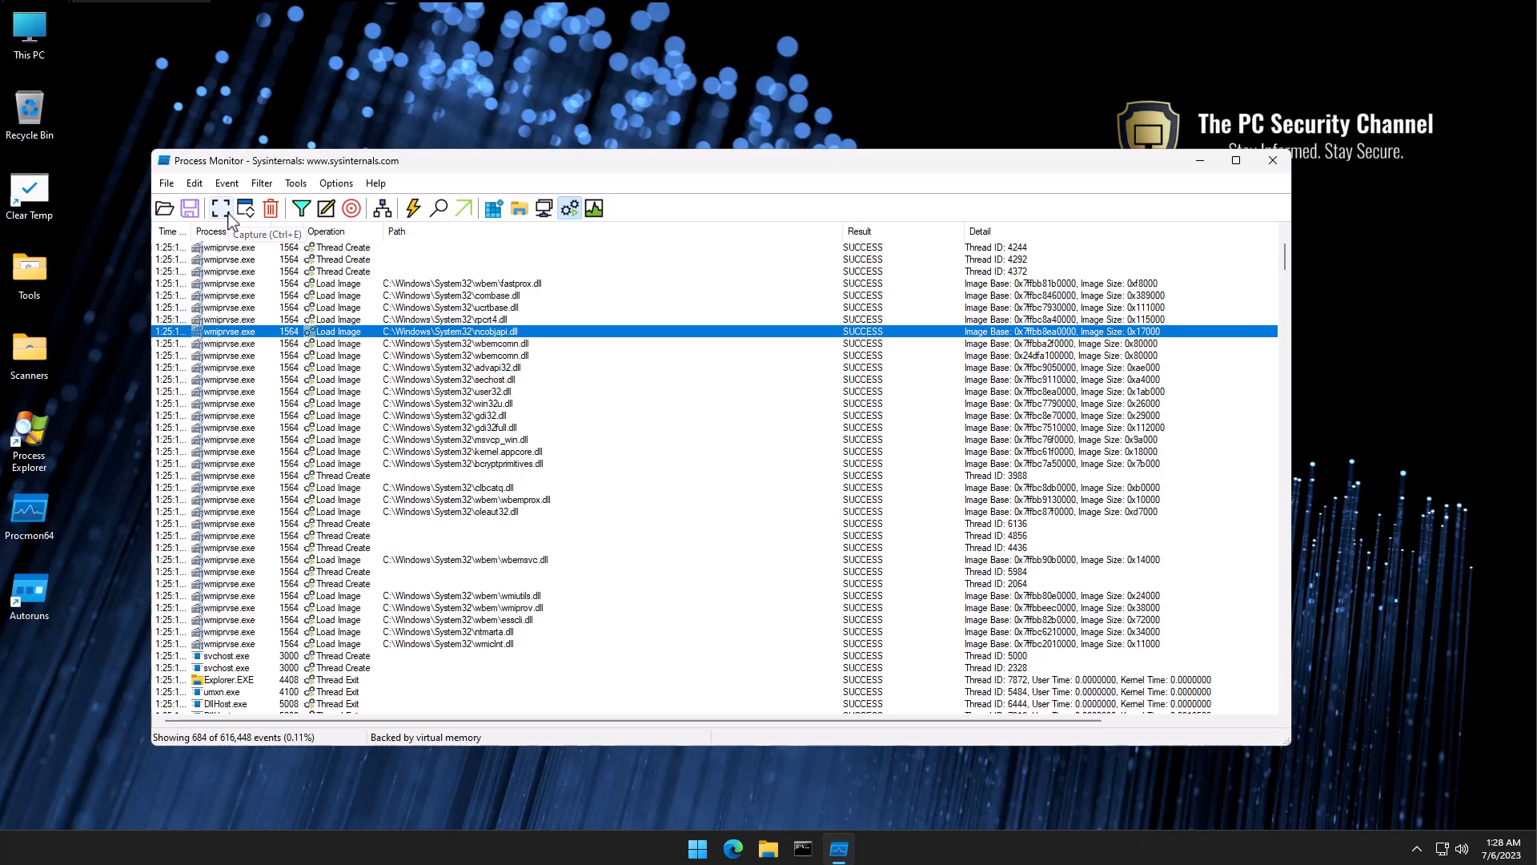
- Toggle live capture so the log shows TCP and UDP network events
{"action": "left_click", "coordinate": [221, 208]}
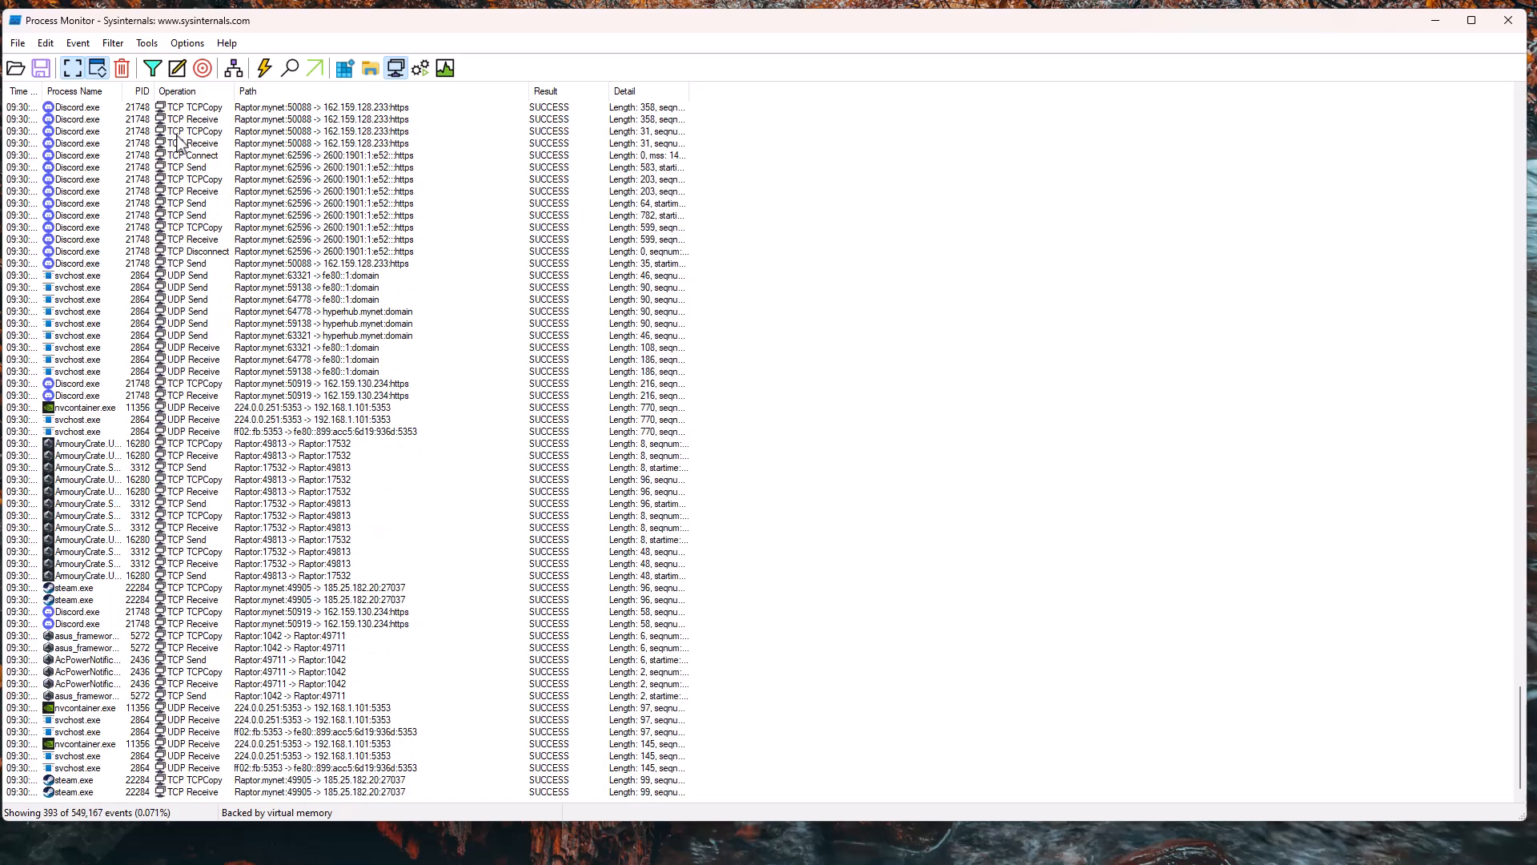
- Scroll the network event list and open the Filter menu
{"action": "scroll", "scroll_direction": "down", "scroll_amount": 3}
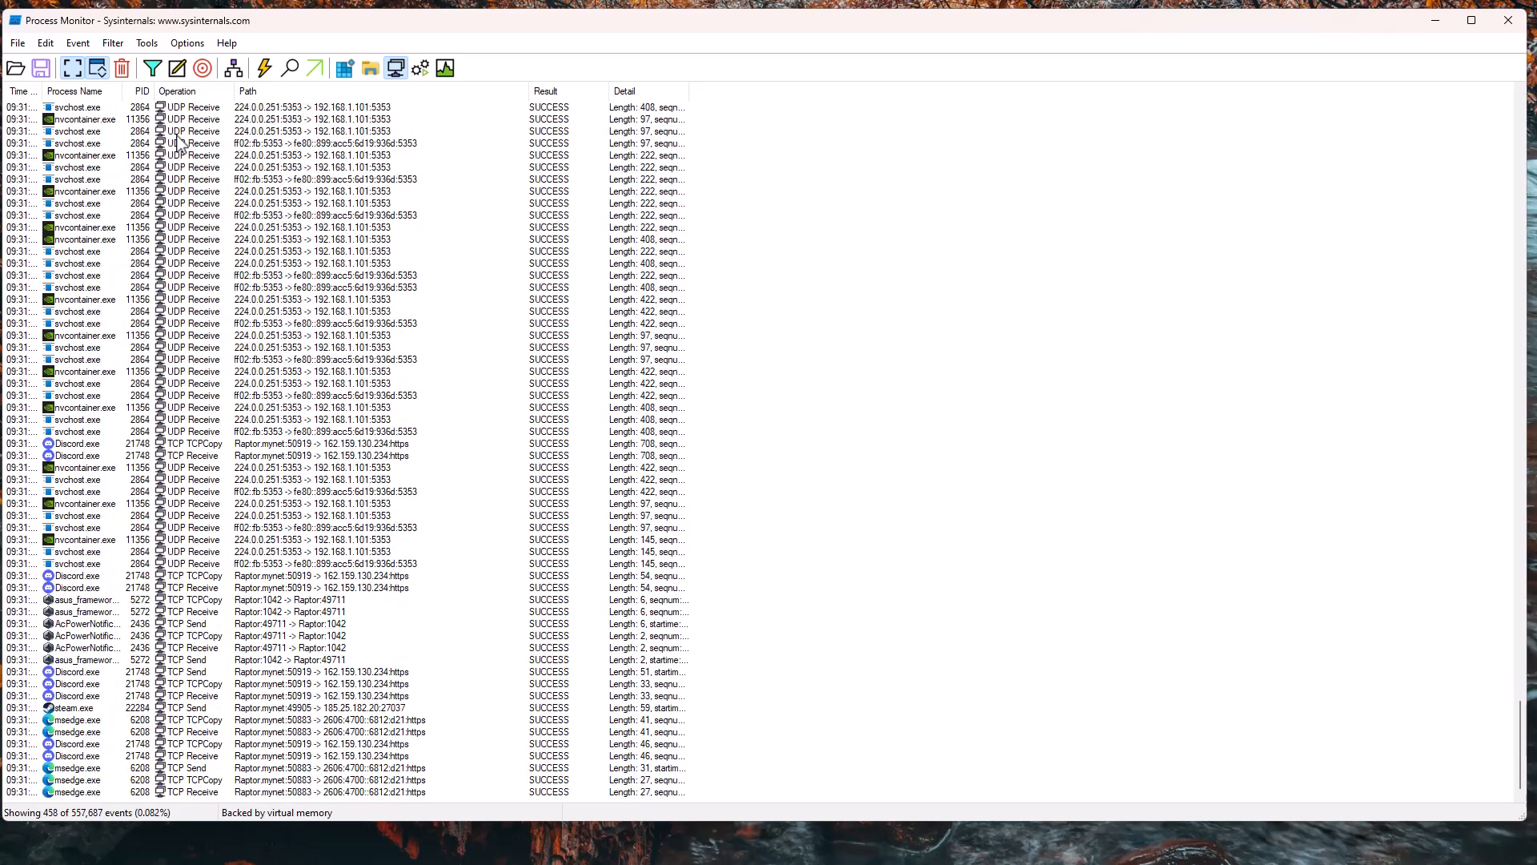
{"action": "left_click", "coordinate": [120, 67]}
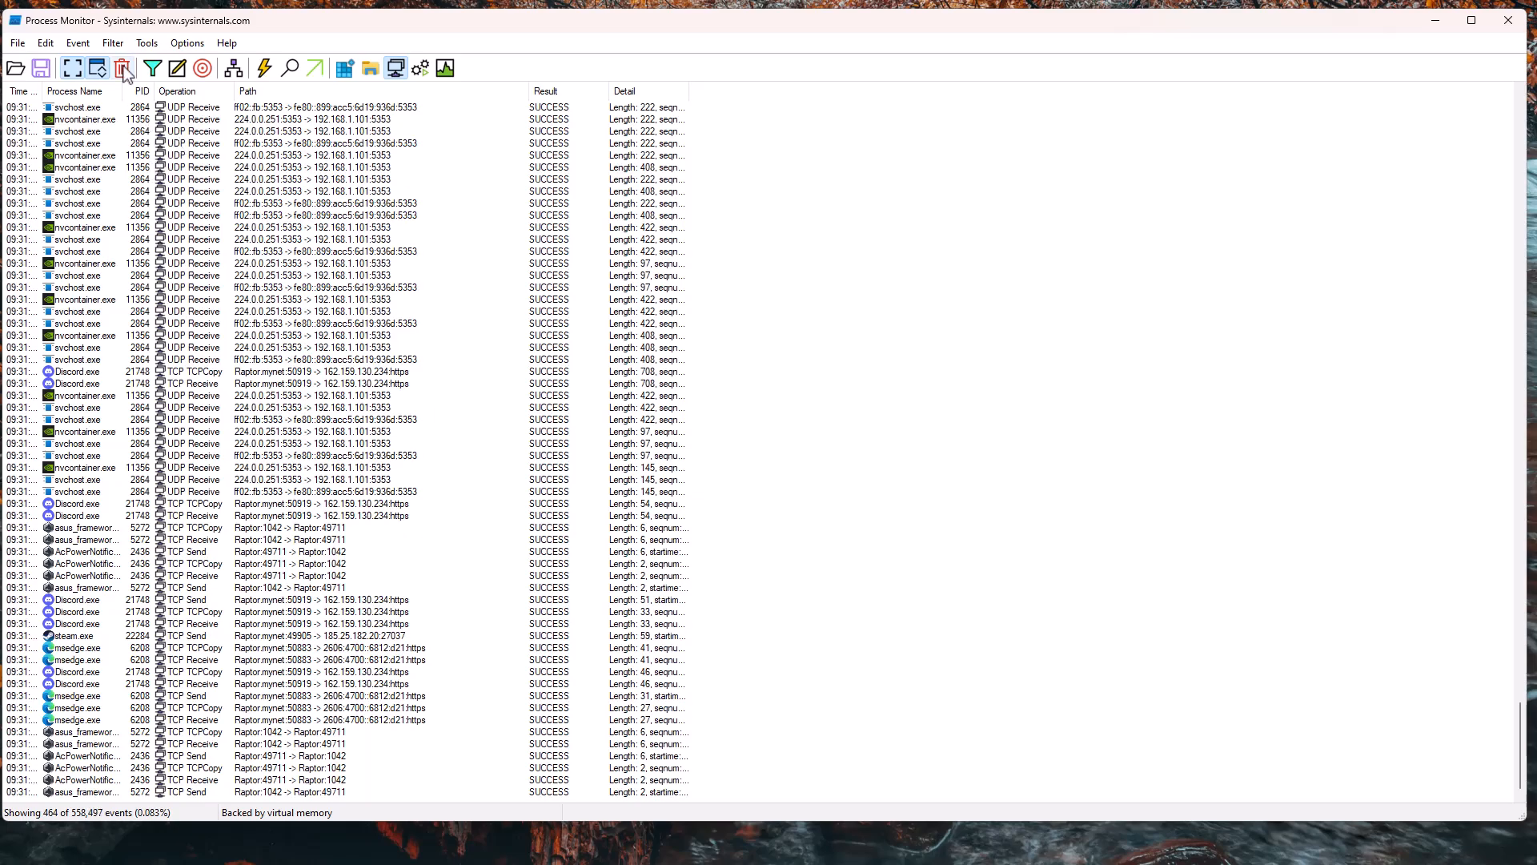
{"action": "left_click", "coordinate": [112, 41]}
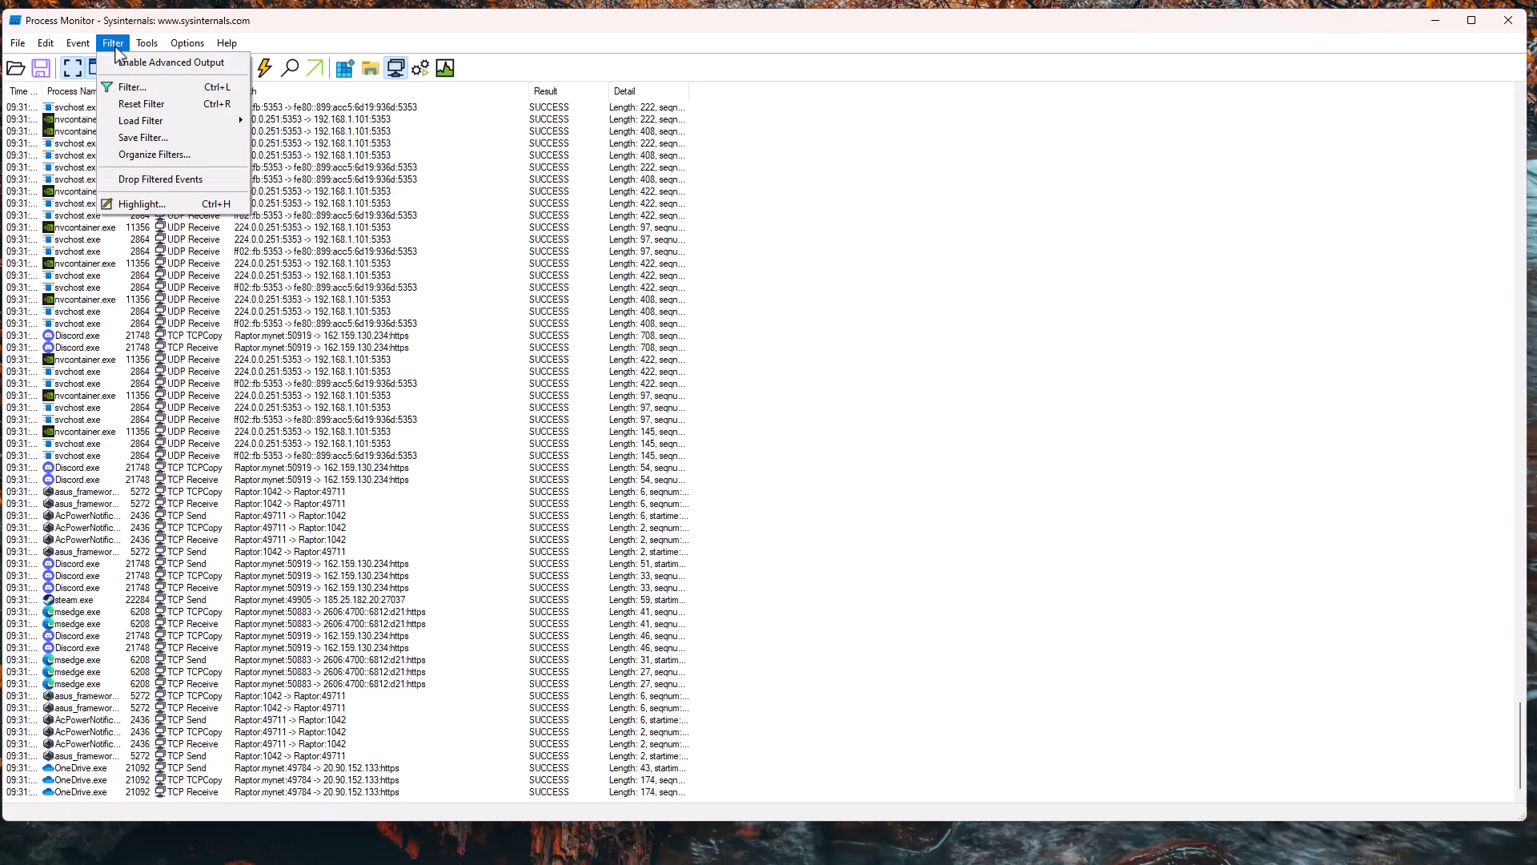
- Add a Process Name is asus_framework.exe Include rule and apply it to the log
{"action": "left_click", "coordinate": [128, 87]}
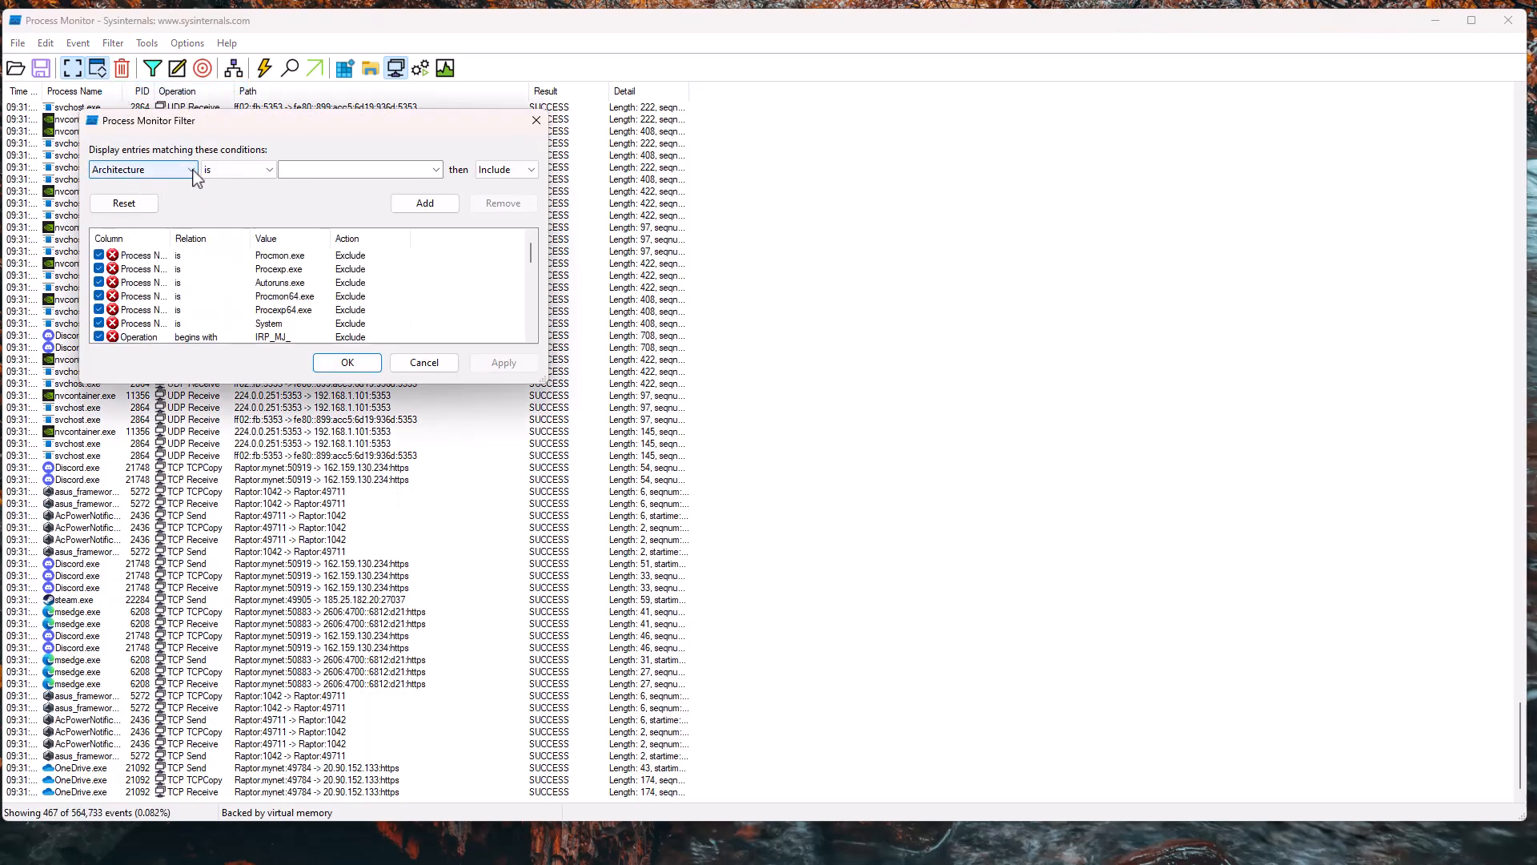
{"action": "left_click", "coordinate": [194, 170]}
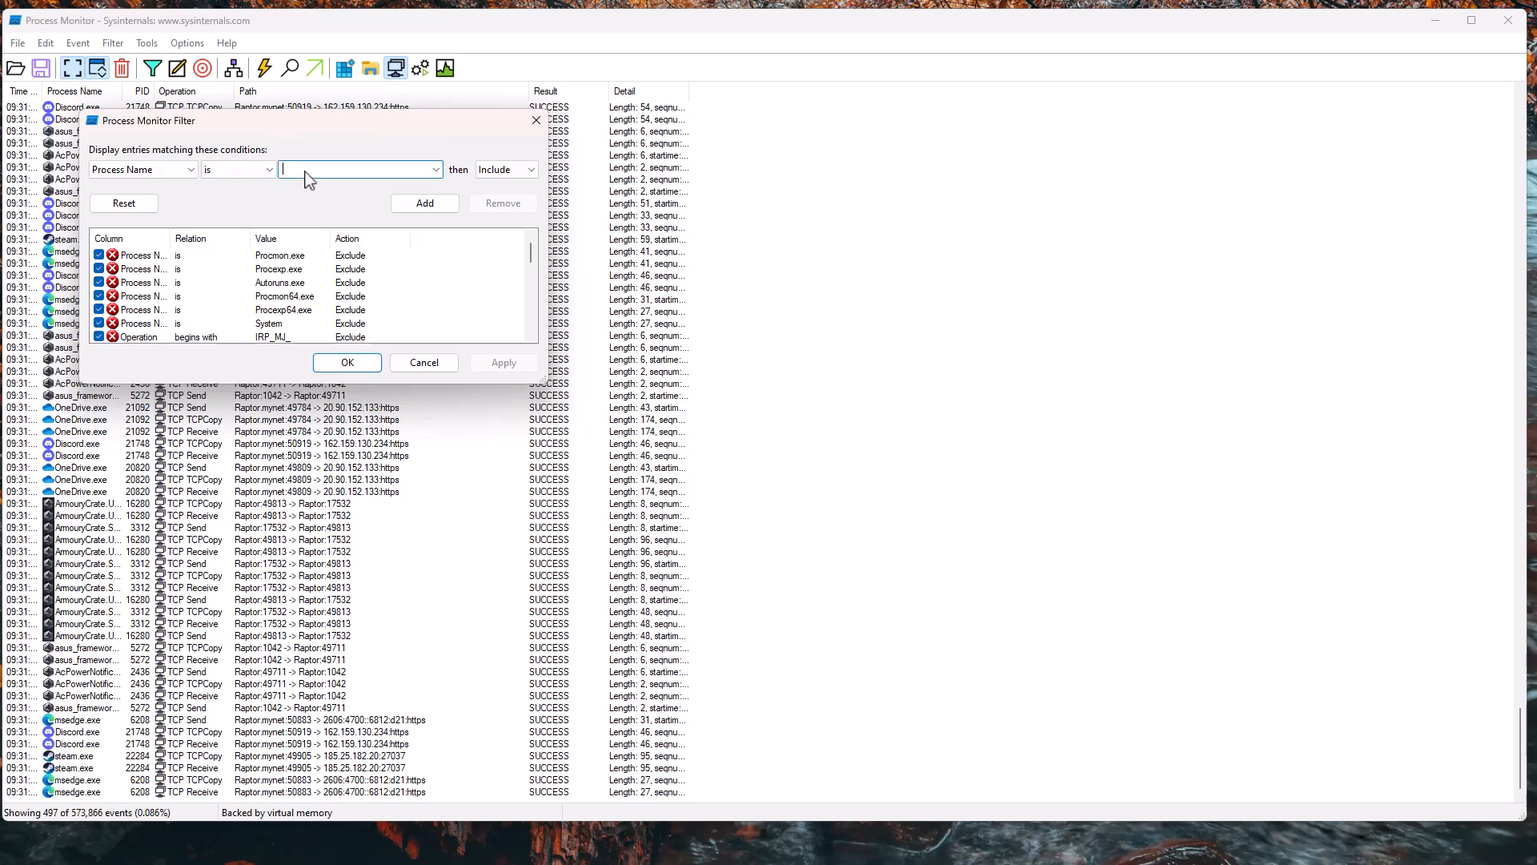
{"action": "type", "text": "a"}
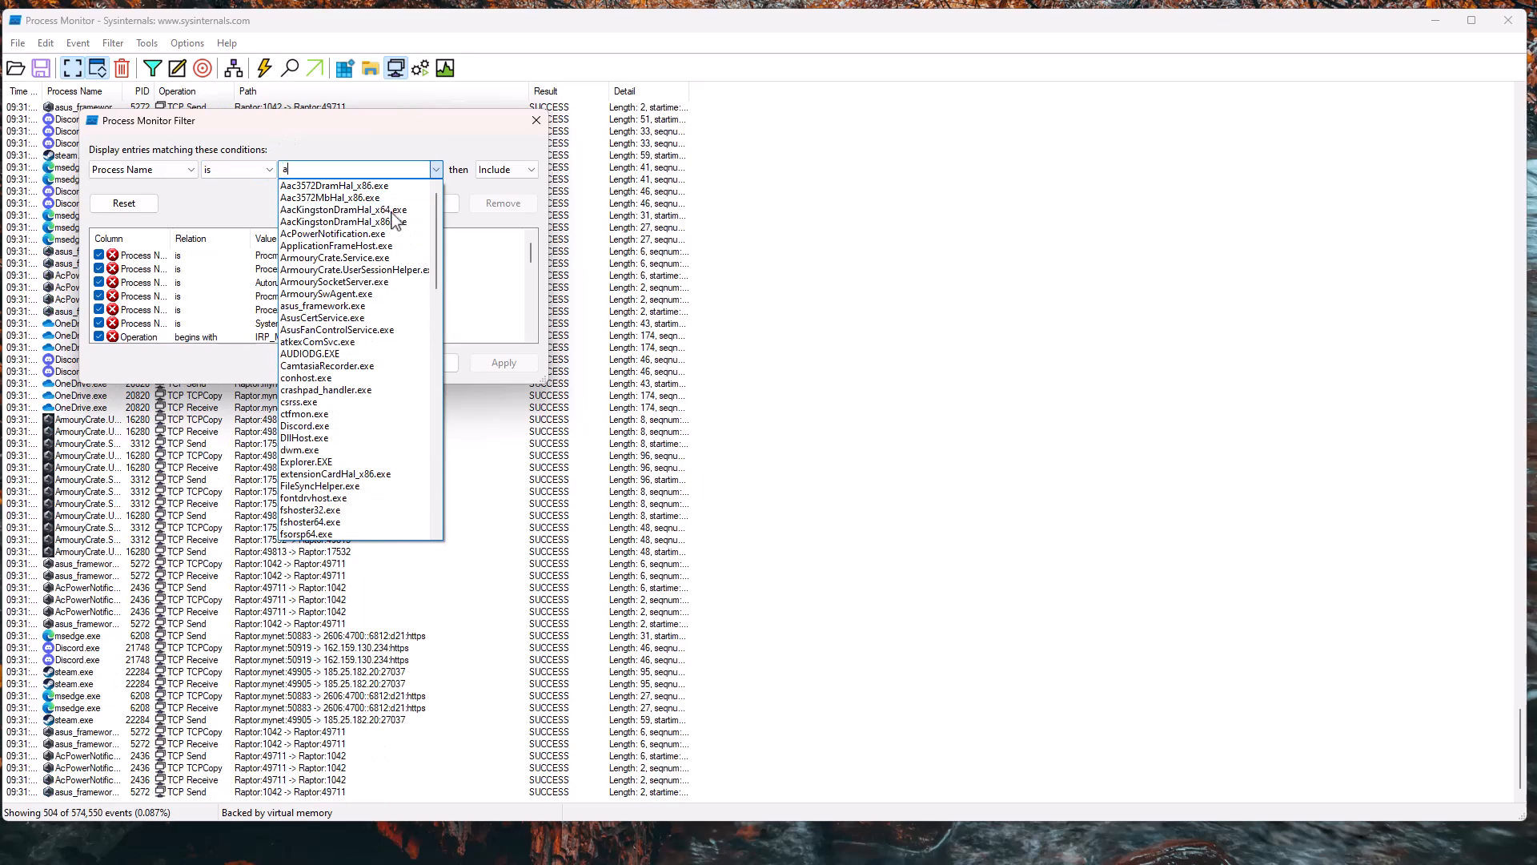
{"action": "left_click", "coordinate": [324, 304]}
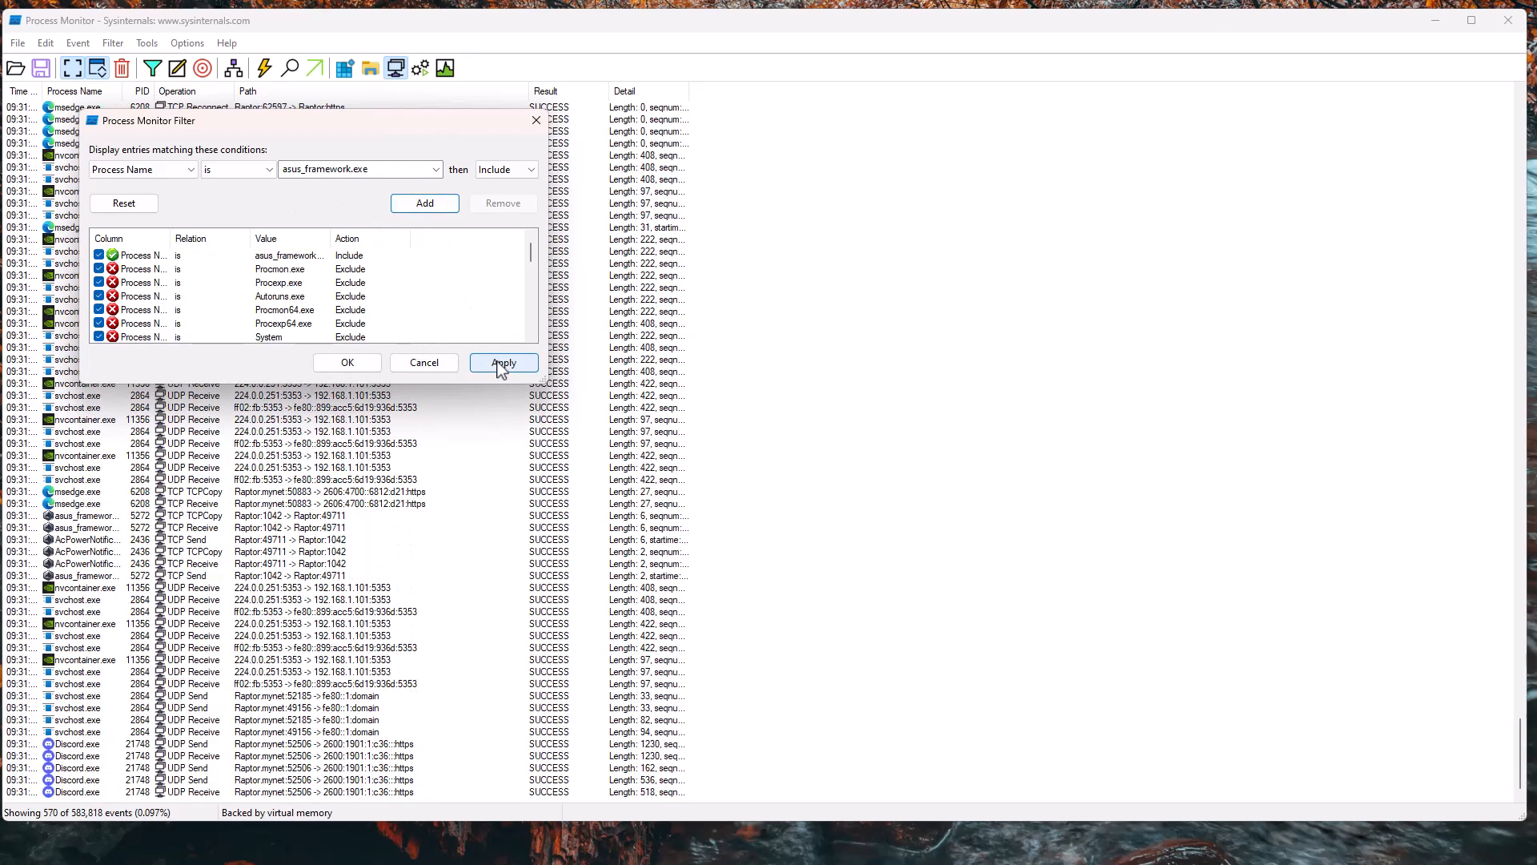
{"action": "left_click", "coordinate": [503, 362]}
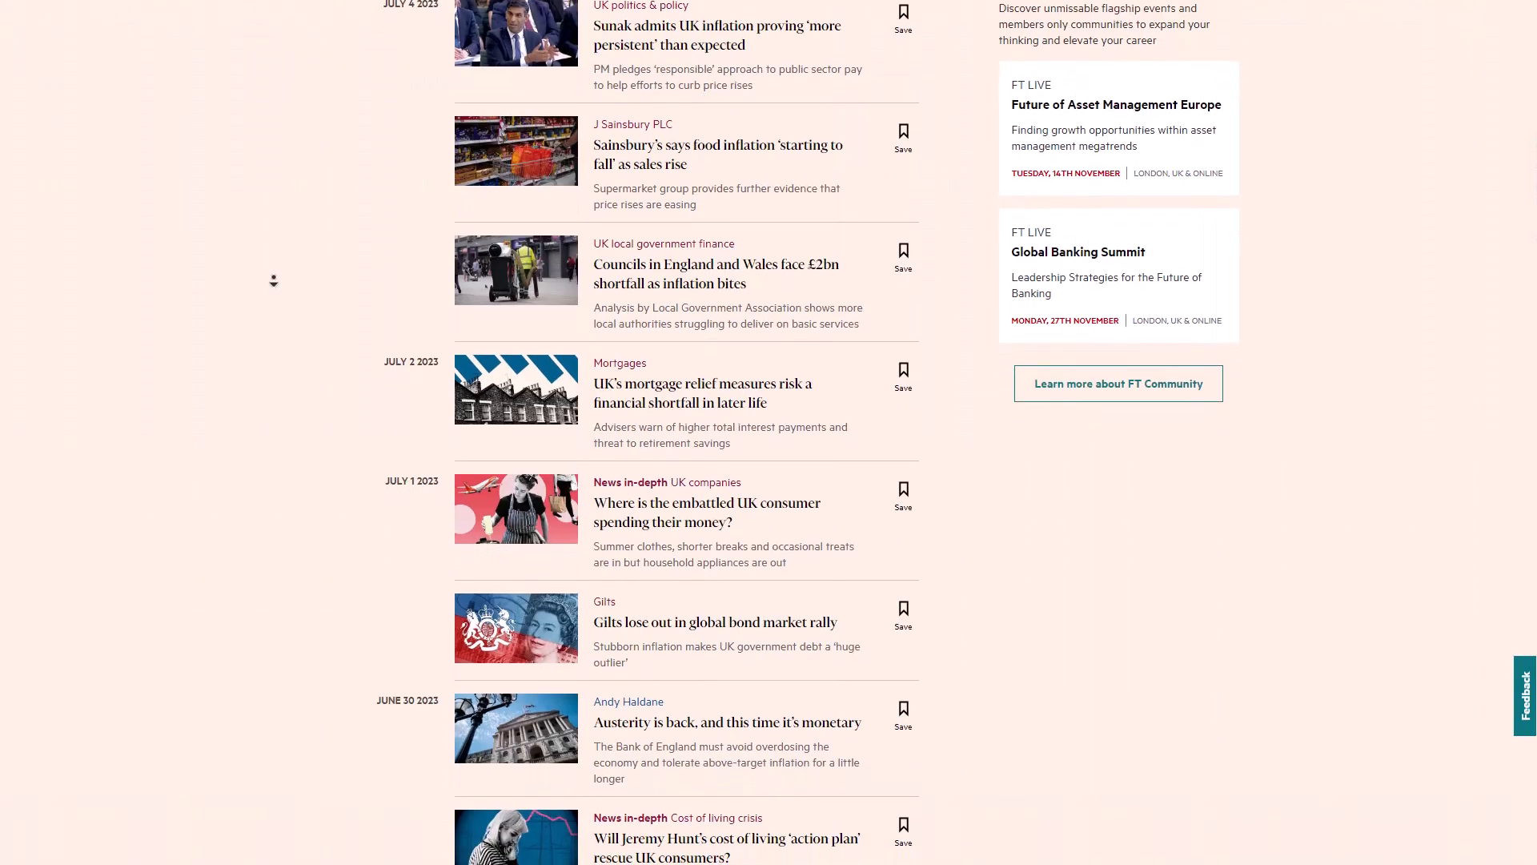
- Scroll through the FT listing of recent UK inflation articles
{"action": "scroll", "scroll_direction": "down", "scroll_amount": 3}
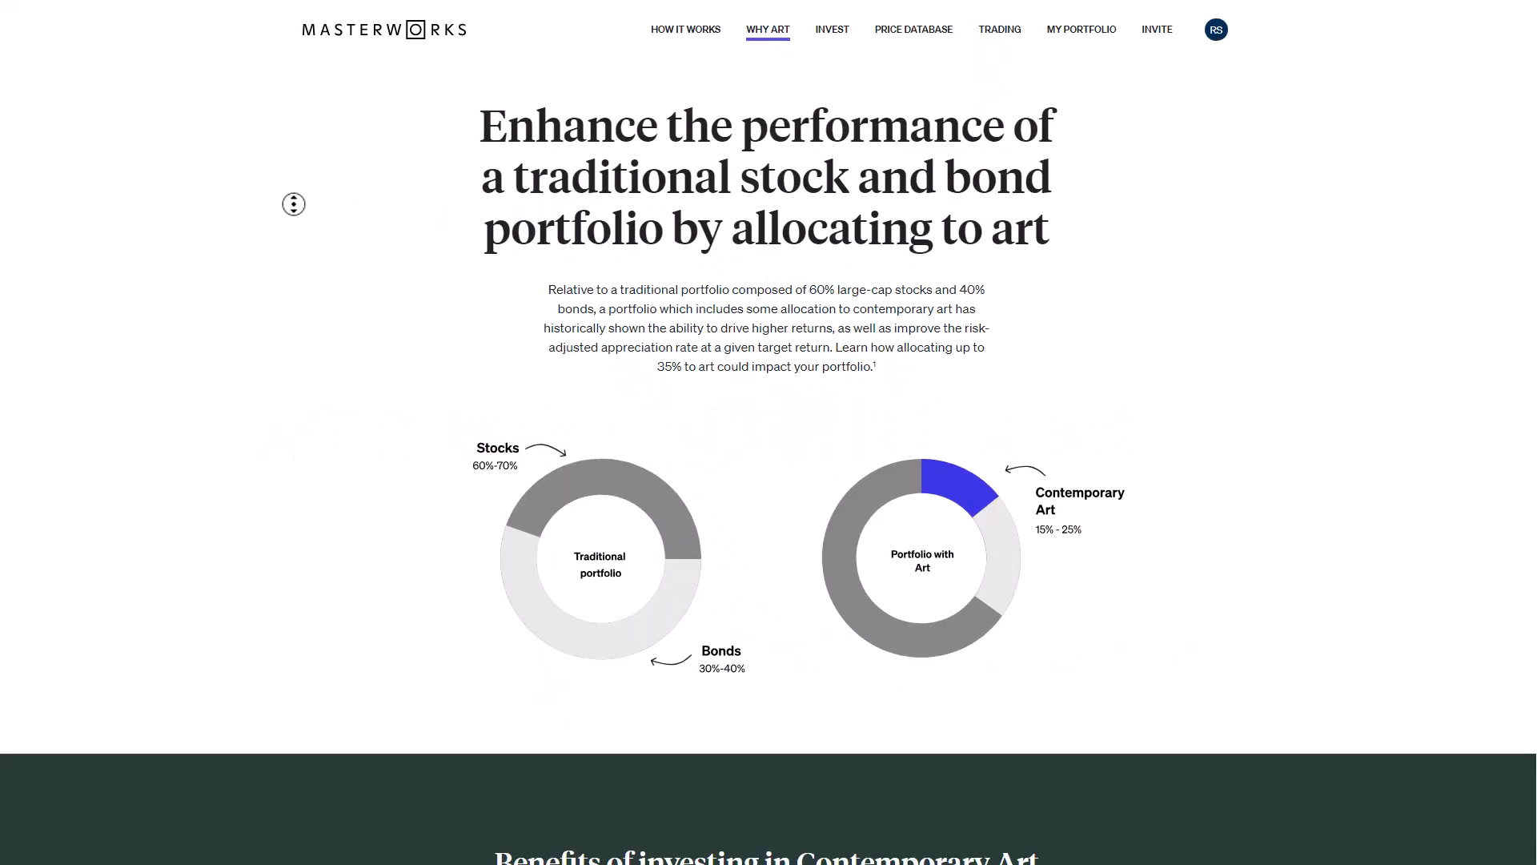
- Scroll through the Masterworks Why Art page on the case for investing in art
{"action": "scroll", "scroll_direction": "down", "scroll_amount": 3}
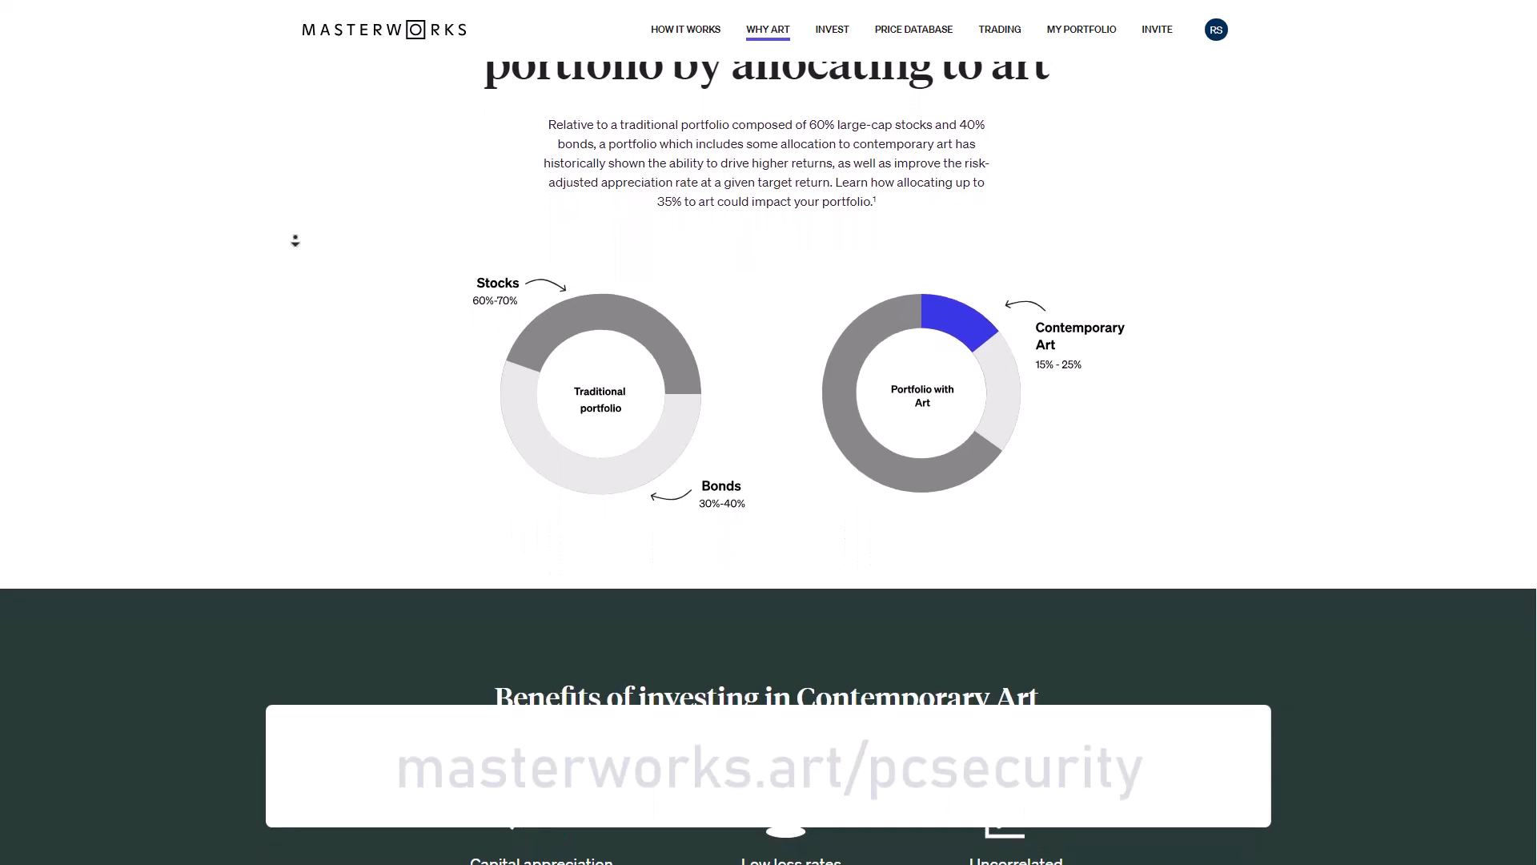
{"action": "scroll", "scroll_direction": "down", "scroll_amount": 3}
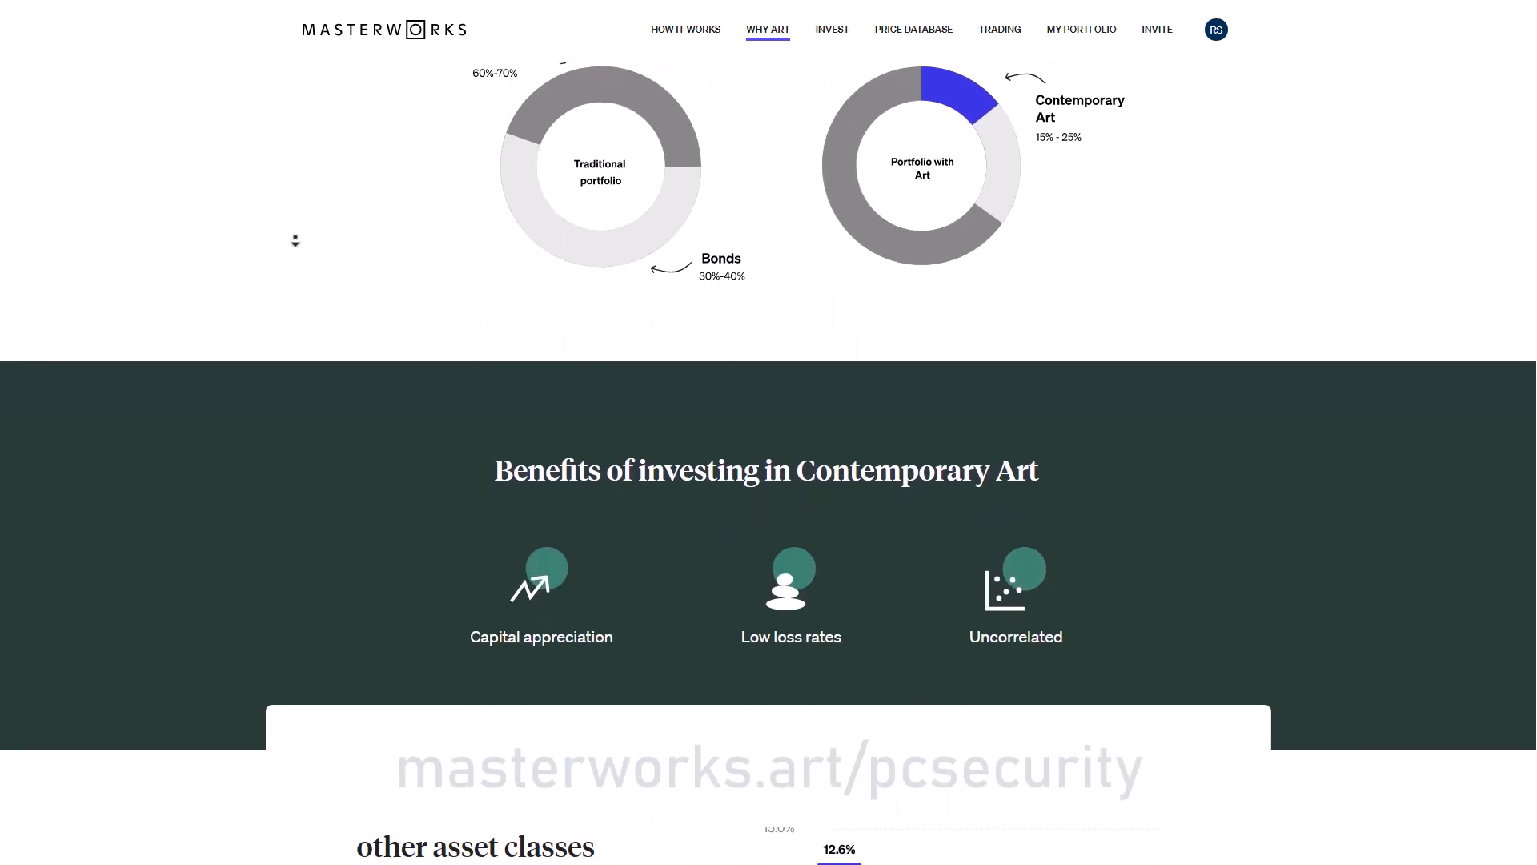
{"action": "scroll", "scroll_direction": "down", "scroll_amount": 3}
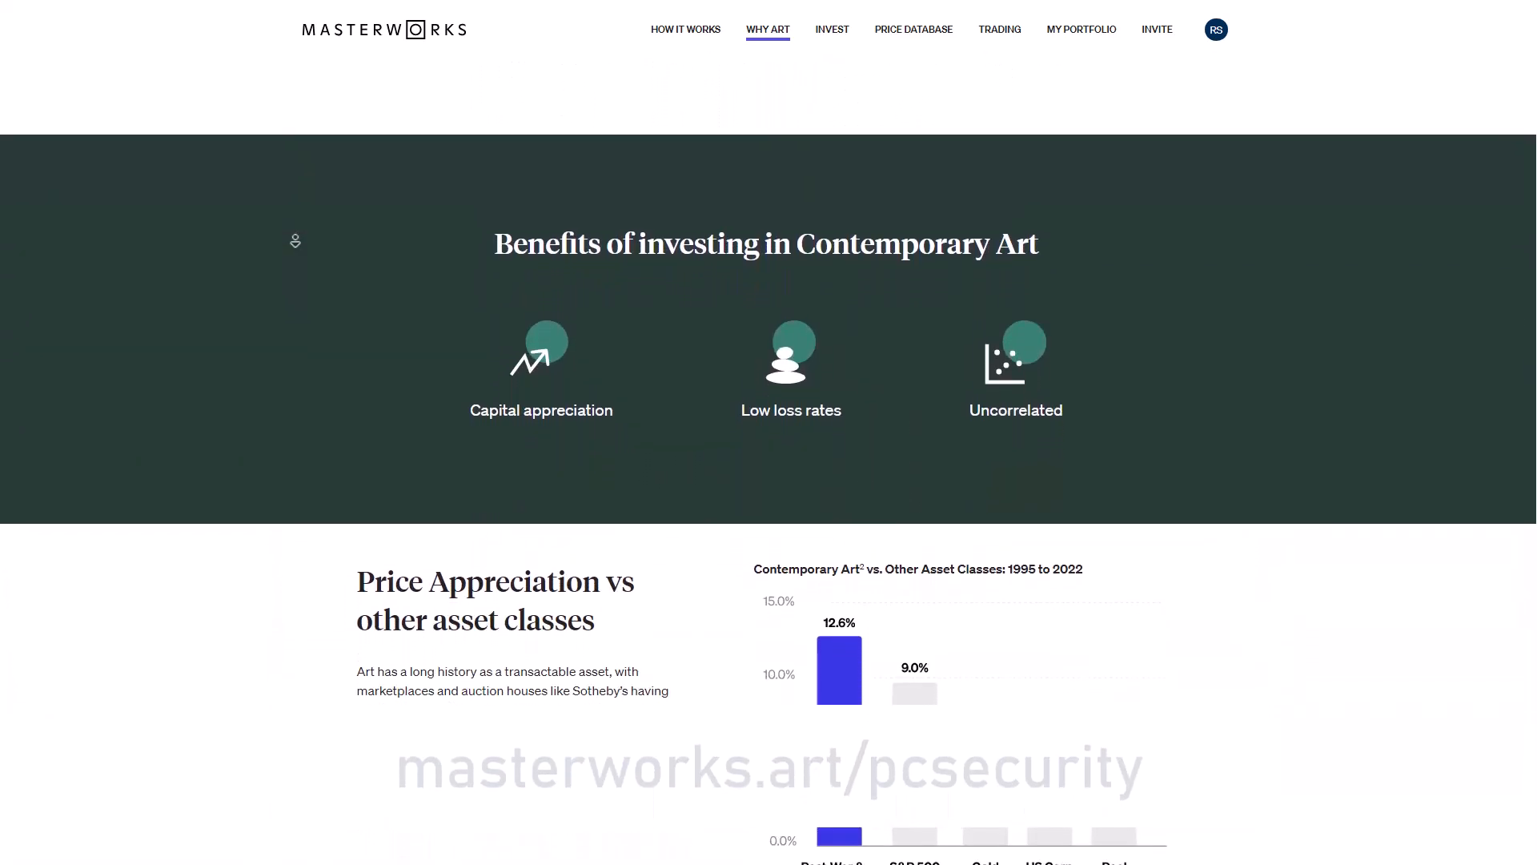
{"action": "scroll", "scroll_direction": "down", "scroll_amount": 3}
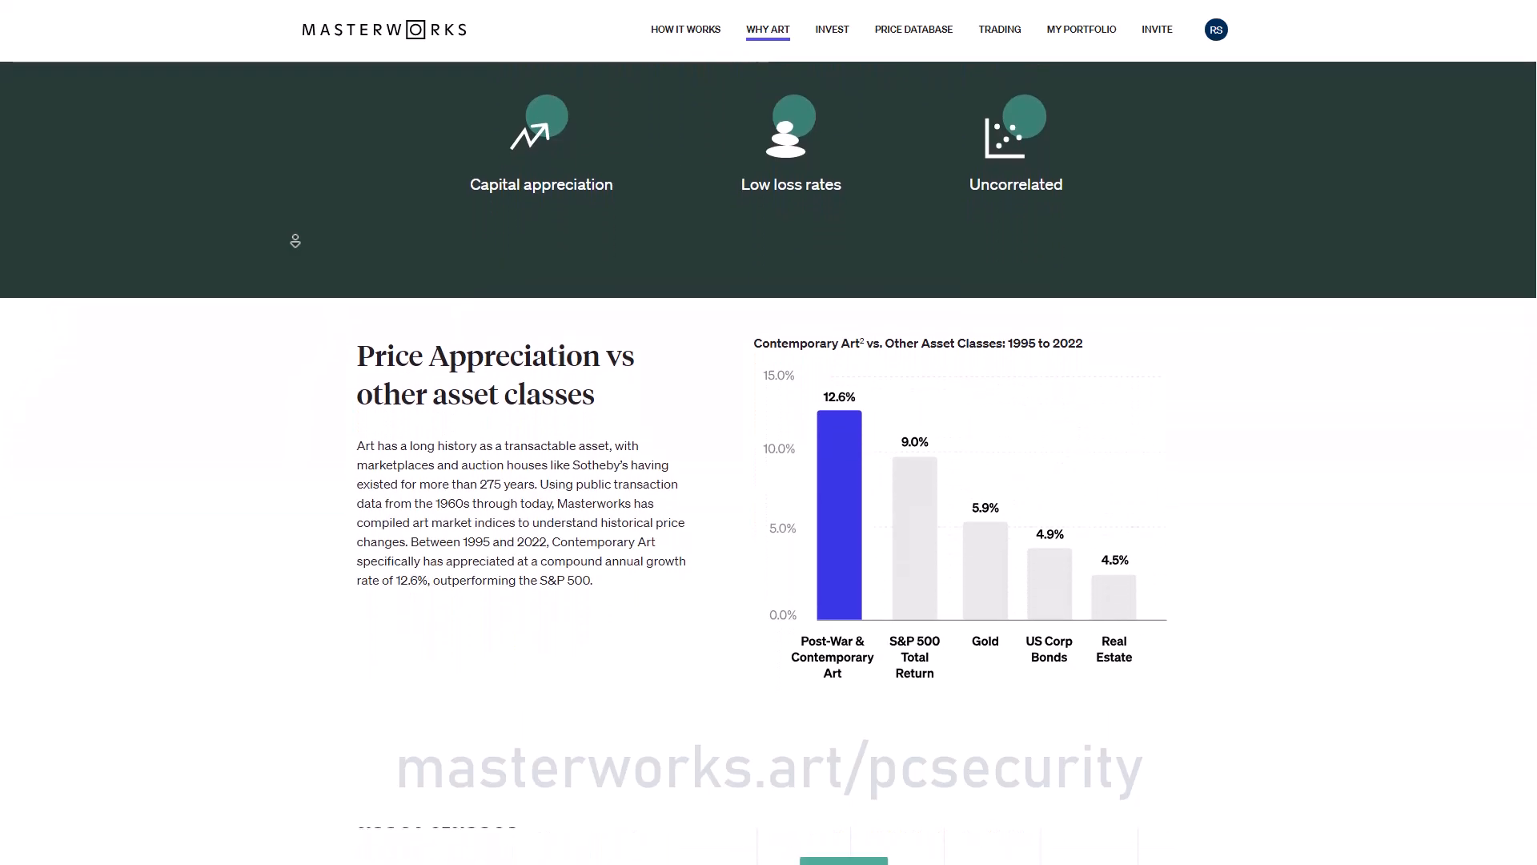
{"action": "scroll", "scroll_direction": "down", "scroll_amount": 3}
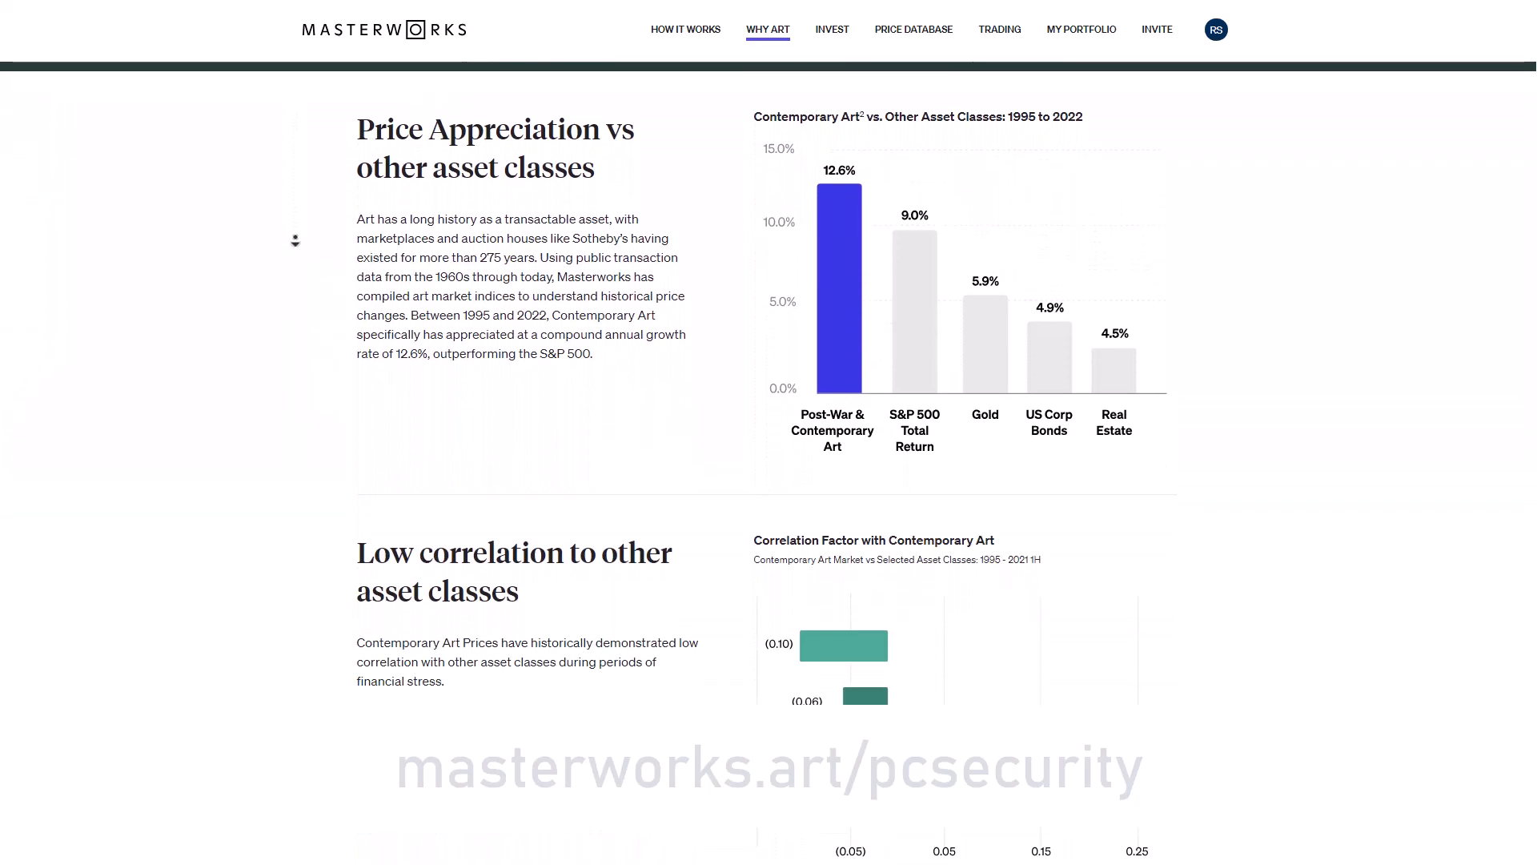
- View Recent Offerings and scroll the Net Annualized Track Record on the Invest page
{"action": "left_click", "coordinate": [683, 29]}
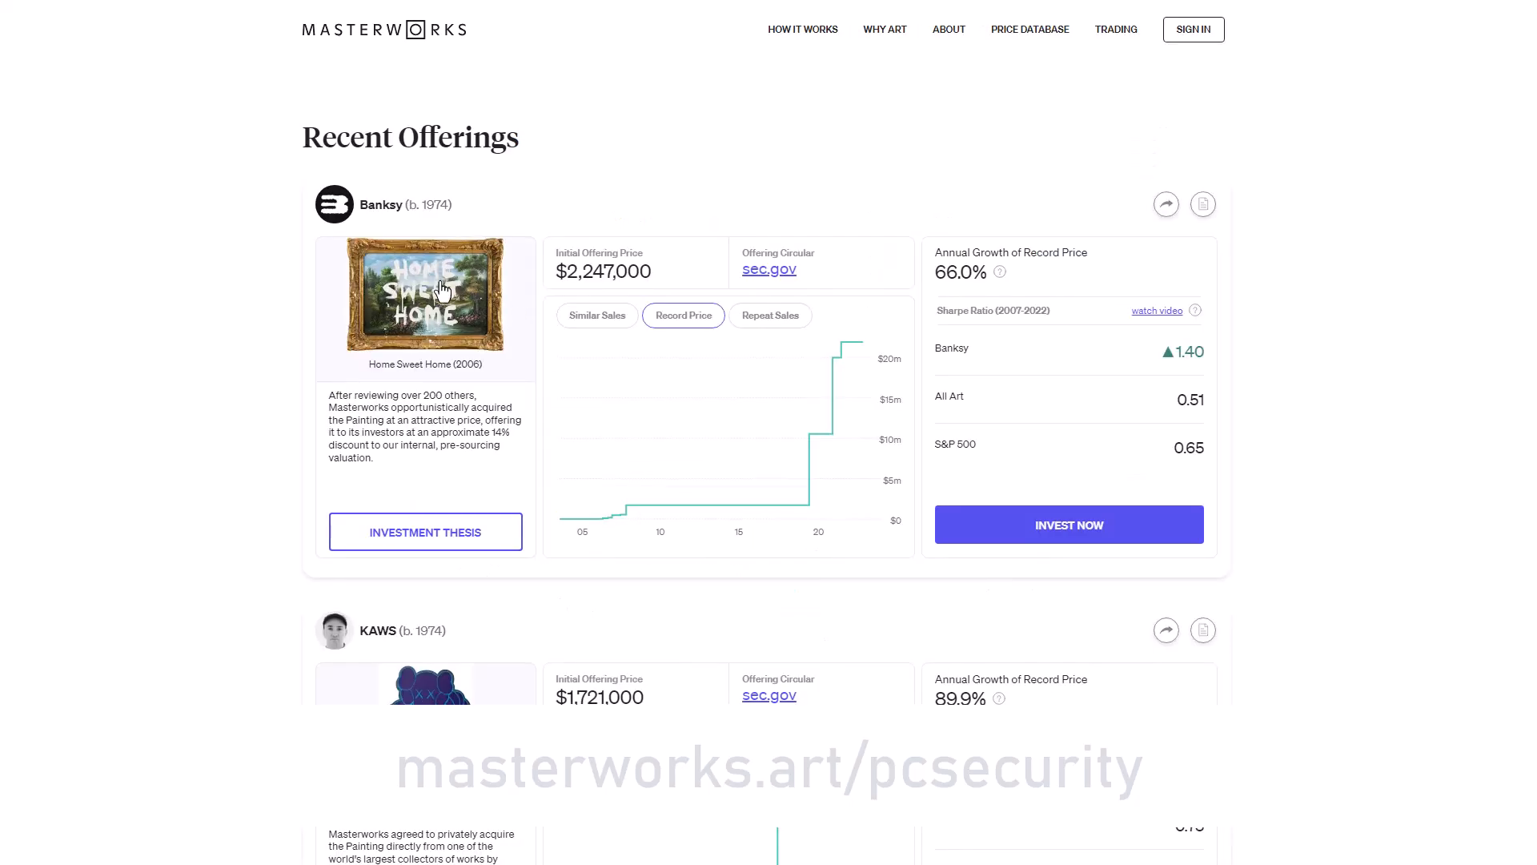
{"action": "scroll", "scroll_direction": "down", "scroll_amount": 3}
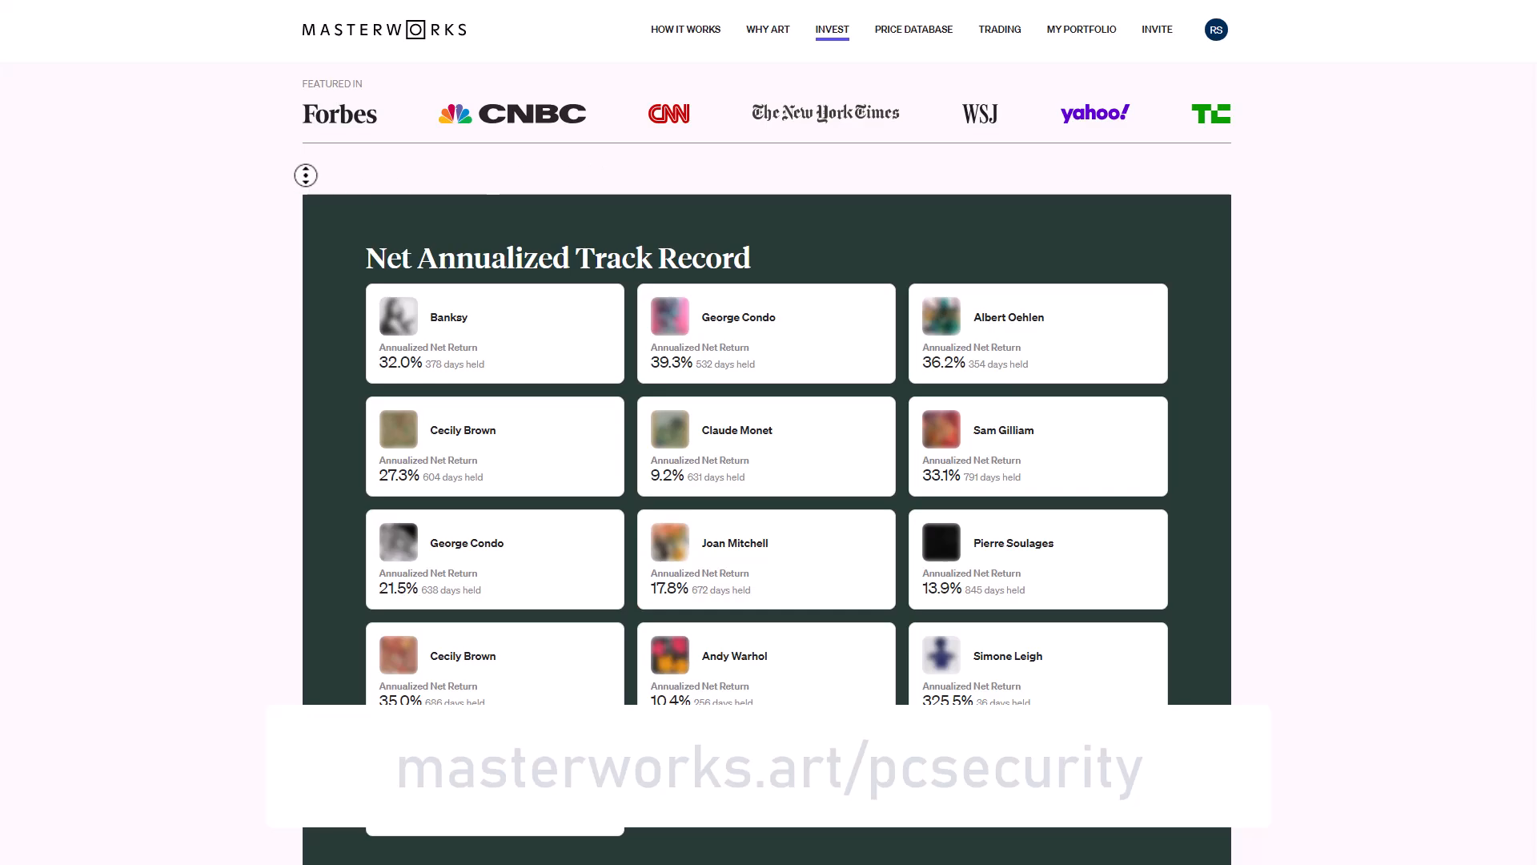
{"action": "scroll", "scroll_direction": "down", "scroll_amount": 3}
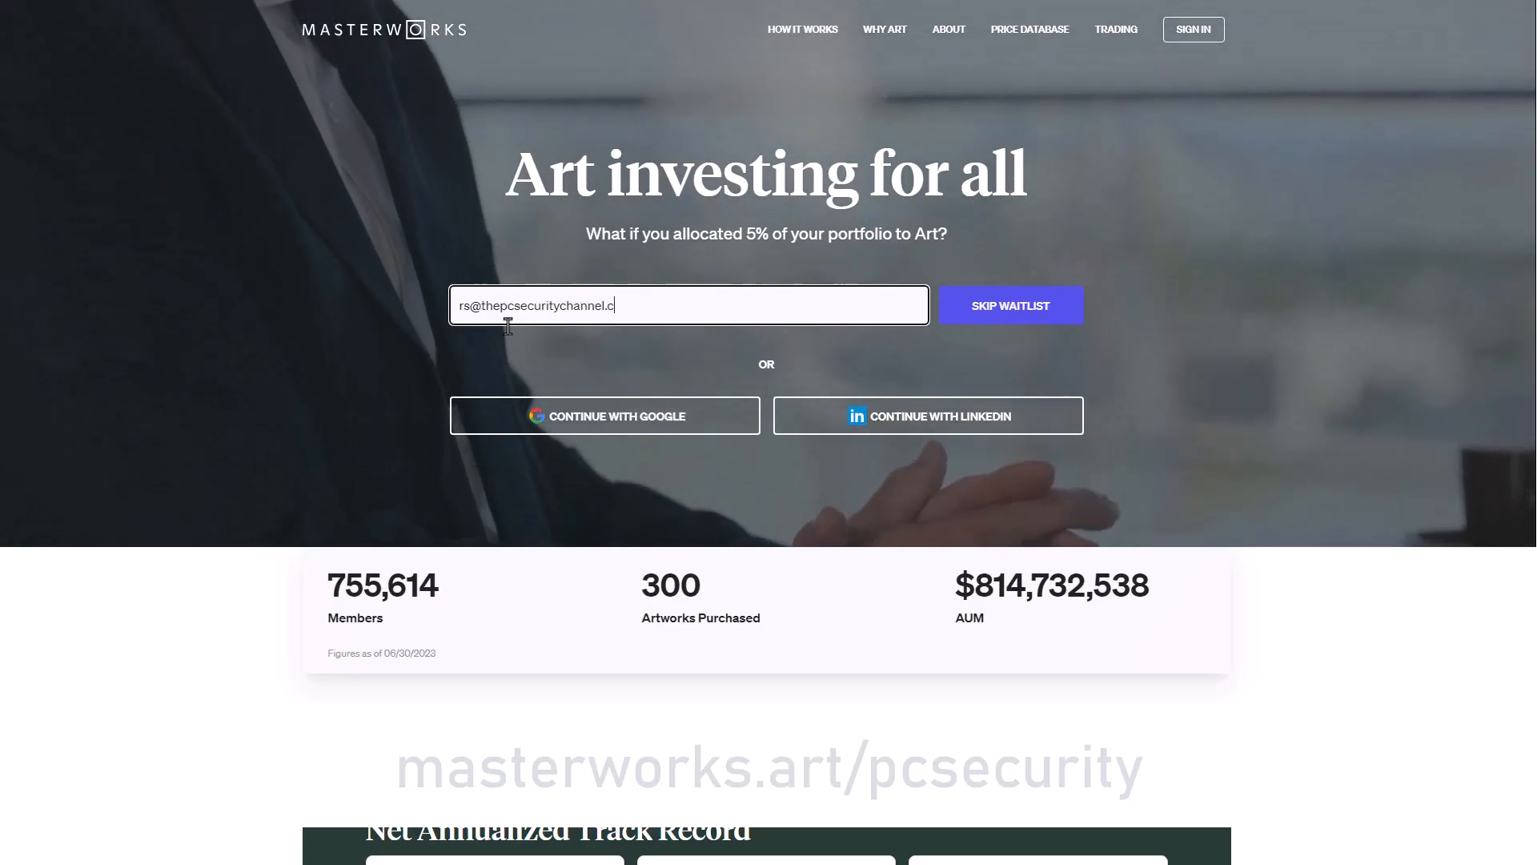
- Start the Masterworks membership application and fill in the first and last name
{"action": "left_click", "coordinate": [1011, 304]}
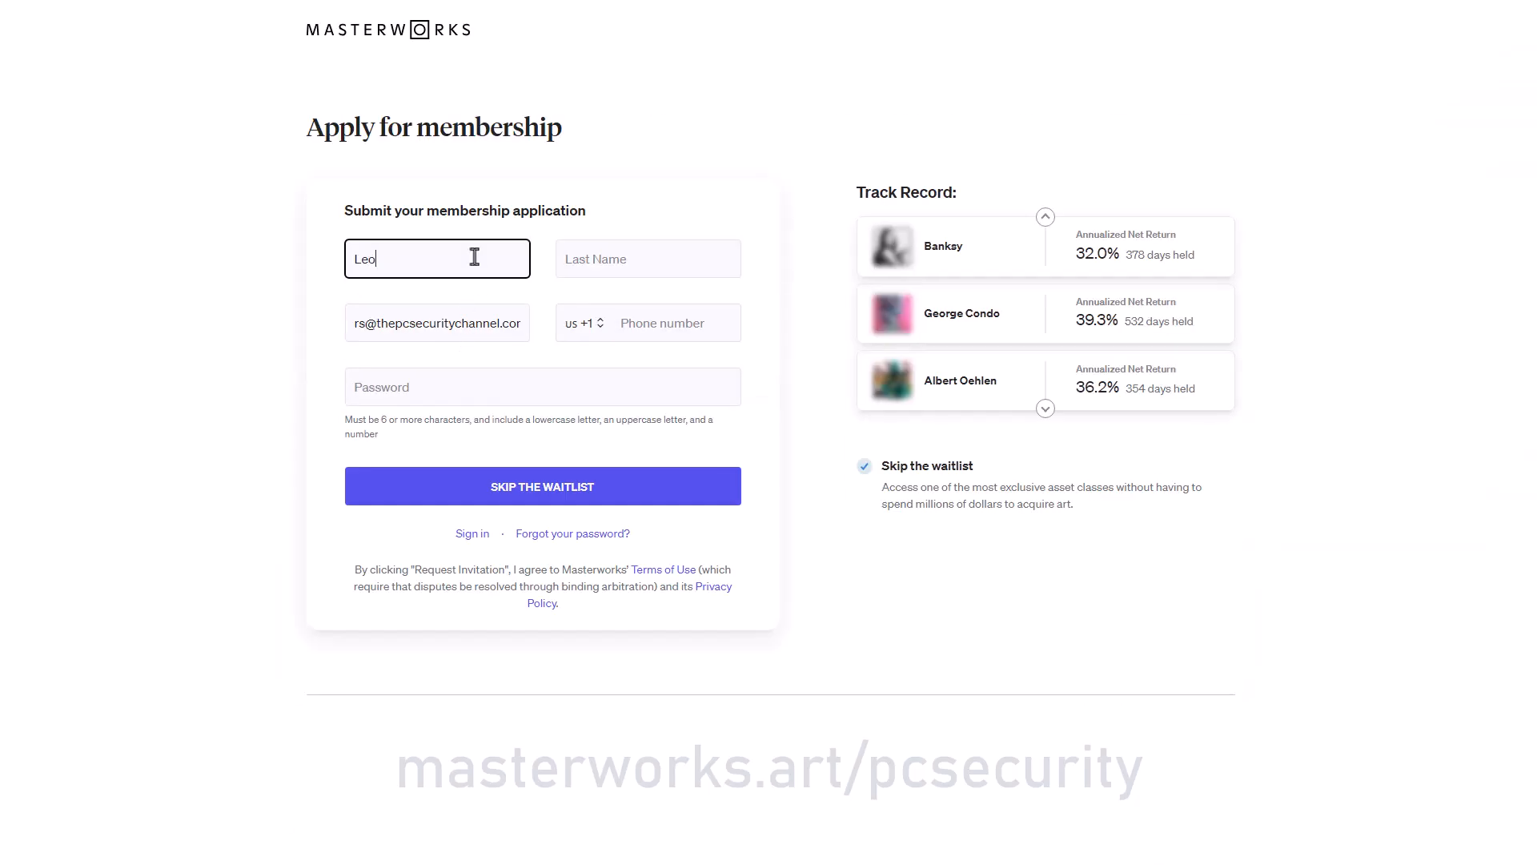
{"action": "left_click", "coordinate": [647, 258]}
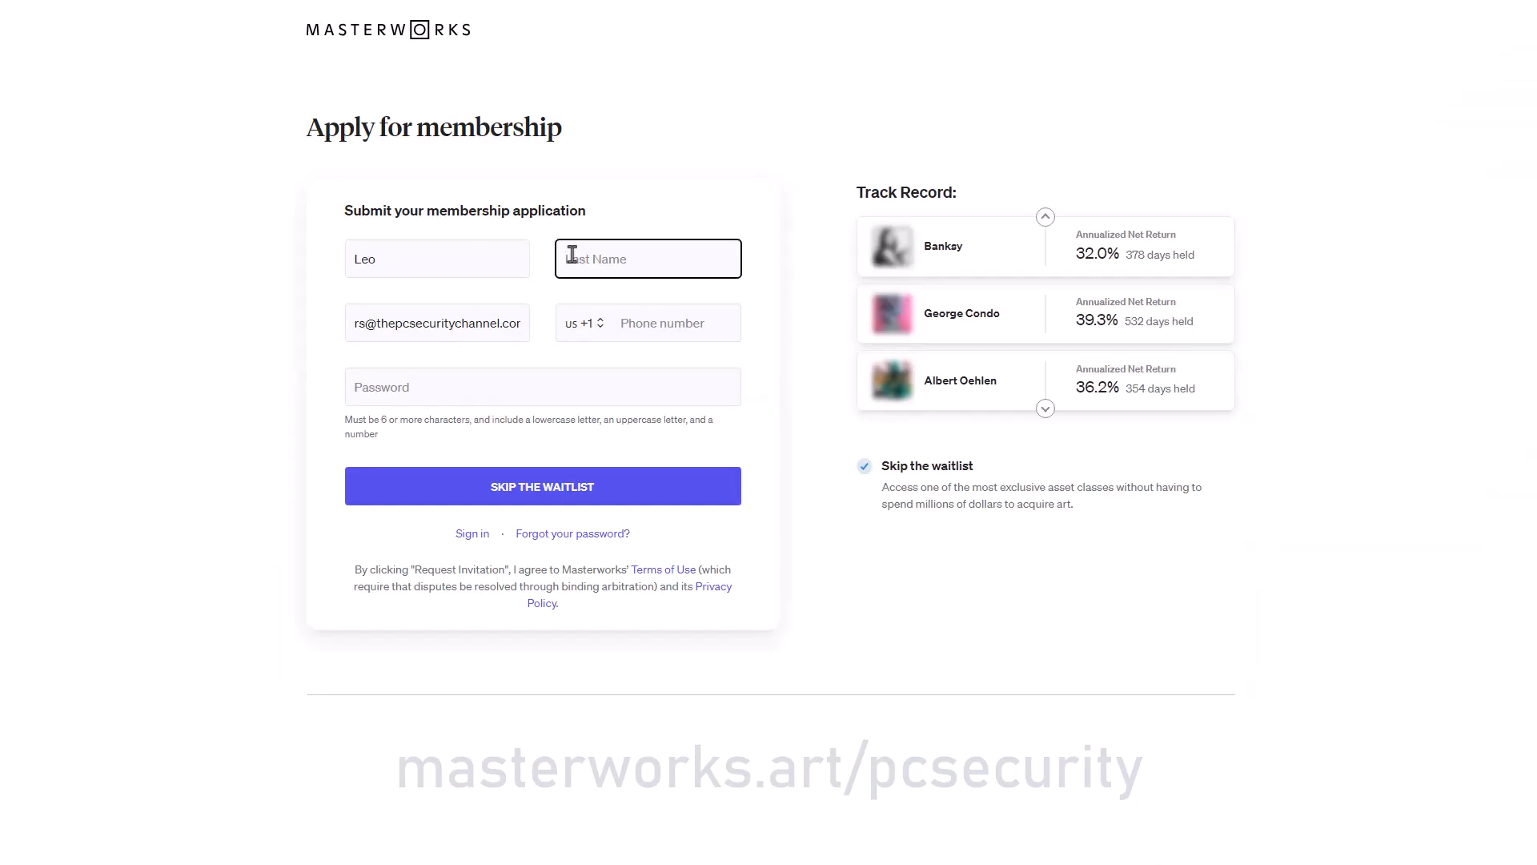
{"action": "left_click", "coordinate": [541, 487]}
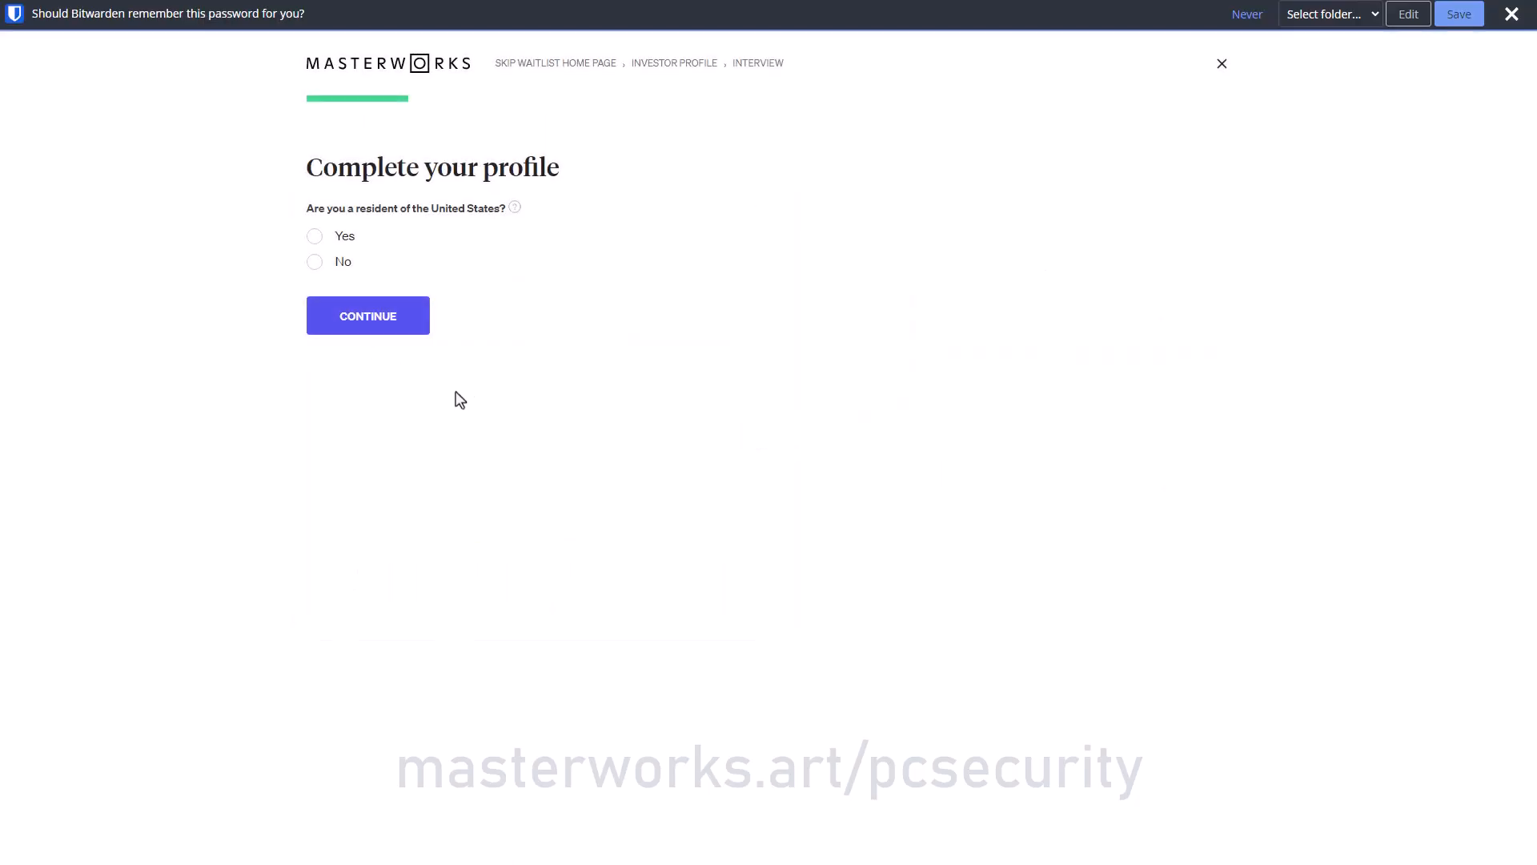
- Answer No to US residency, agree to the international account agreement and submit the profile
{"action": "left_click", "coordinate": [315, 261]}
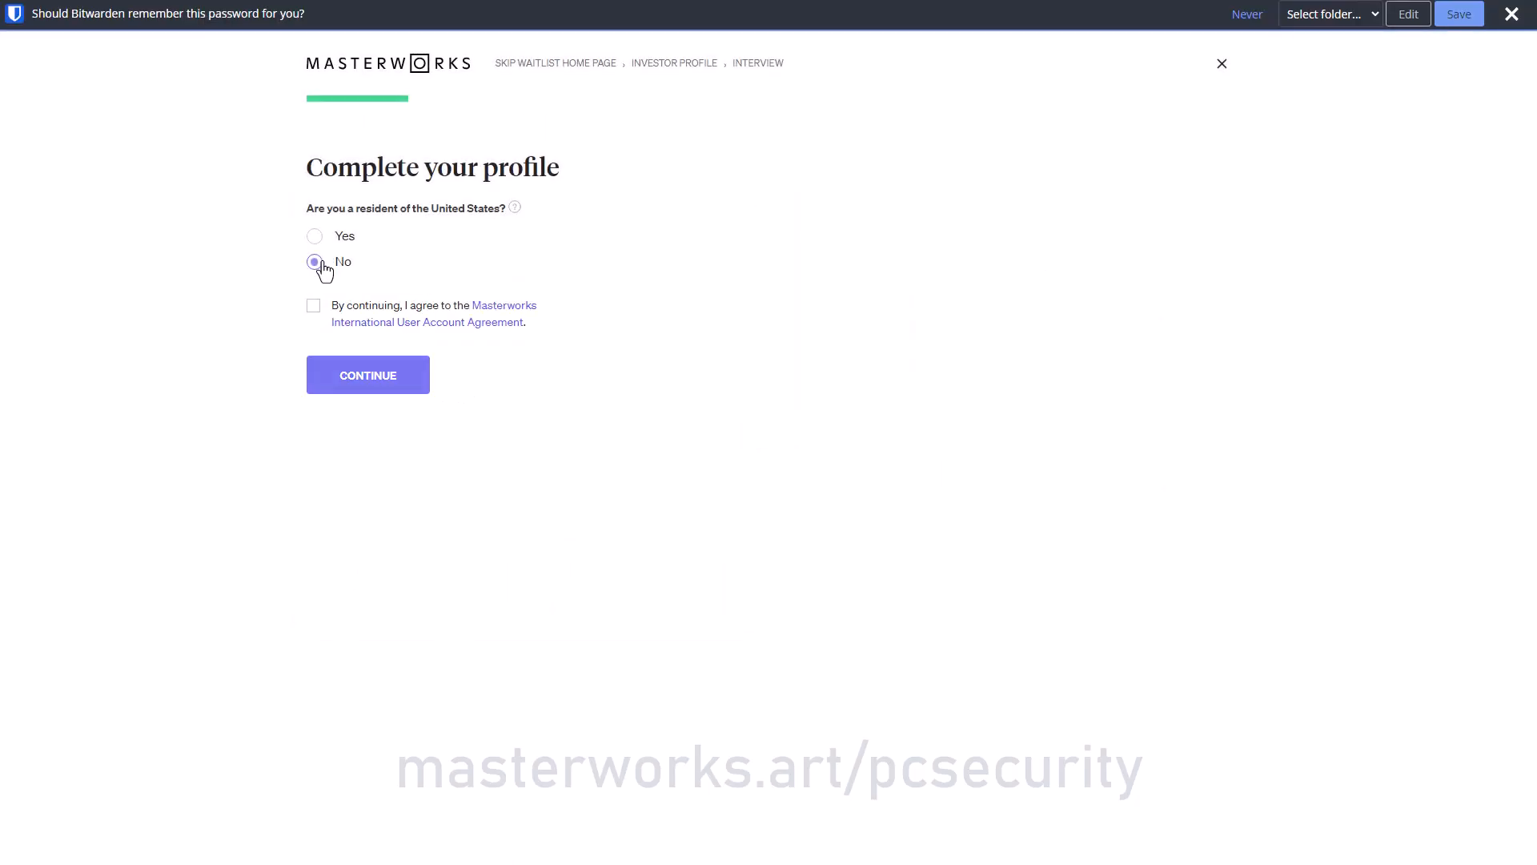
{"action": "left_click", "coordinate": [312, 304]}
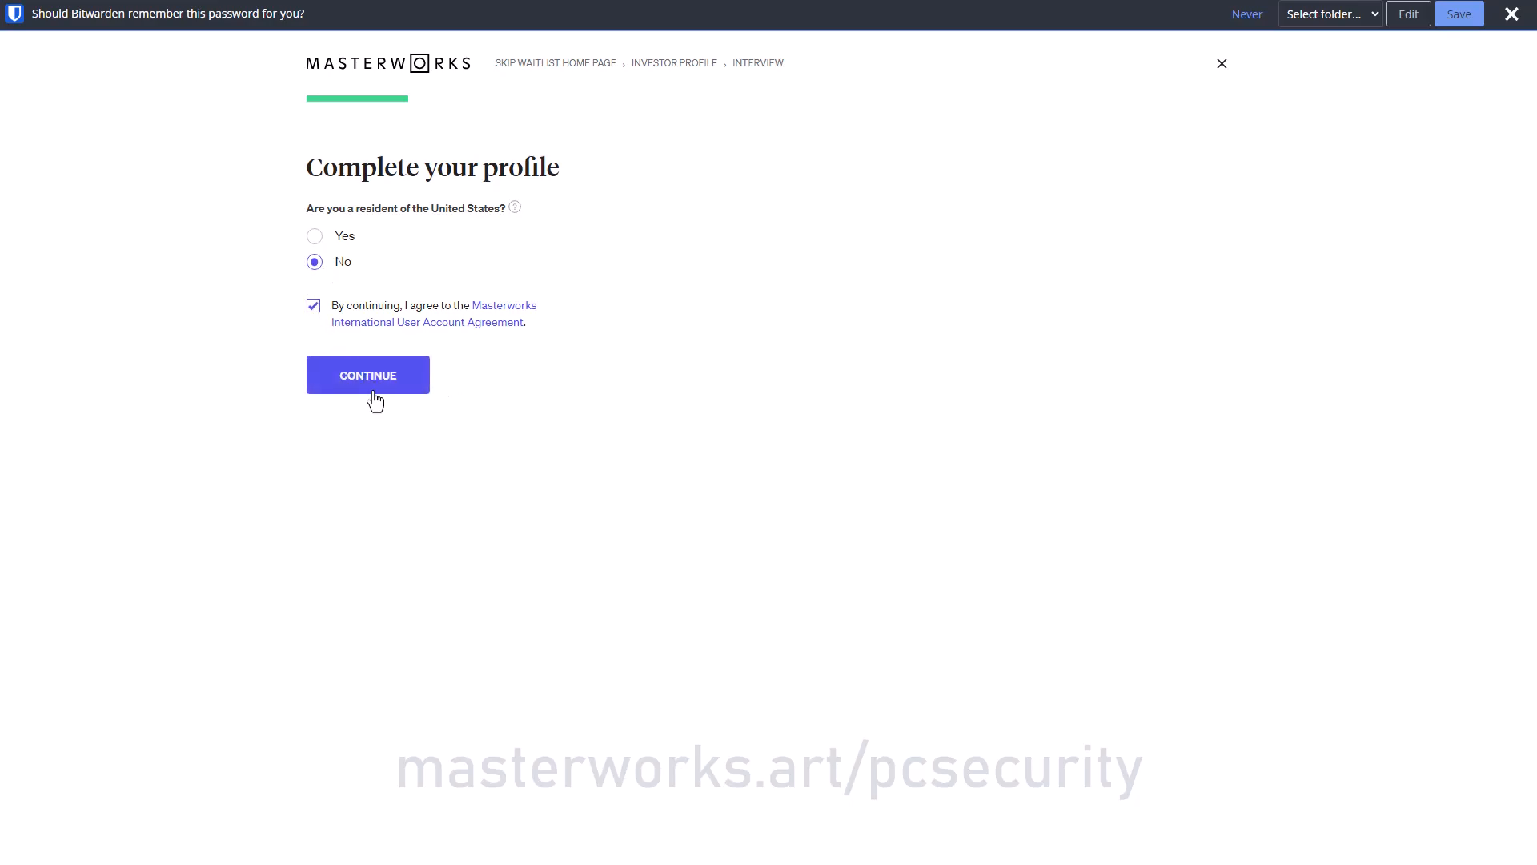
{"action": "left_click", "coordinate": [369, 375]}
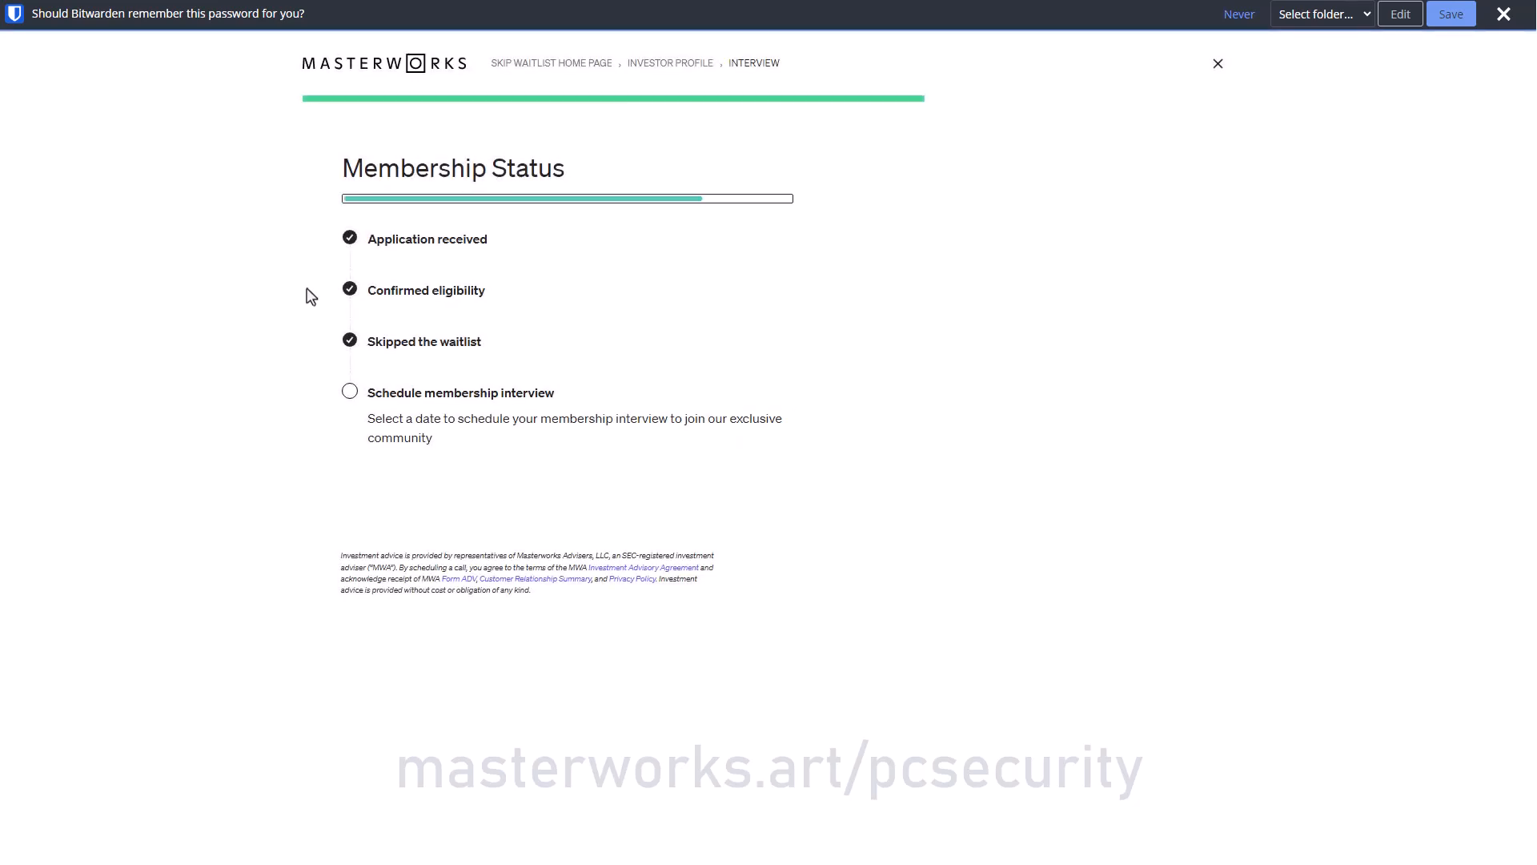
{"action": "left_click", "coordinate": [349, 392]}
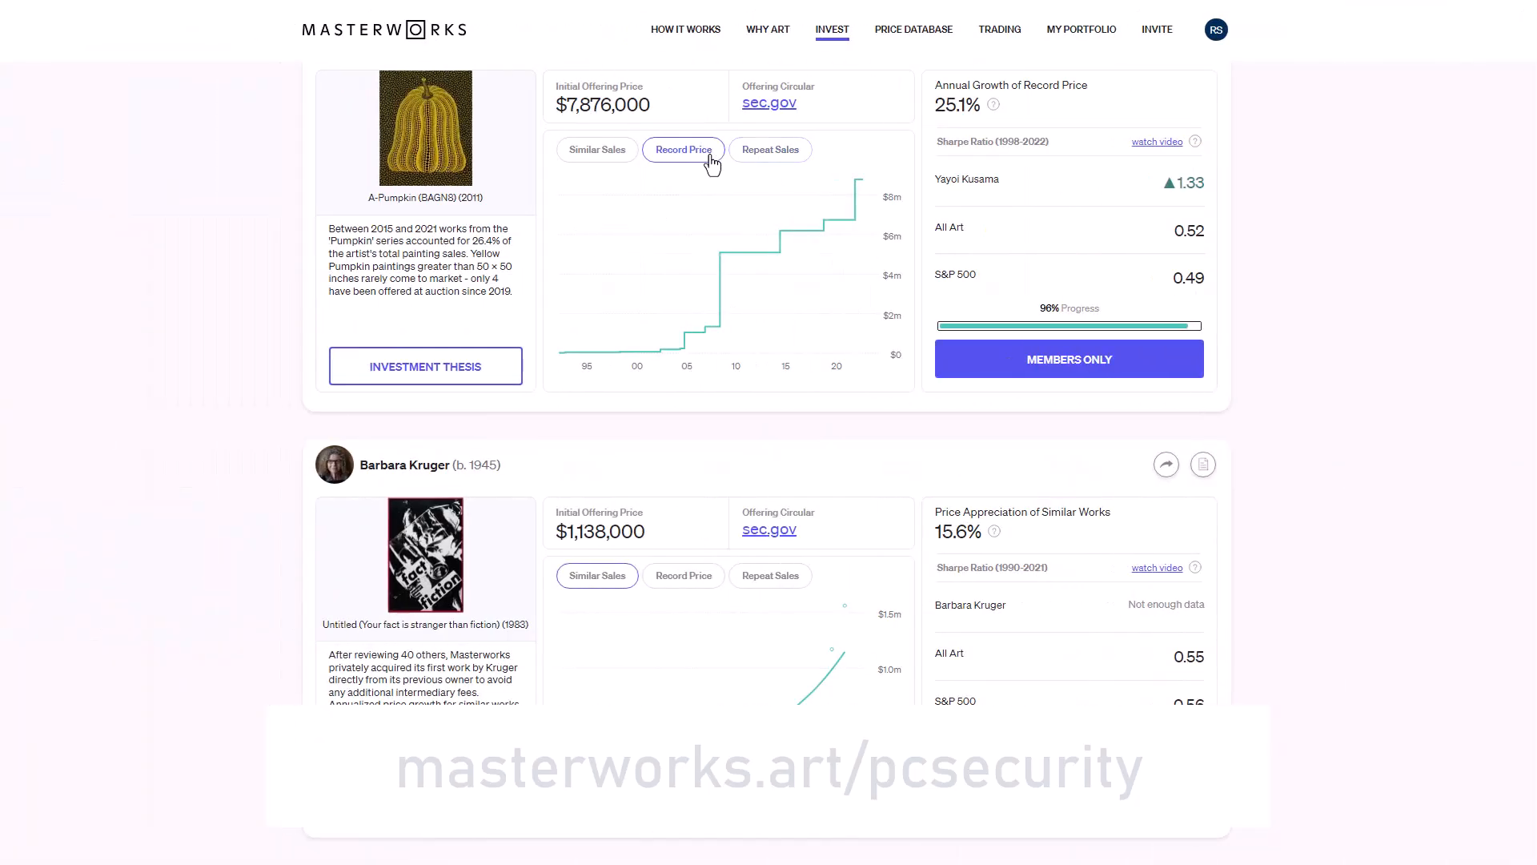
{"action": "mouse_move", "coordinate": [609, 261]}
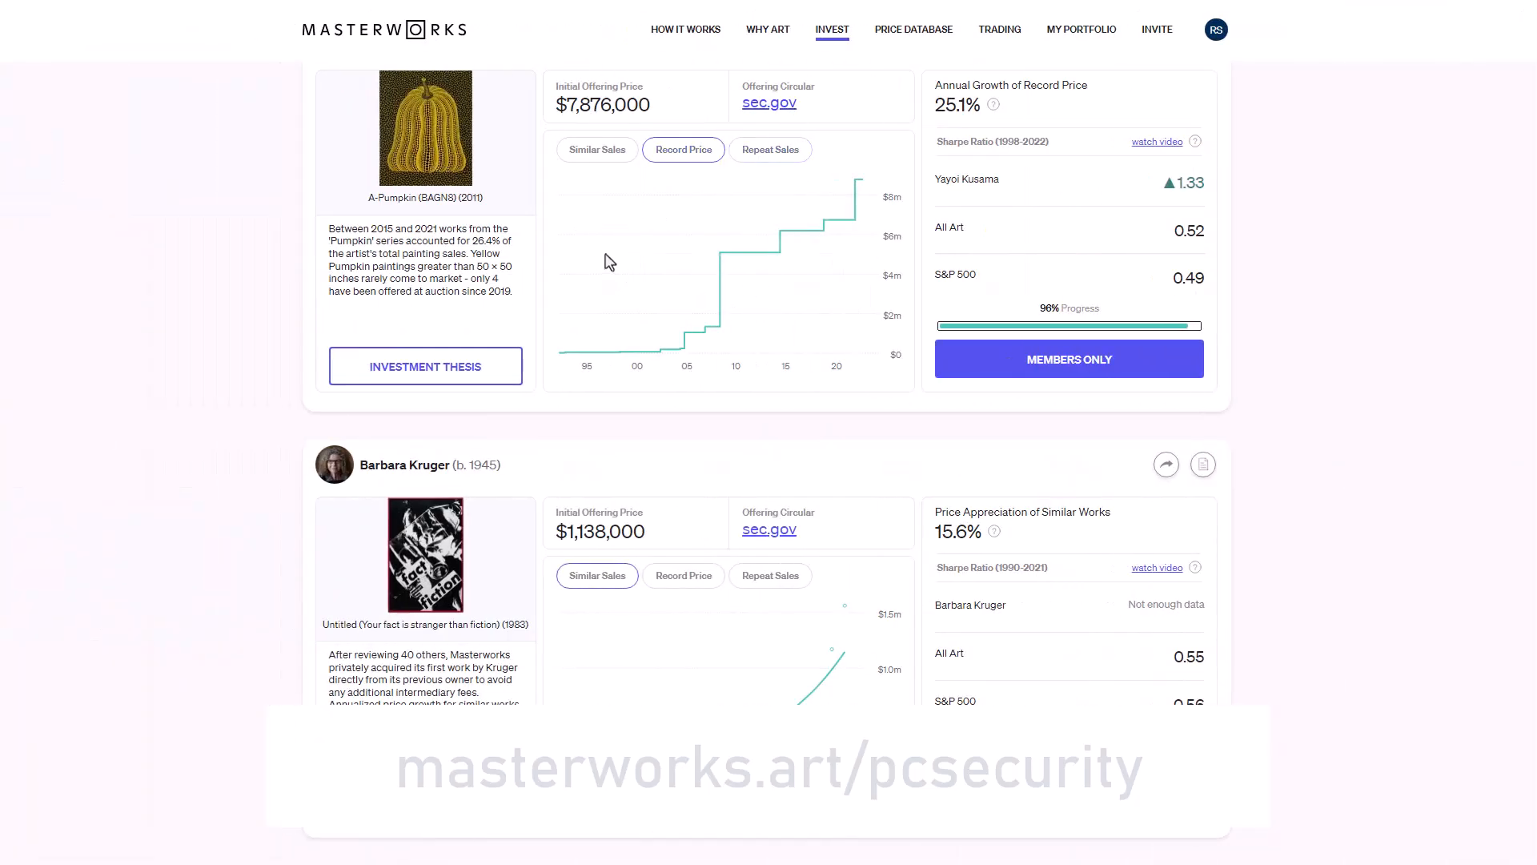